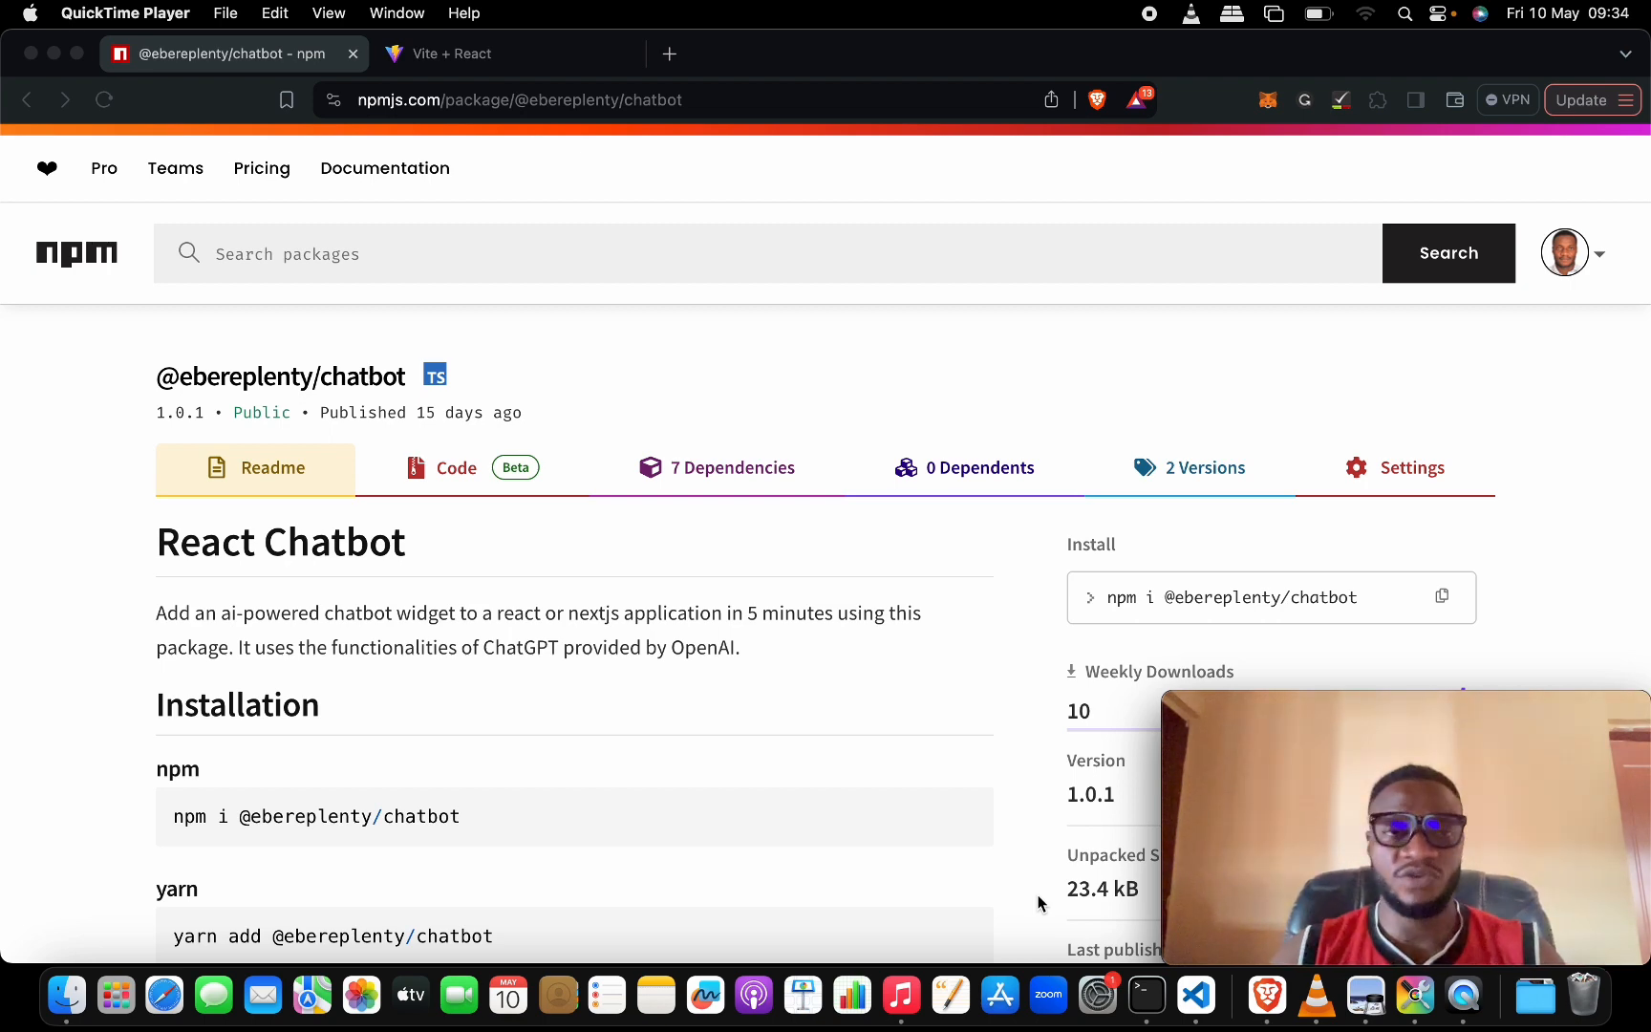
# Step: Read through the chatbot README's installation section on the npm package page
pyautogui.scroll(-3)
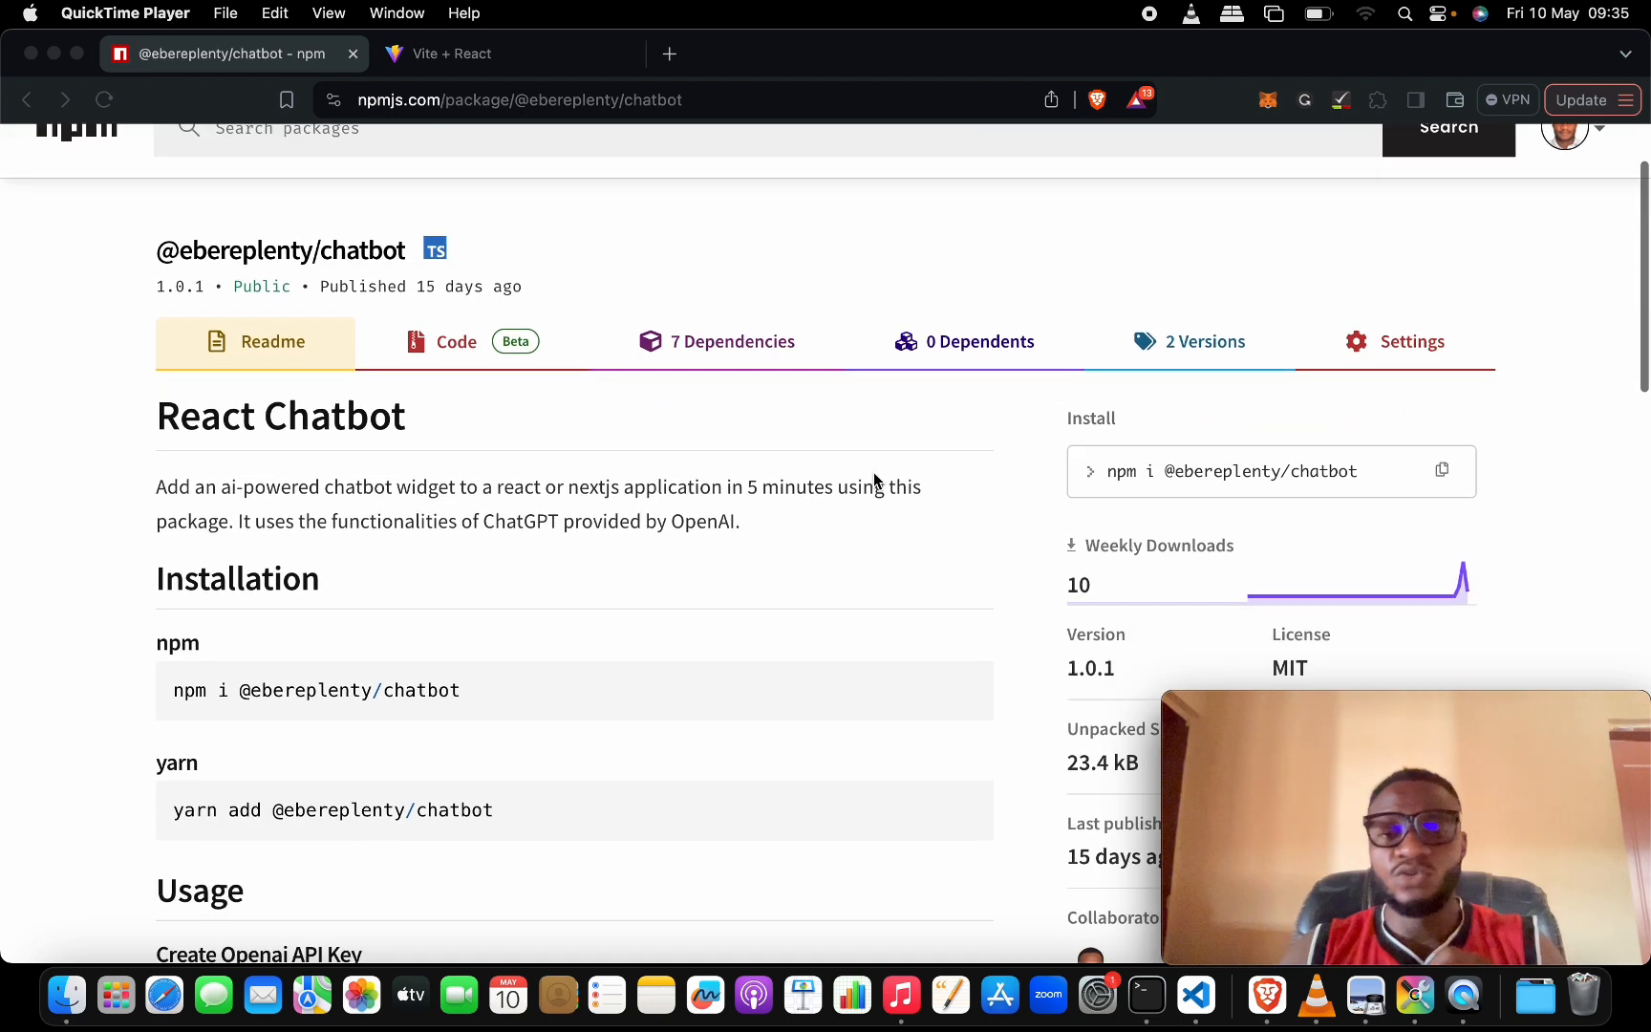
pyautogui.scroll(-3)
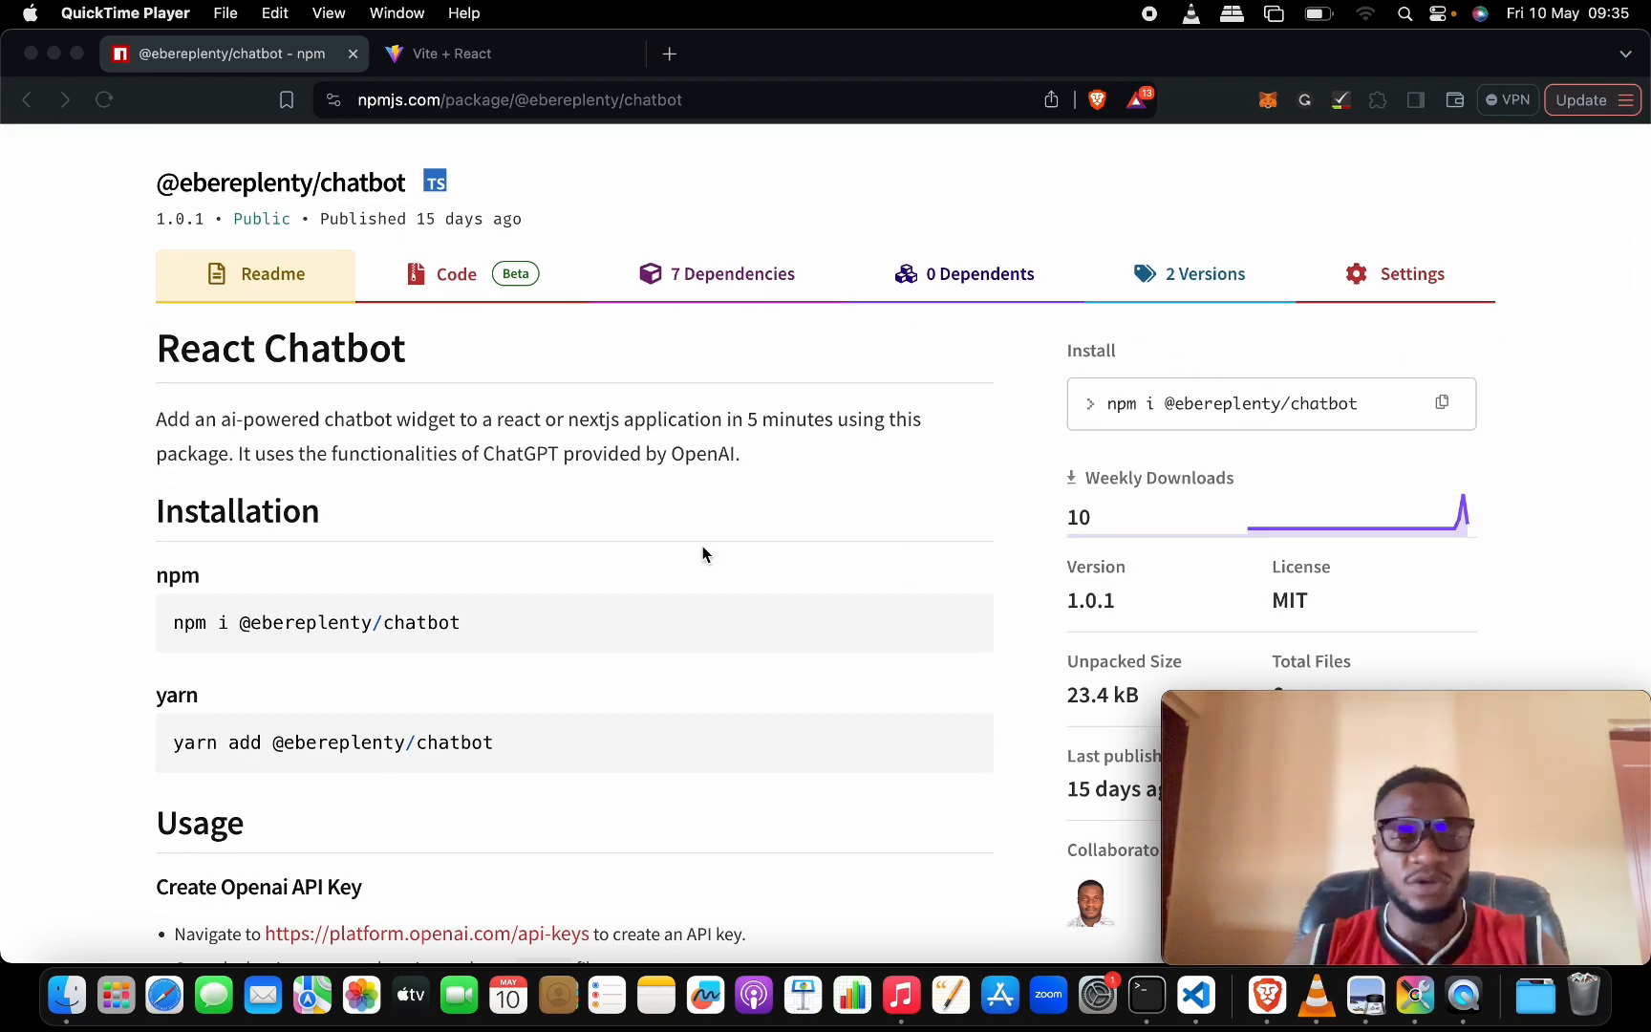
pyautogui.click(555, 631)
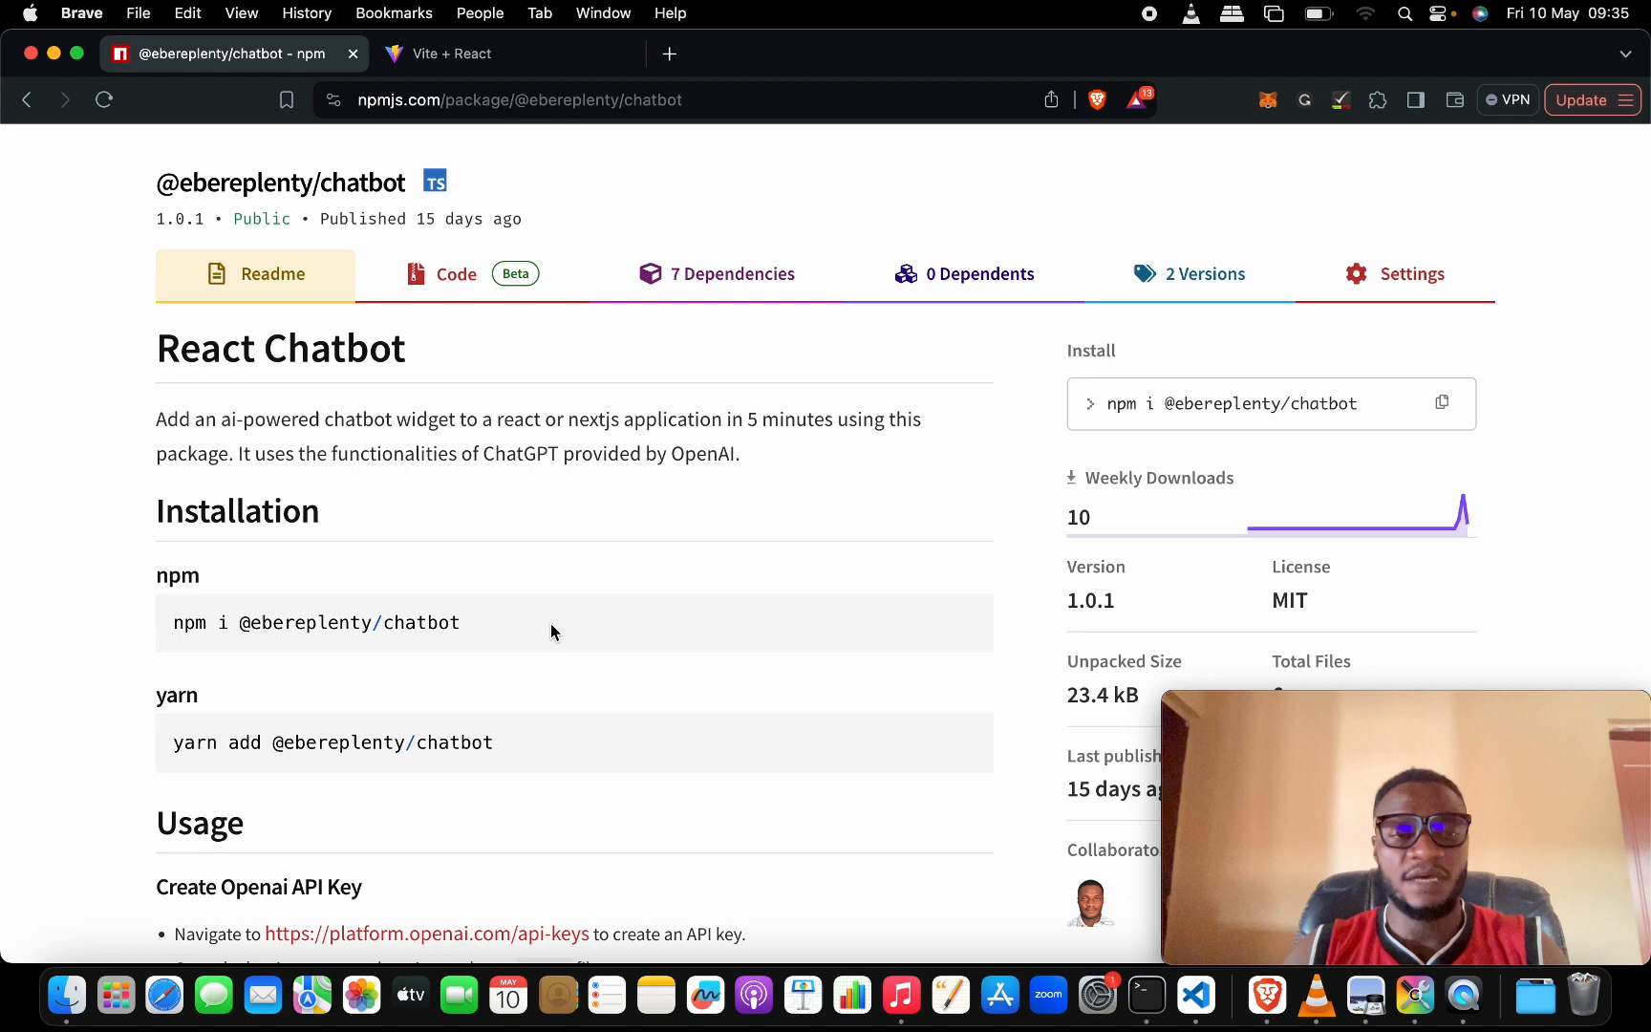
pyautogui.scroll(-3)
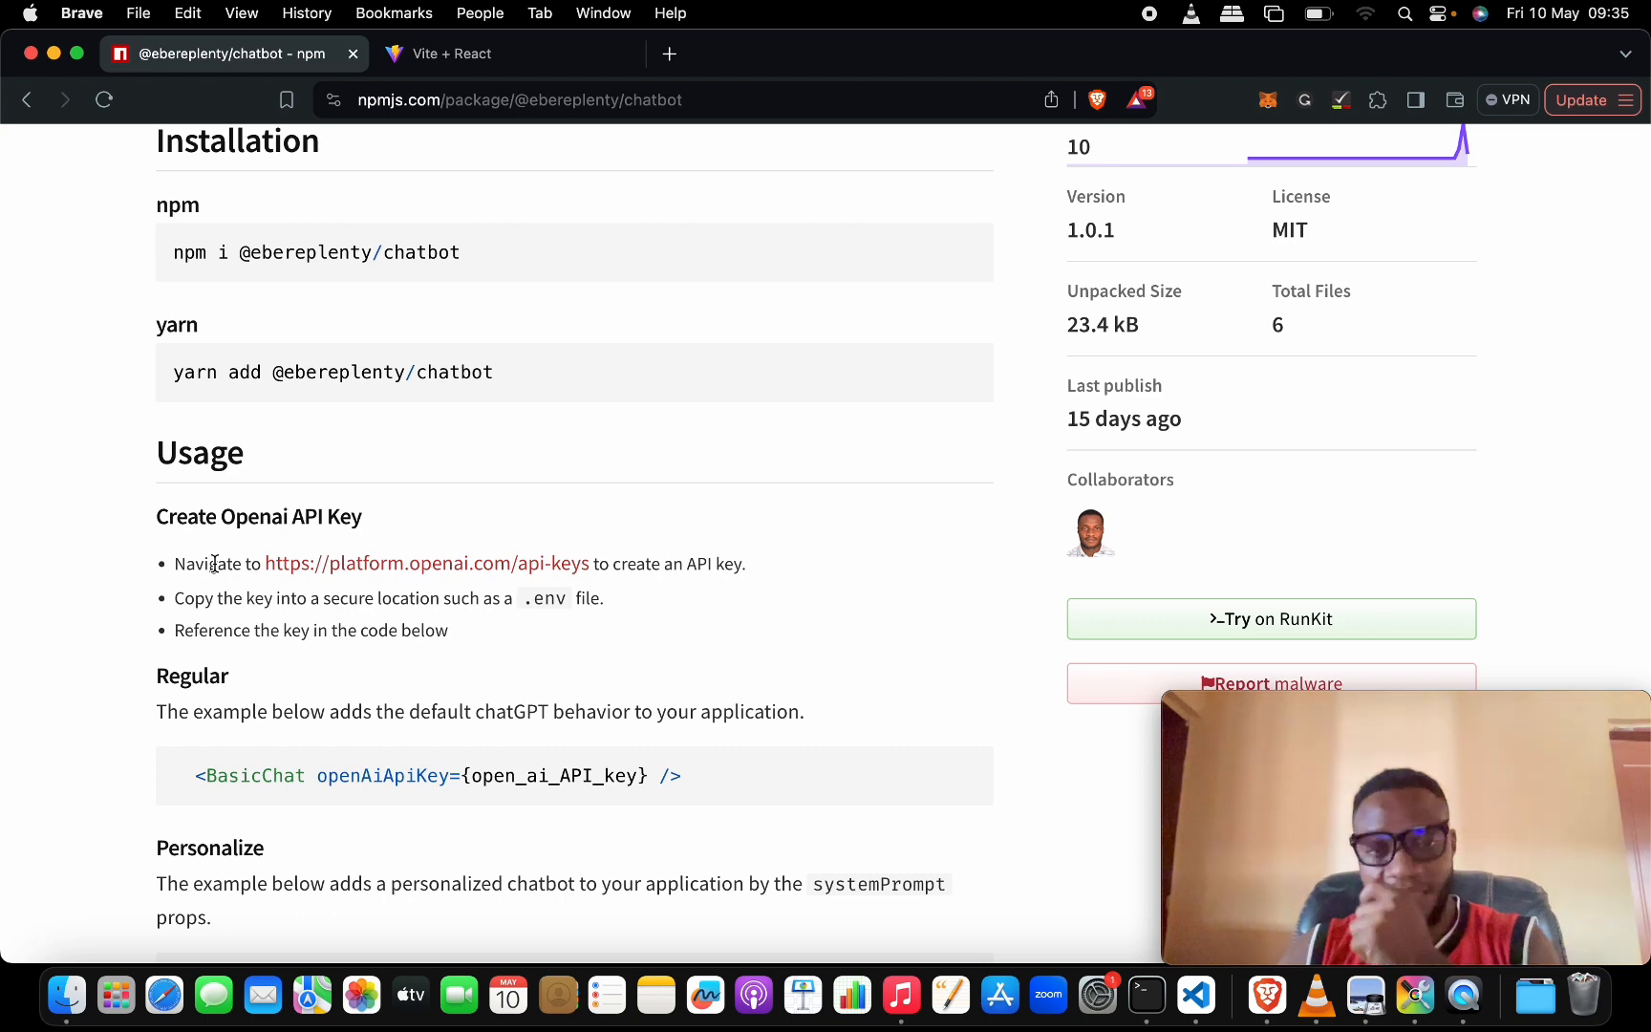
pyautogui.moveTo(277, 587)
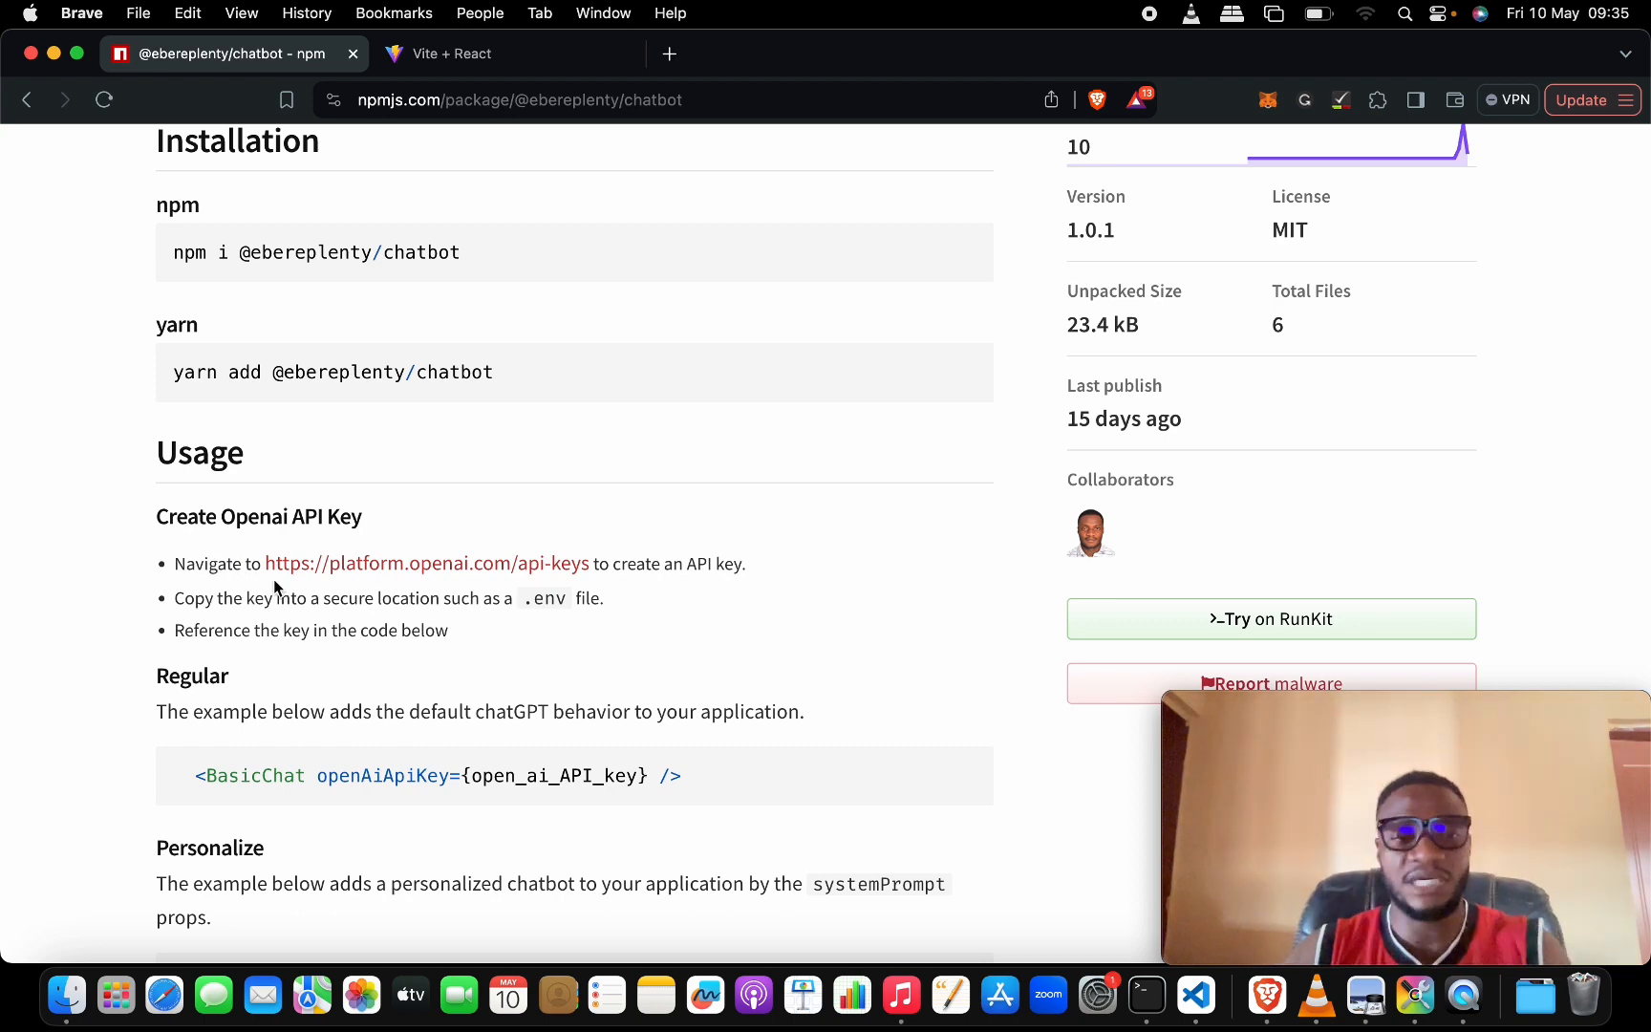
pyautogui.moveTo(298, 595)
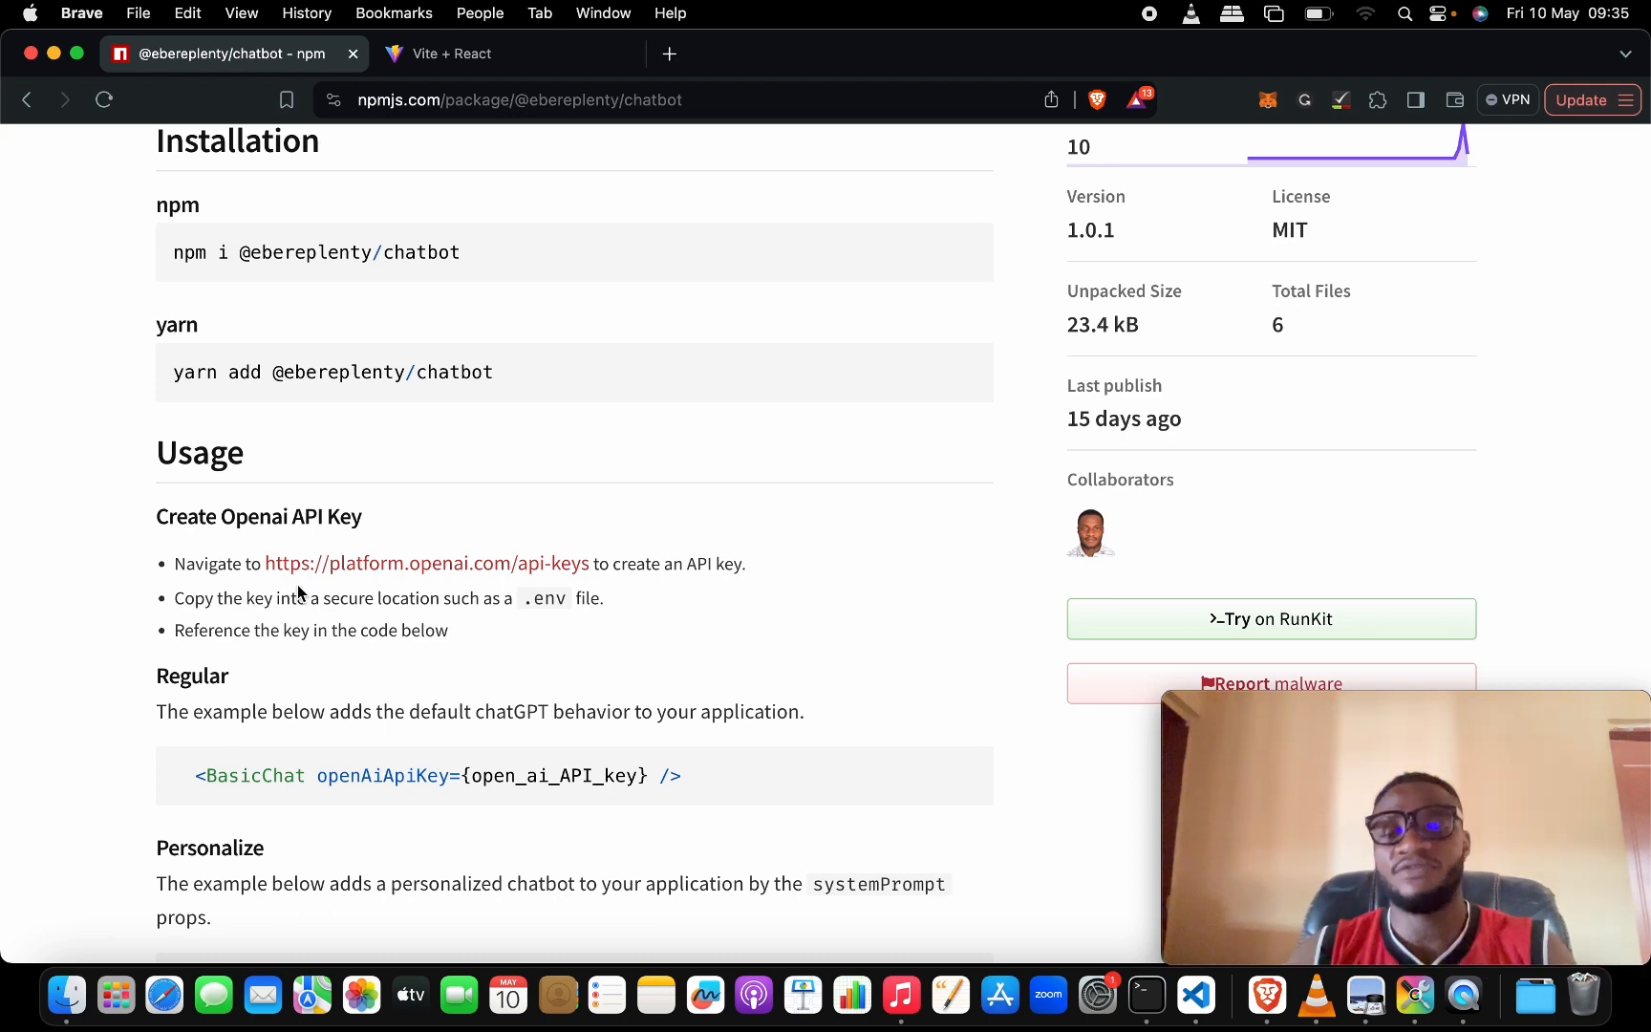
# Step: Select the Regular <BasicChat openAiApiKey={open_ai_API_key} /> usage line in the README
pyautogui.scroll(-3)
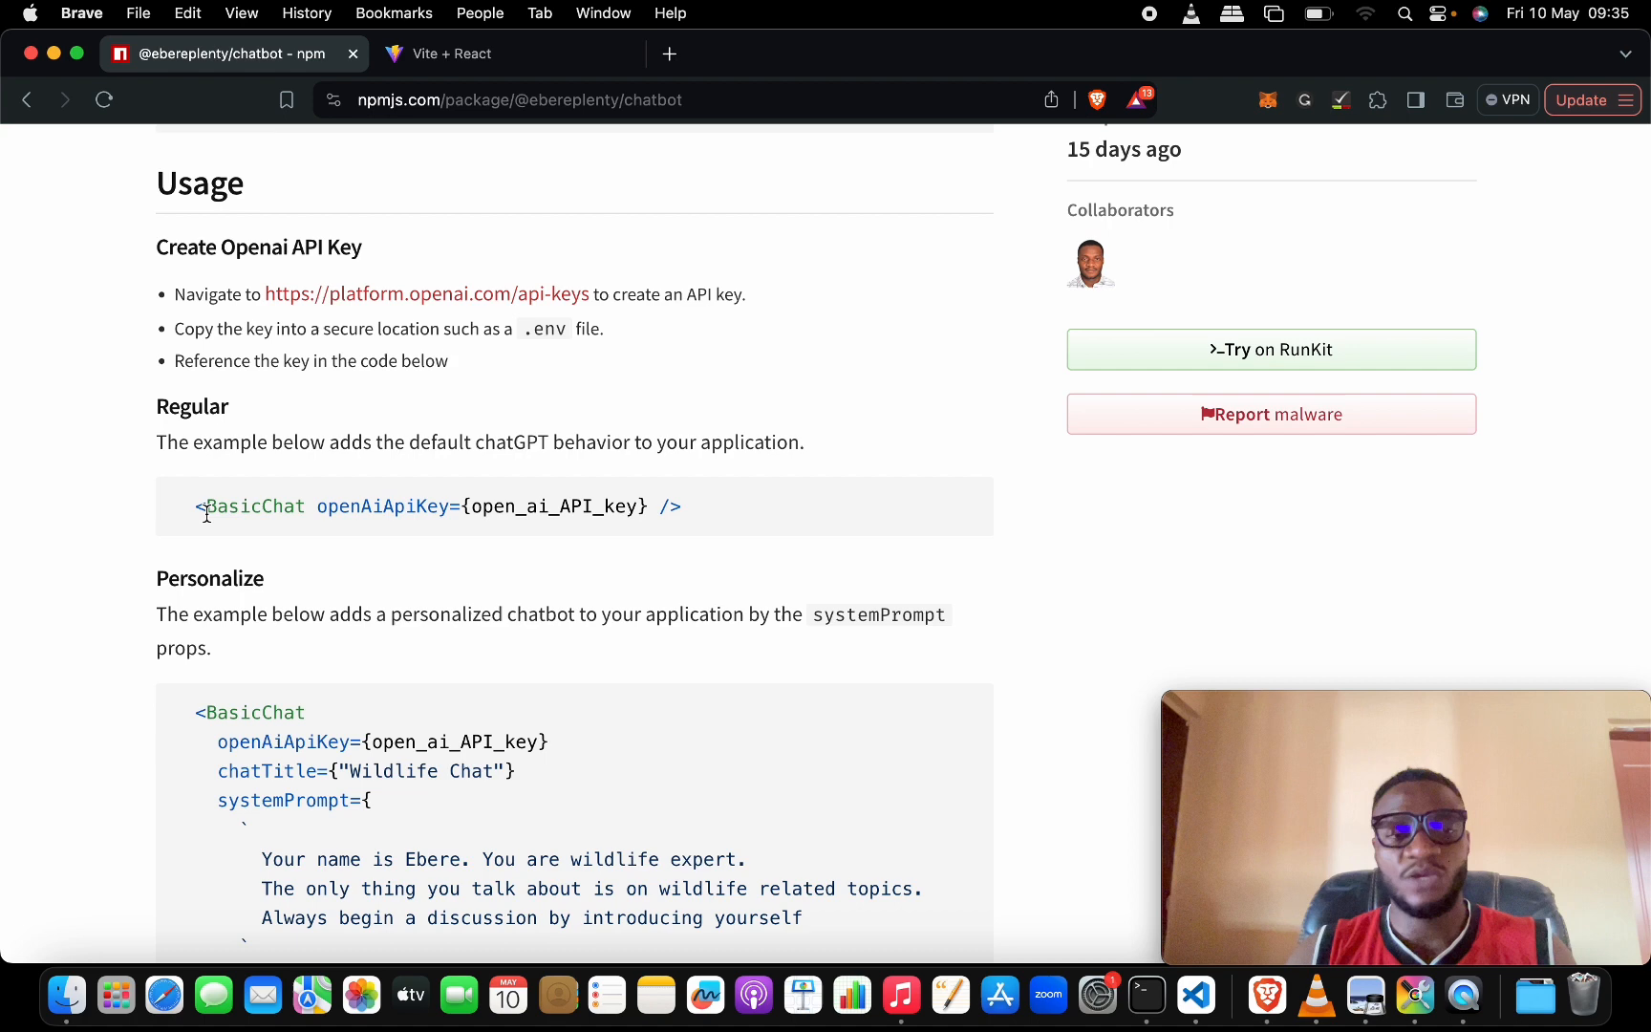
pyautogui.tripleClick(438, 506)
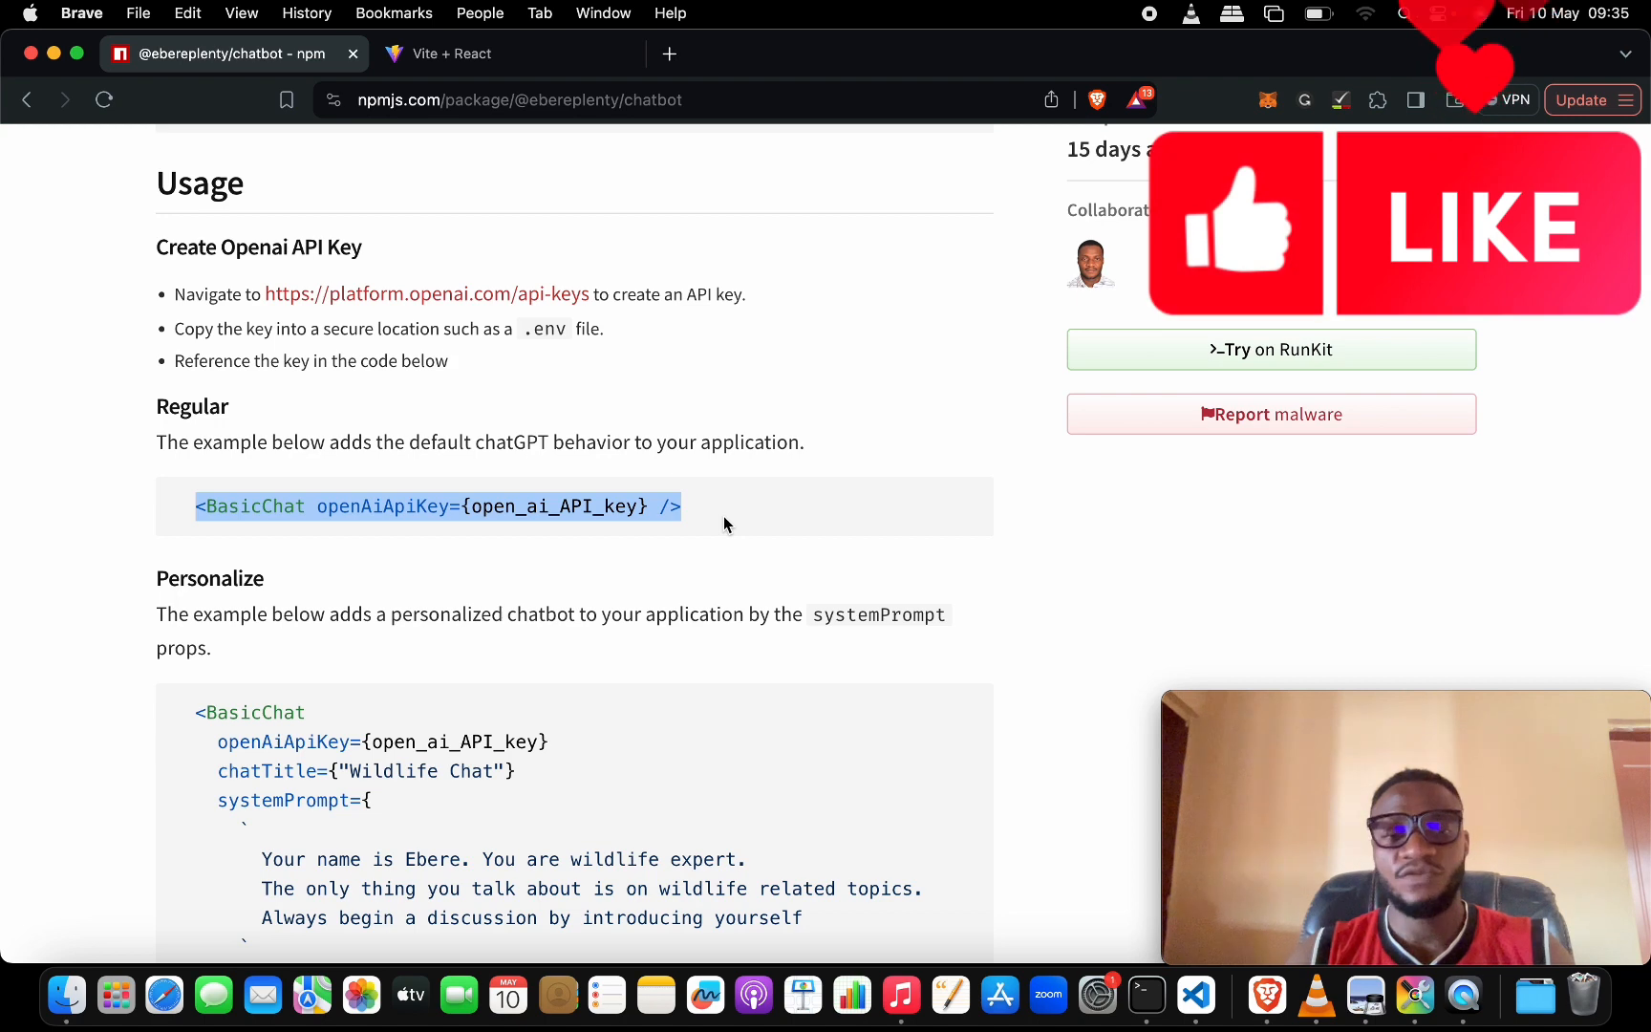
pyautogui.scroll(-3)
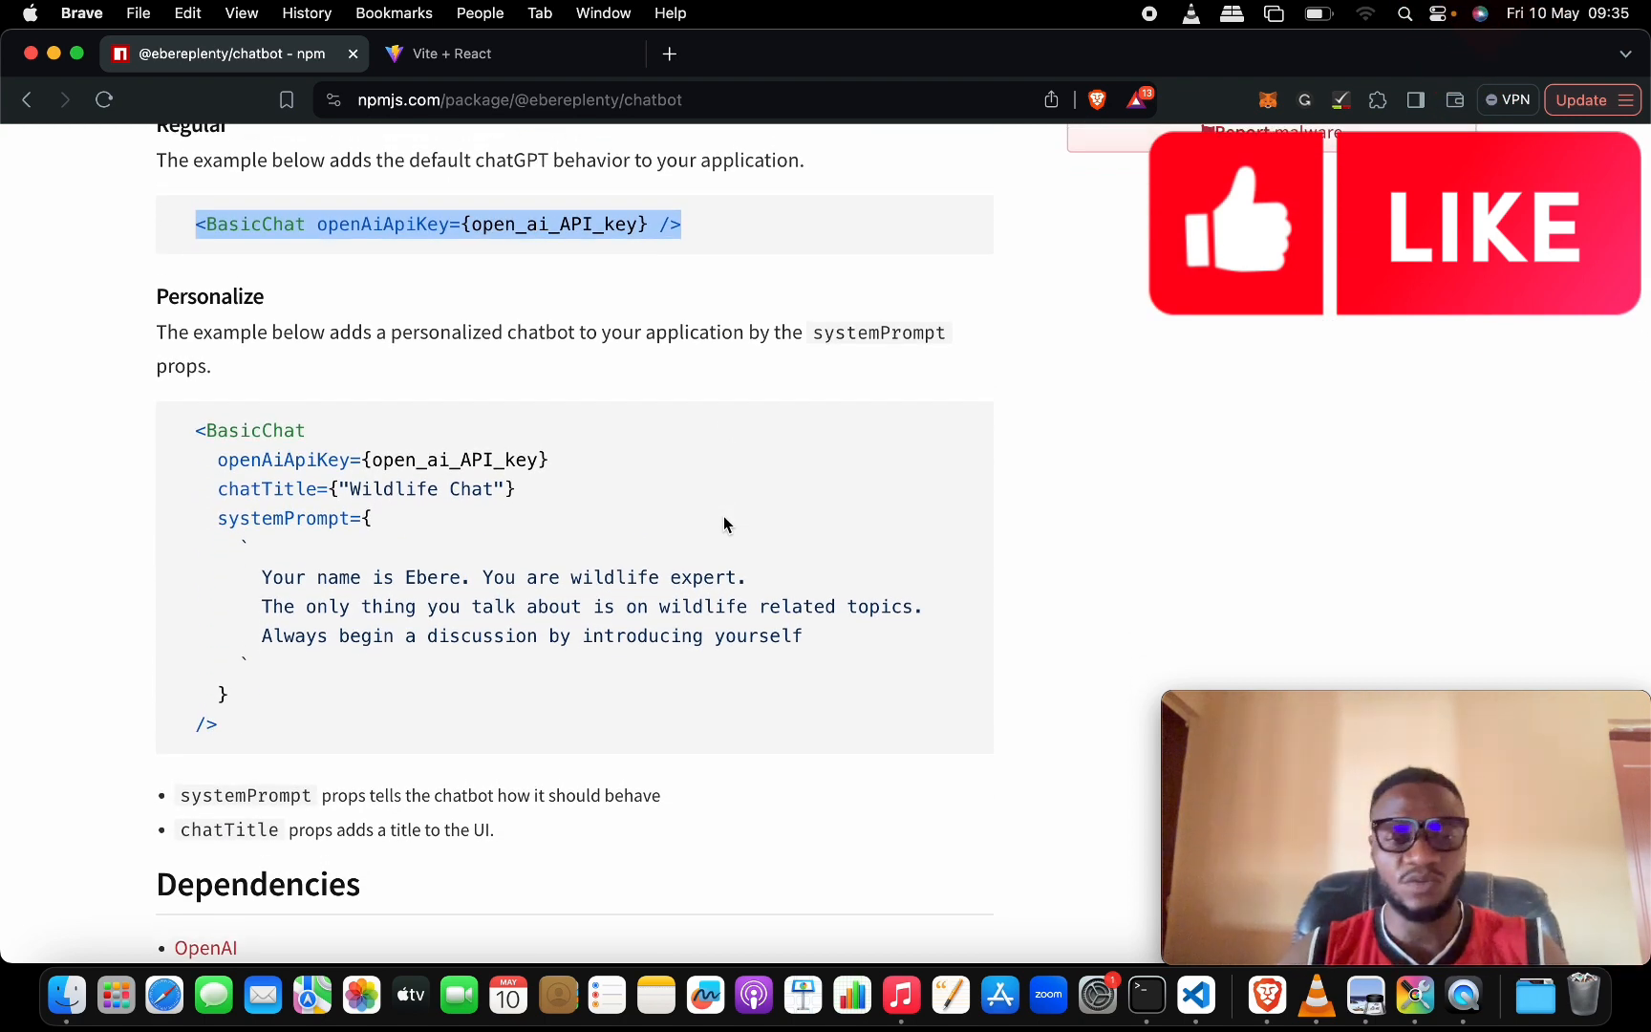
pyautogui.moveTo(769, 421)
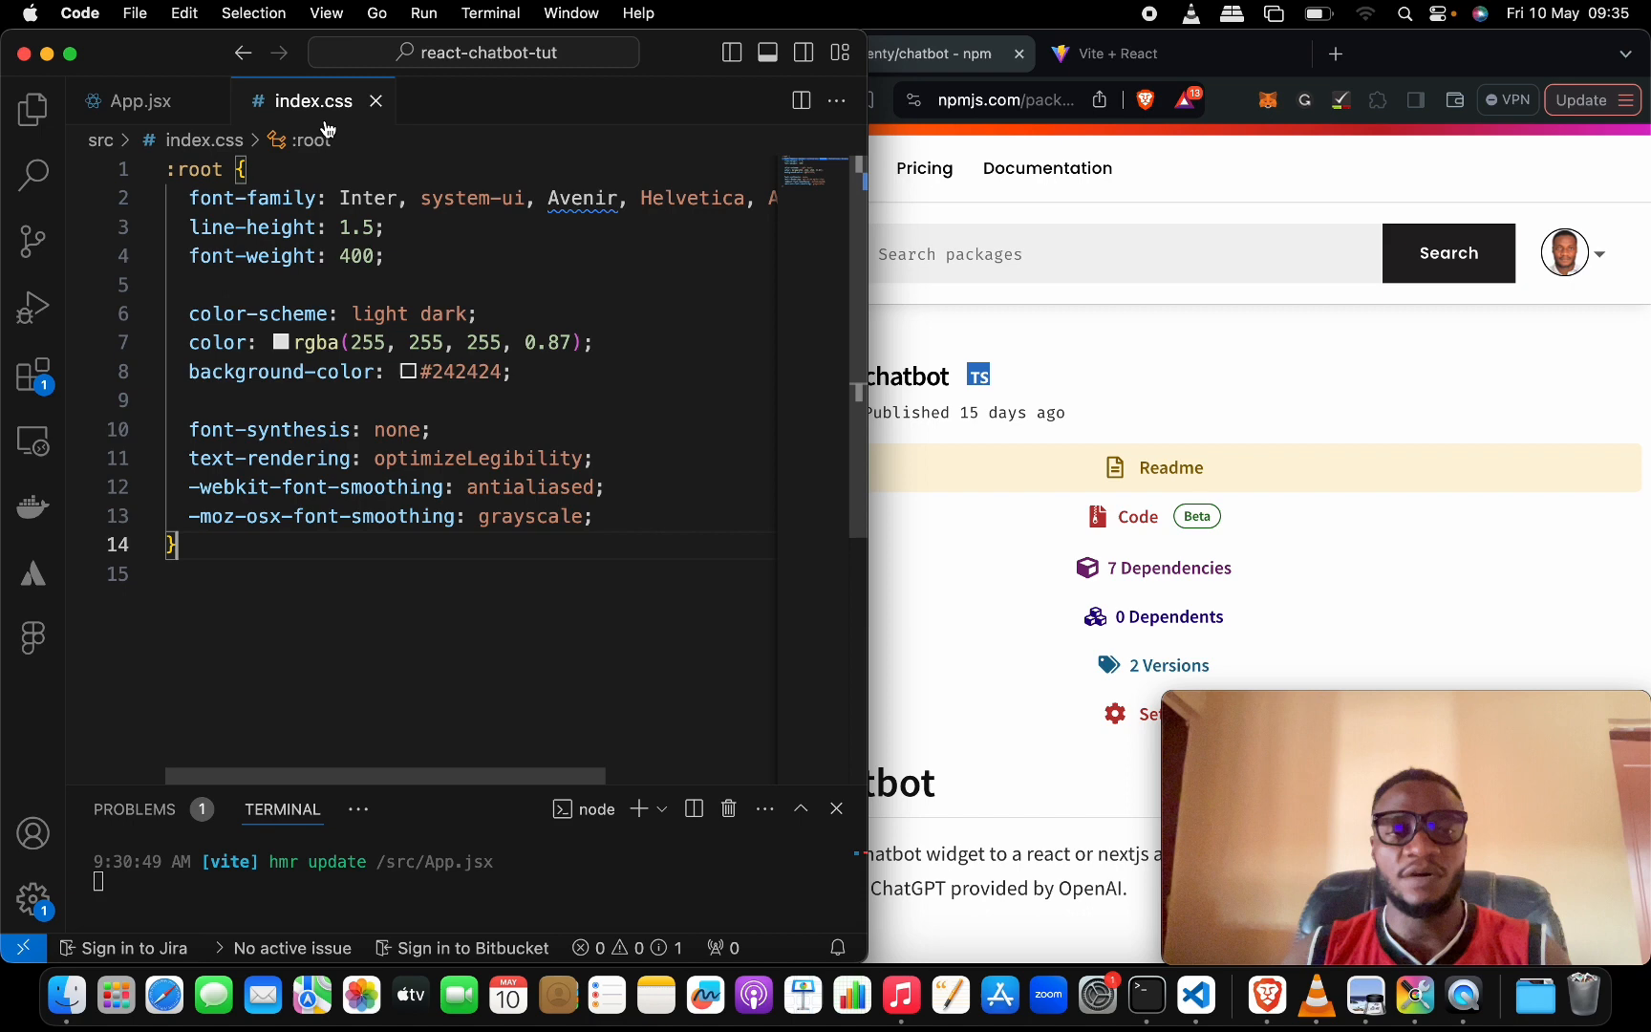
# Step: Review index.css global styles, save them, and return to the empty App.jsx component
pyautogui.click(141, 101)
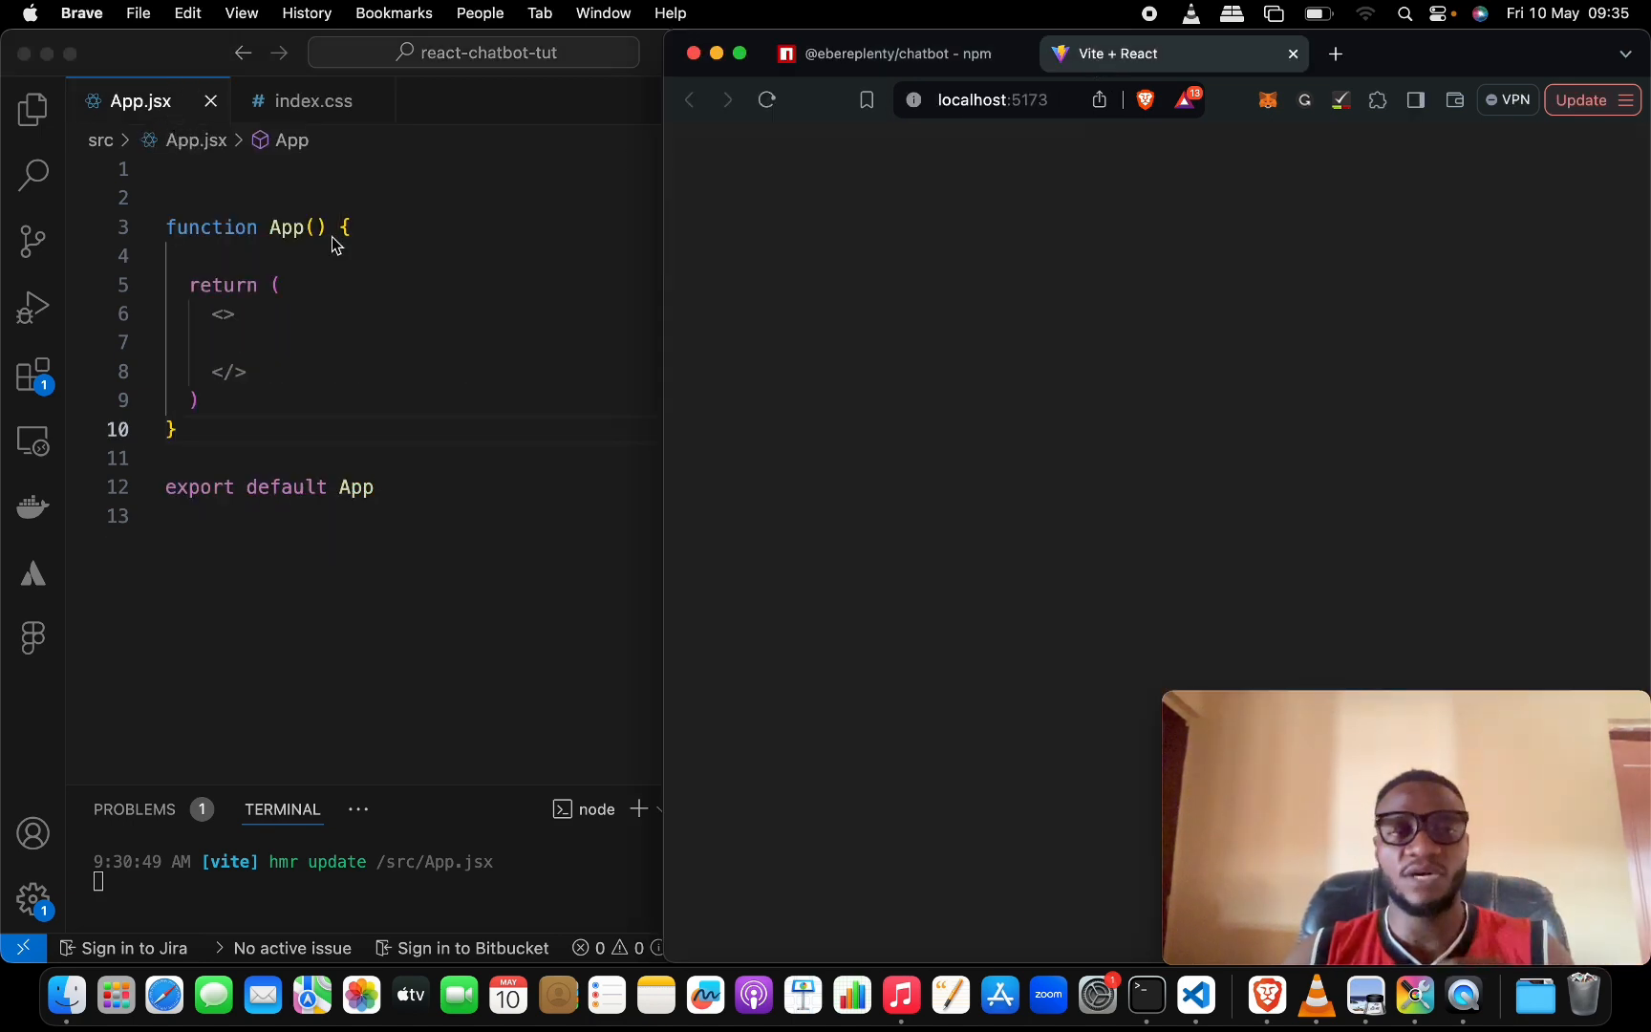
pyautogui.click(313, 102)
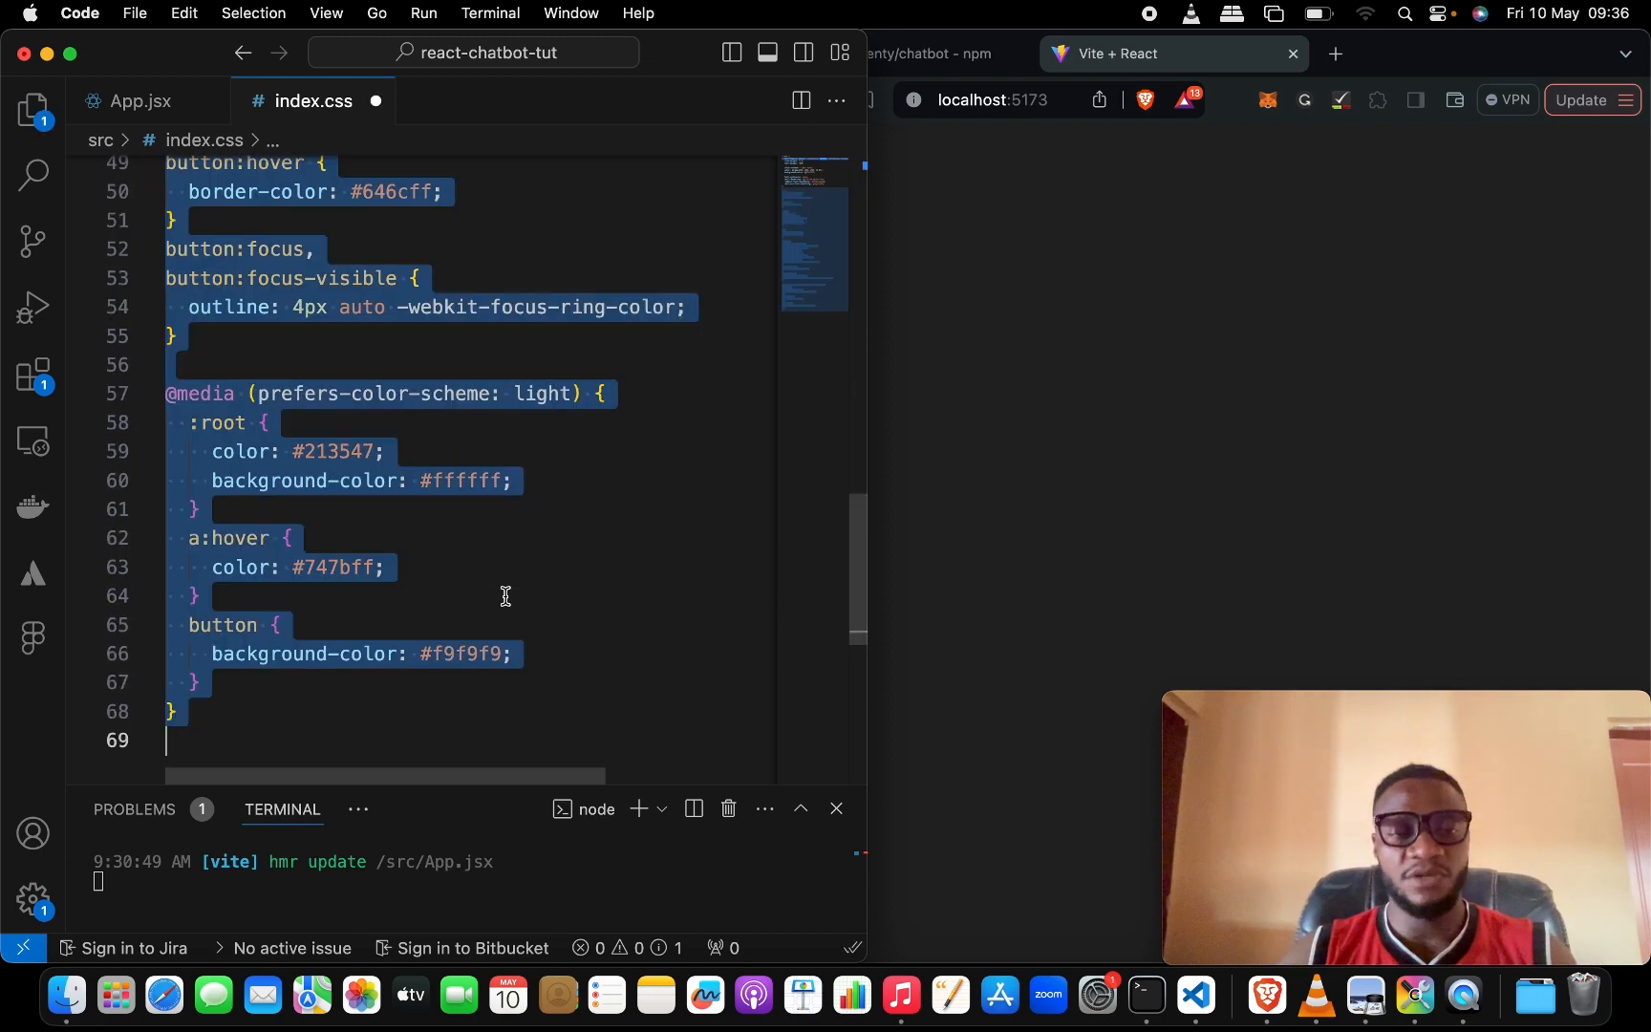
pyautogui.scroll(3)
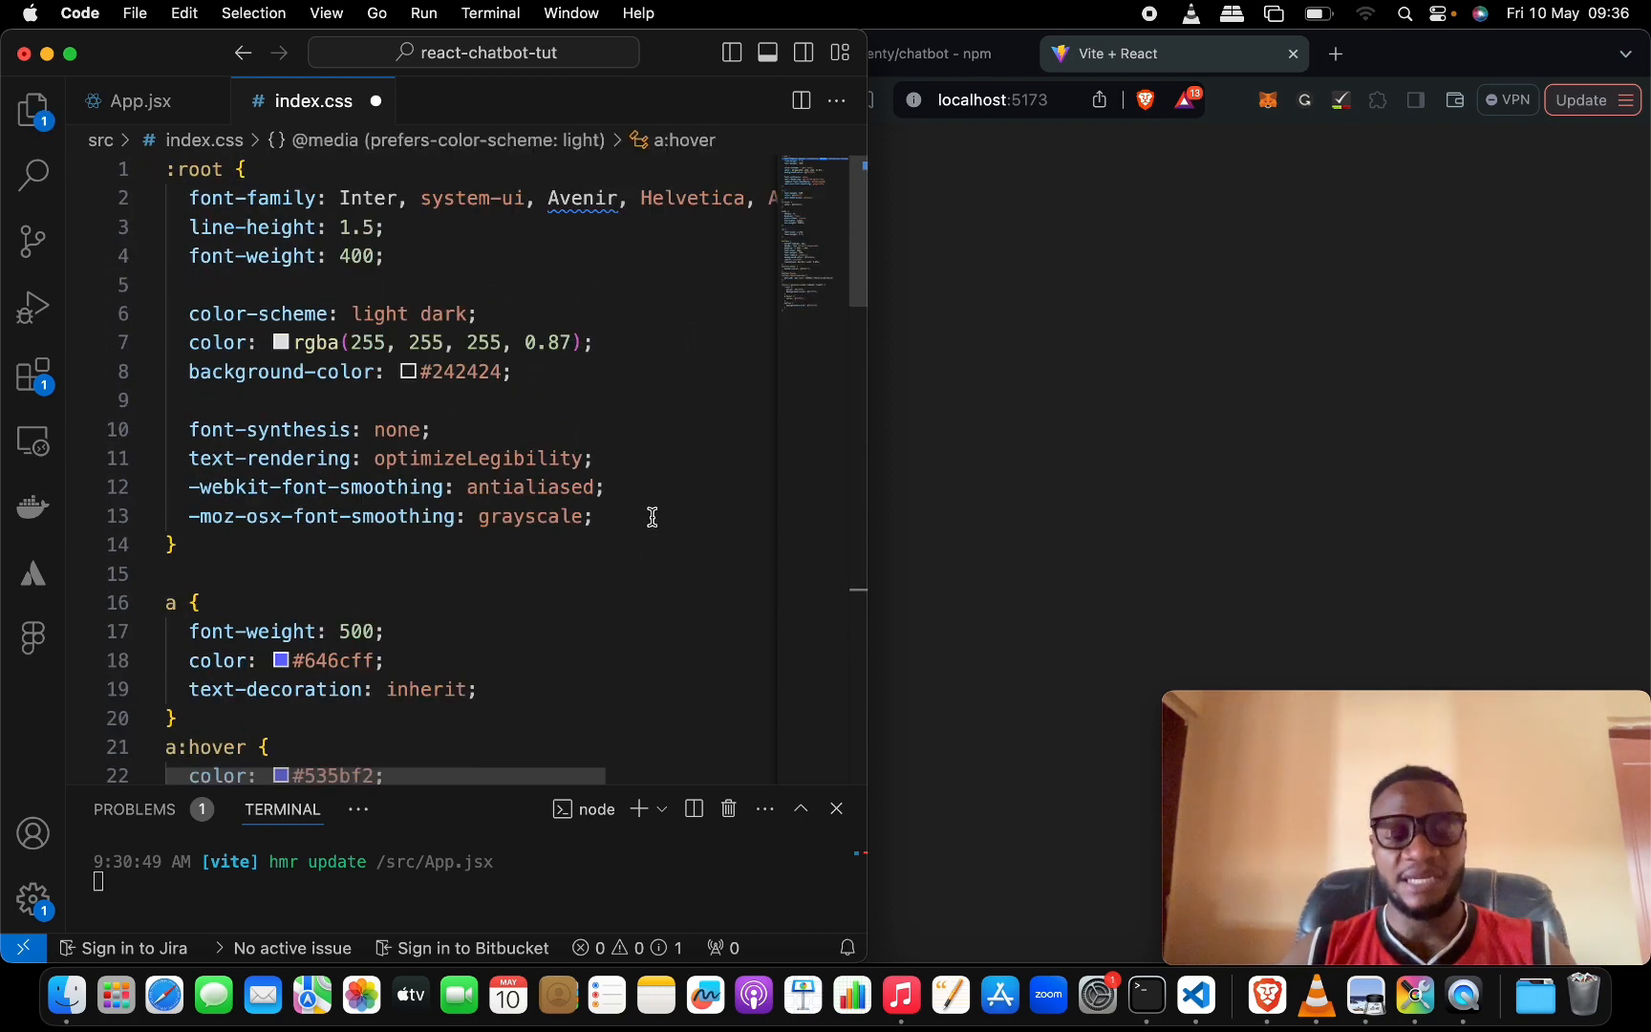
pyautogui.click(140, 101)
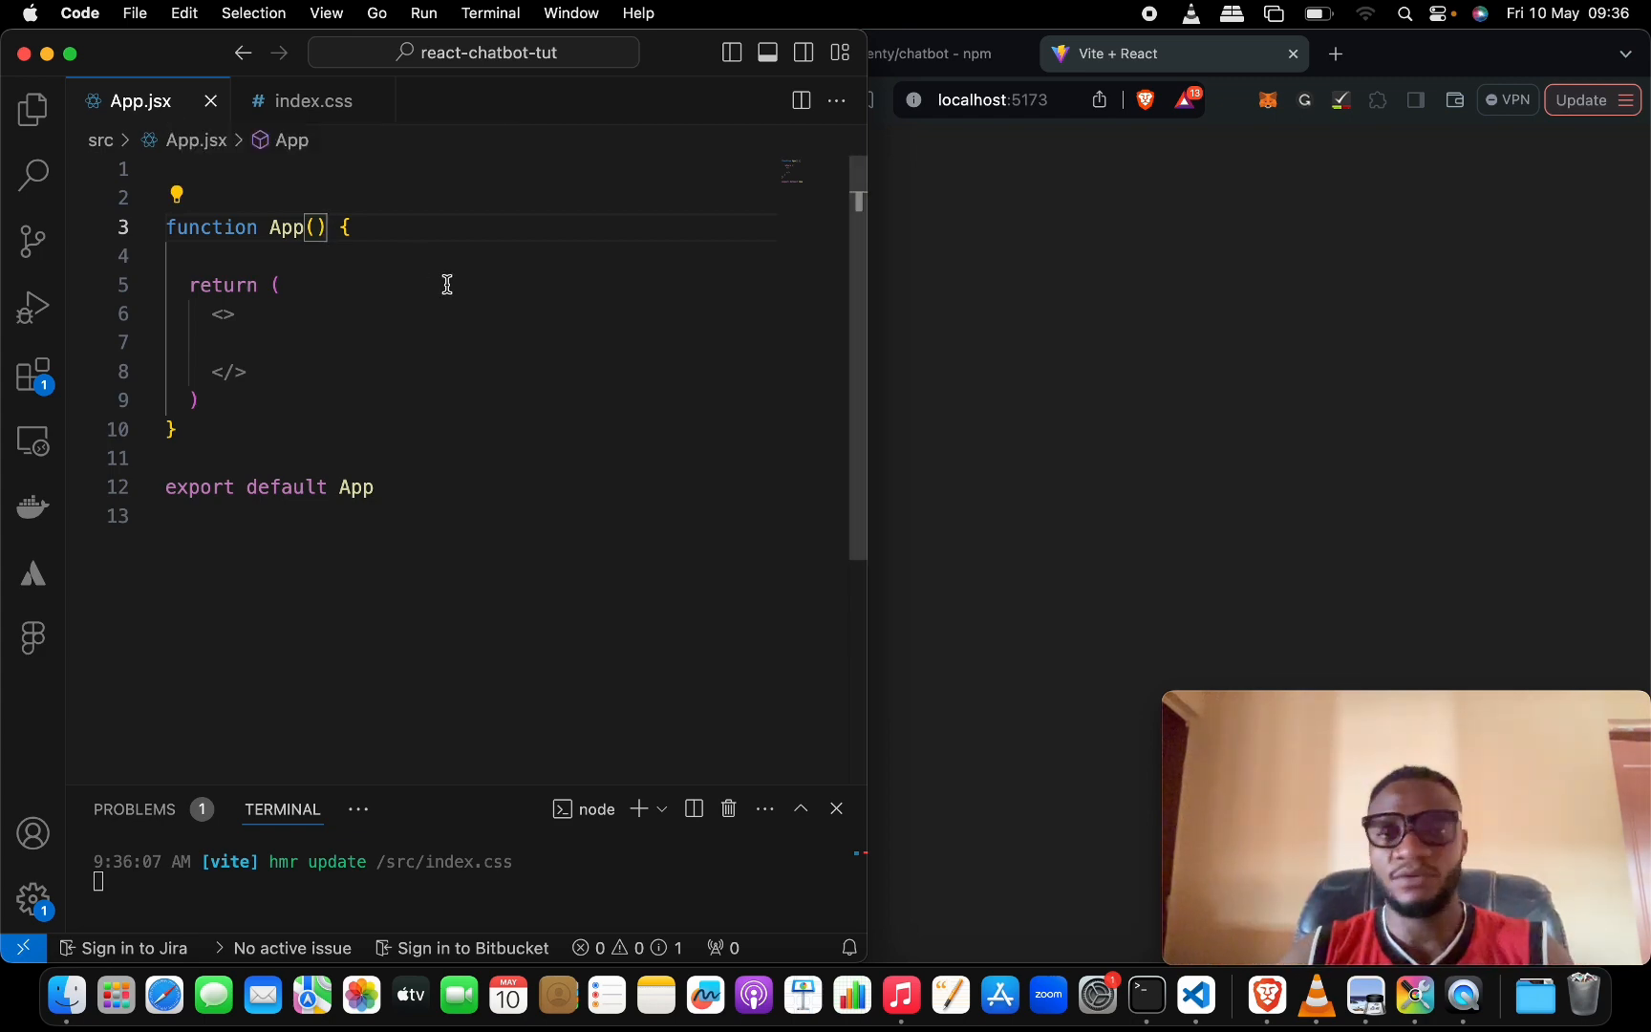
pyautogui.click(896, 53)
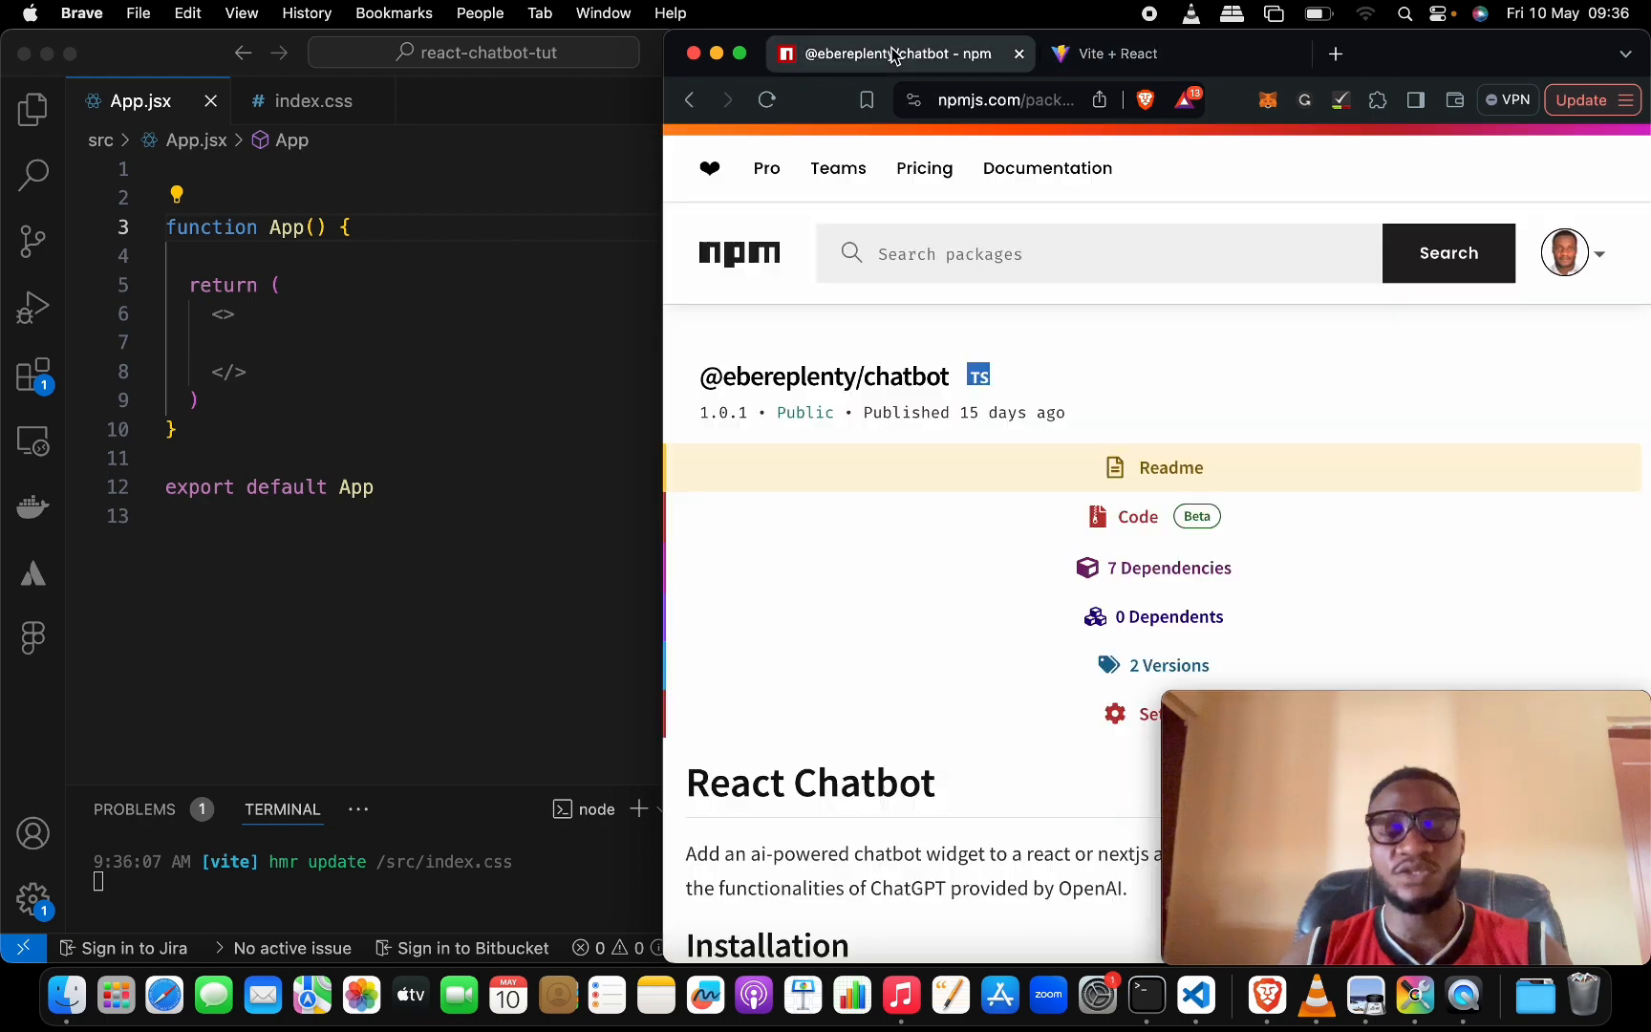
pyautogui.scroll(-3)
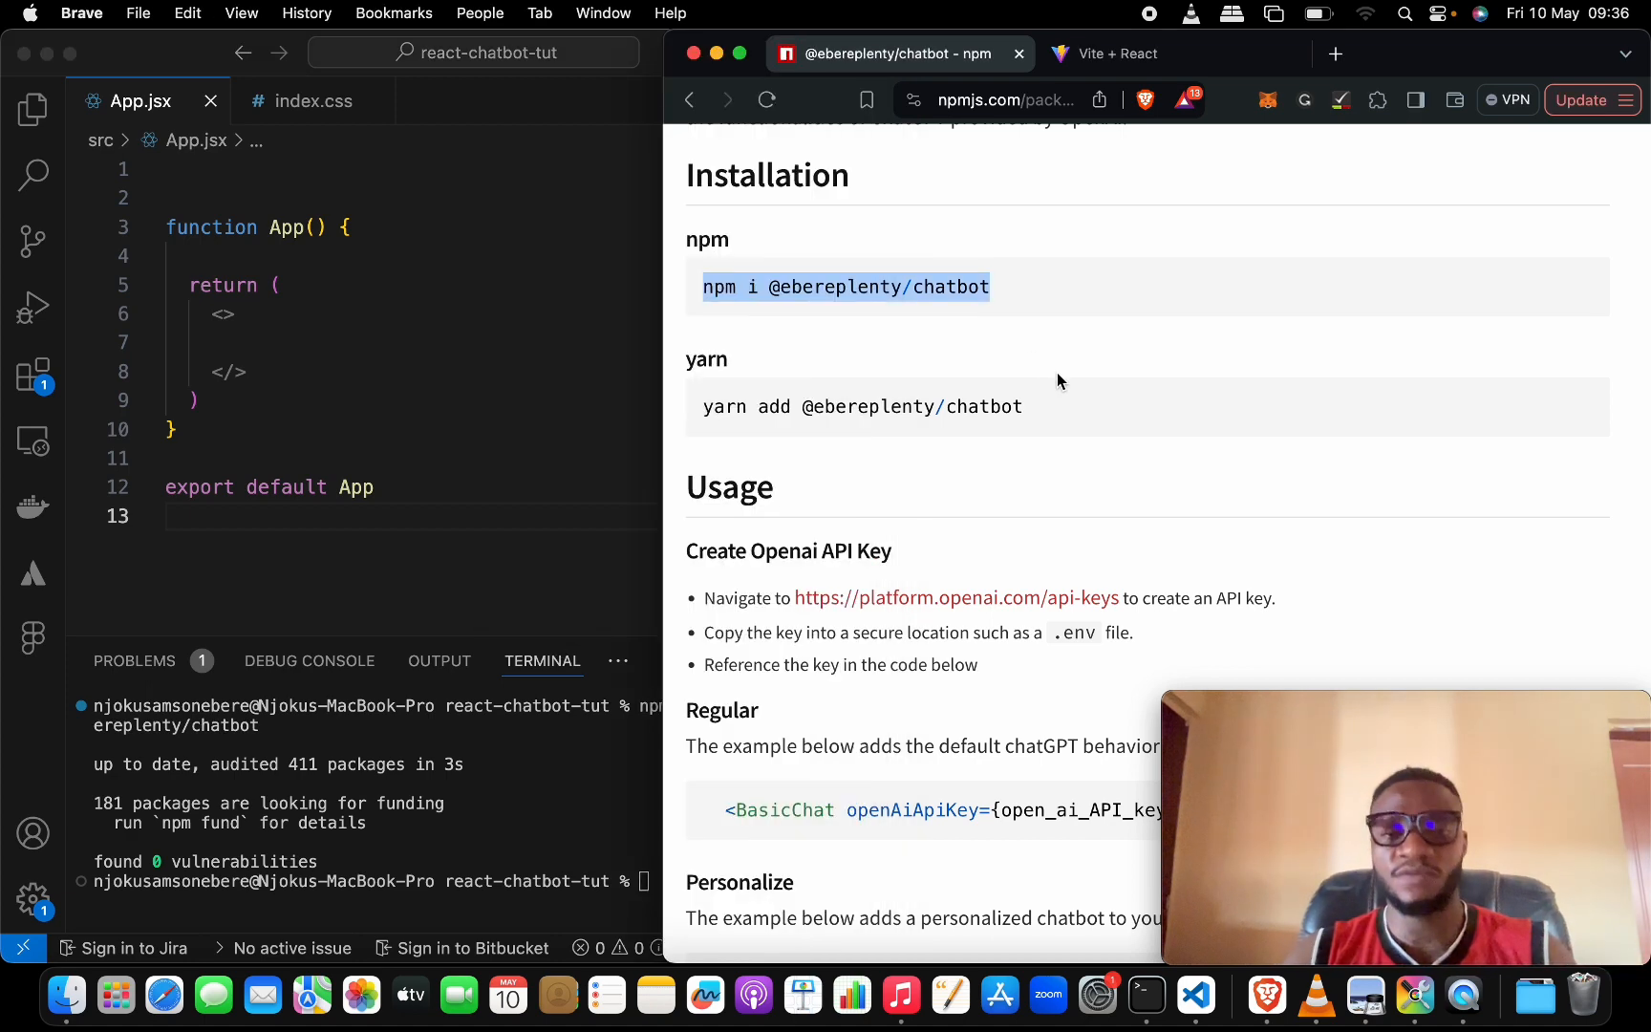
pyautogui.scroll(-3)
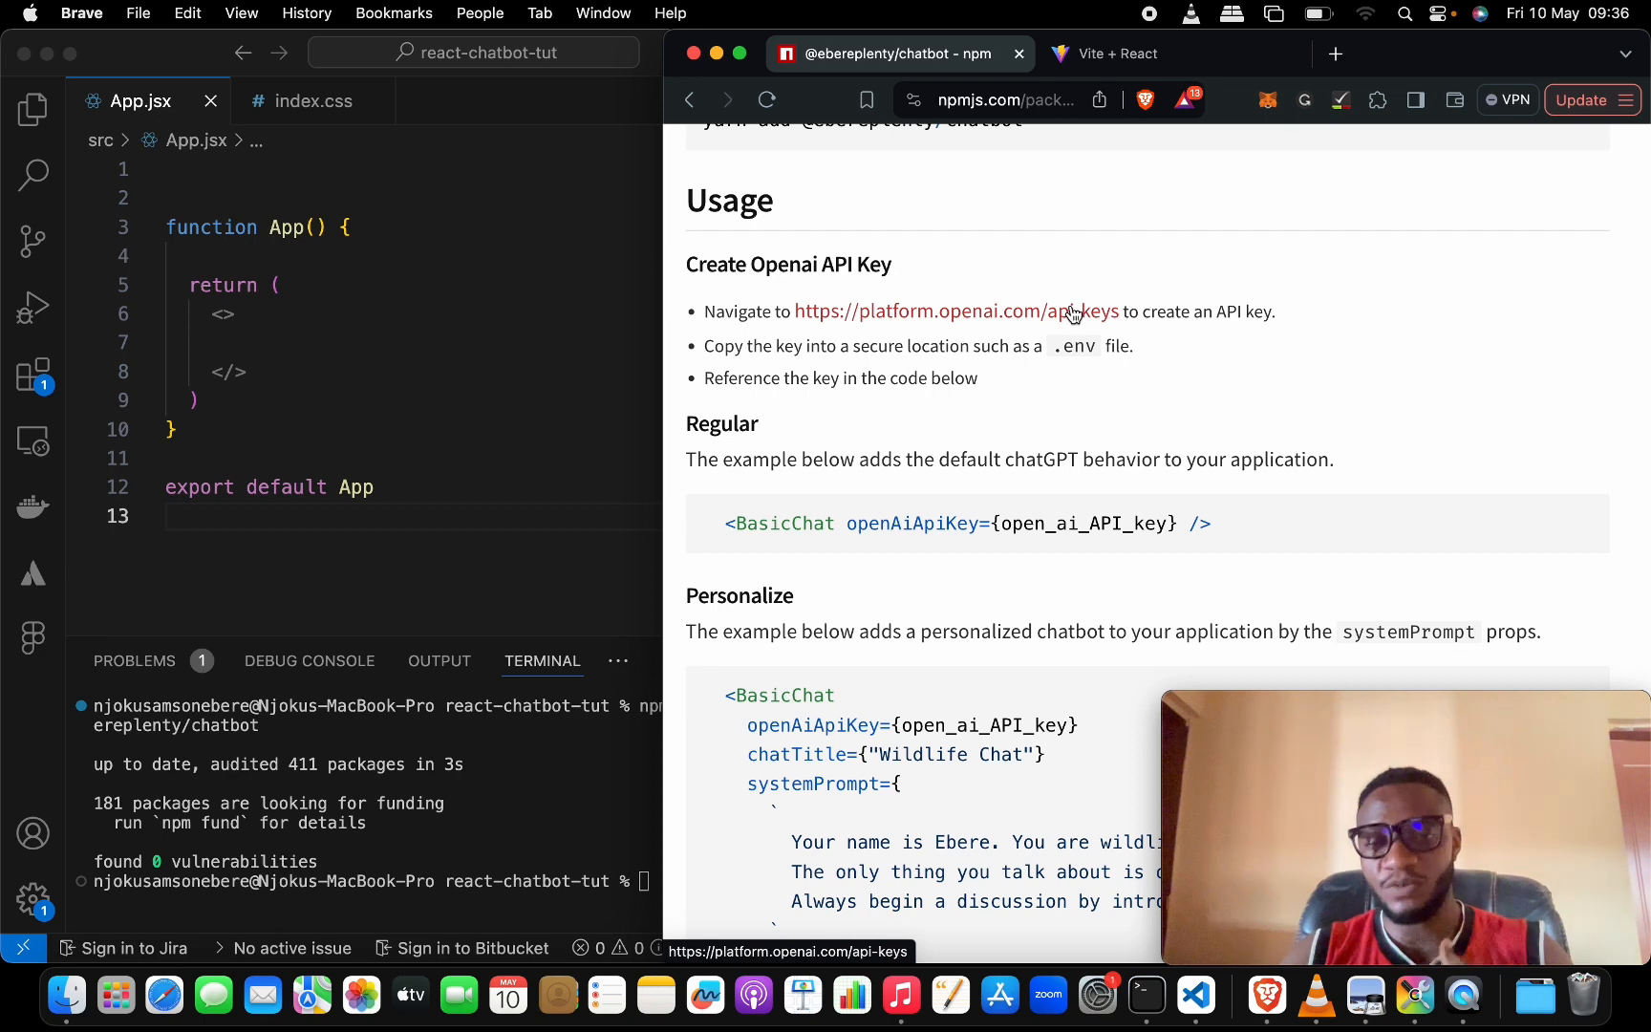
pyautogui.moveTo(998, 365)
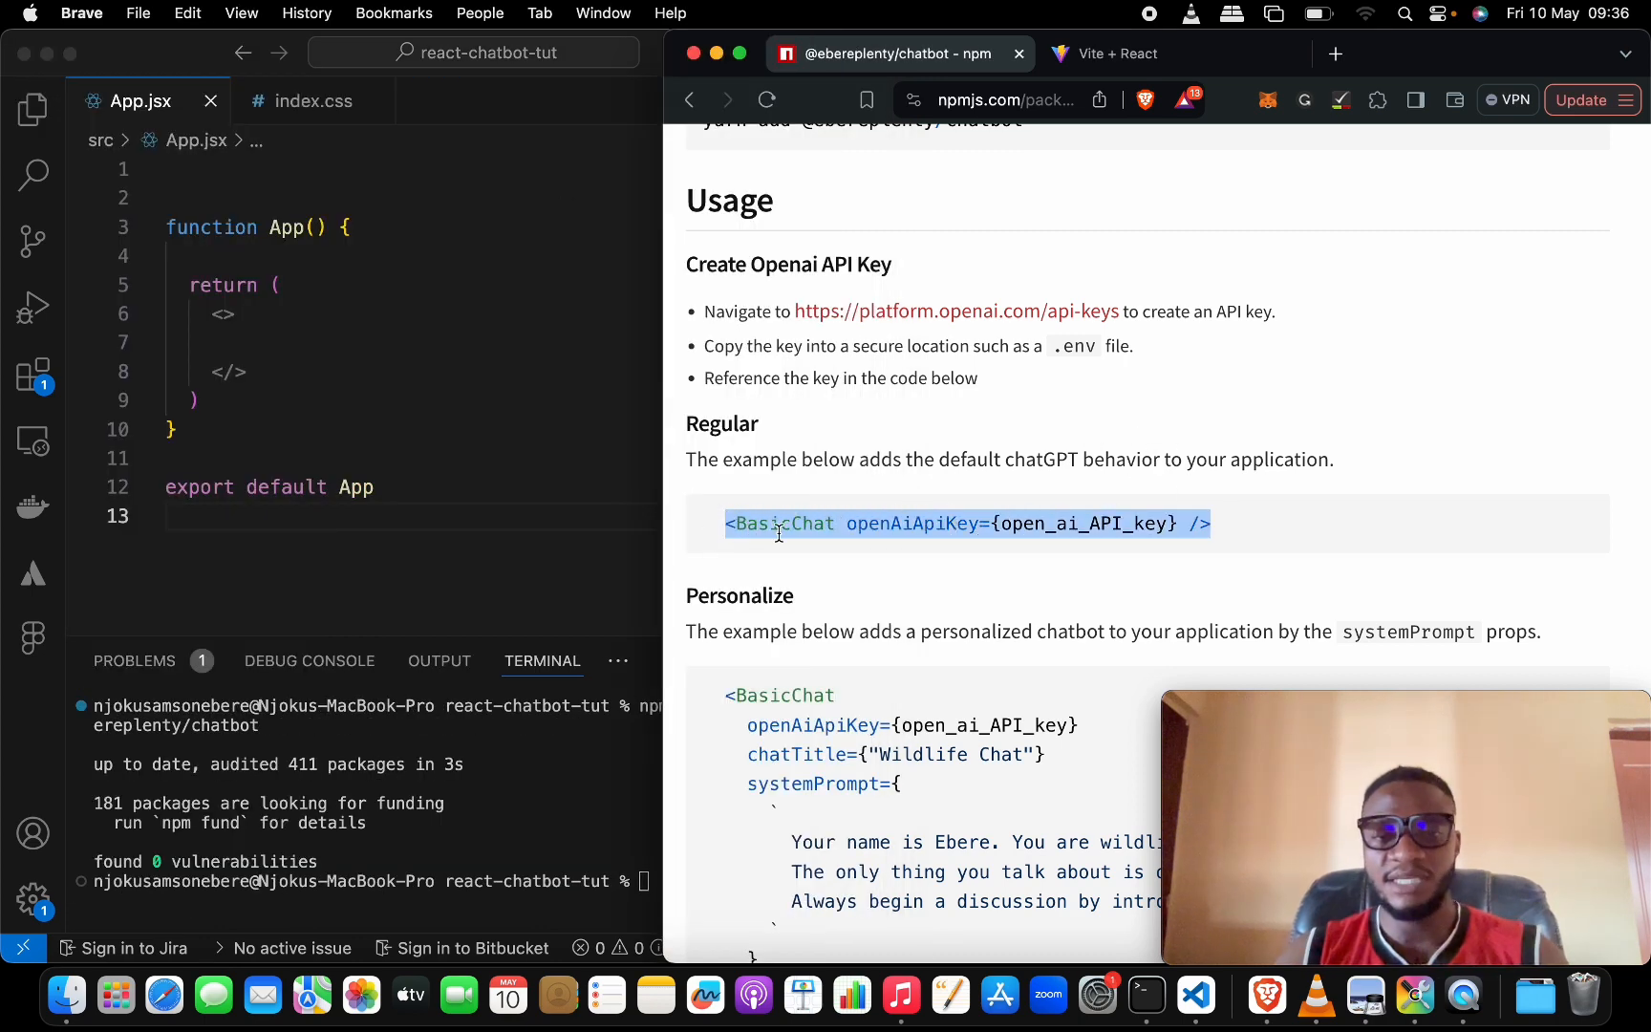
# Step: Render <BasicChat openAiApiKey={...} /> in App and auto-import BasicChat from the chatbot package
pyautogui.click(383, 338)
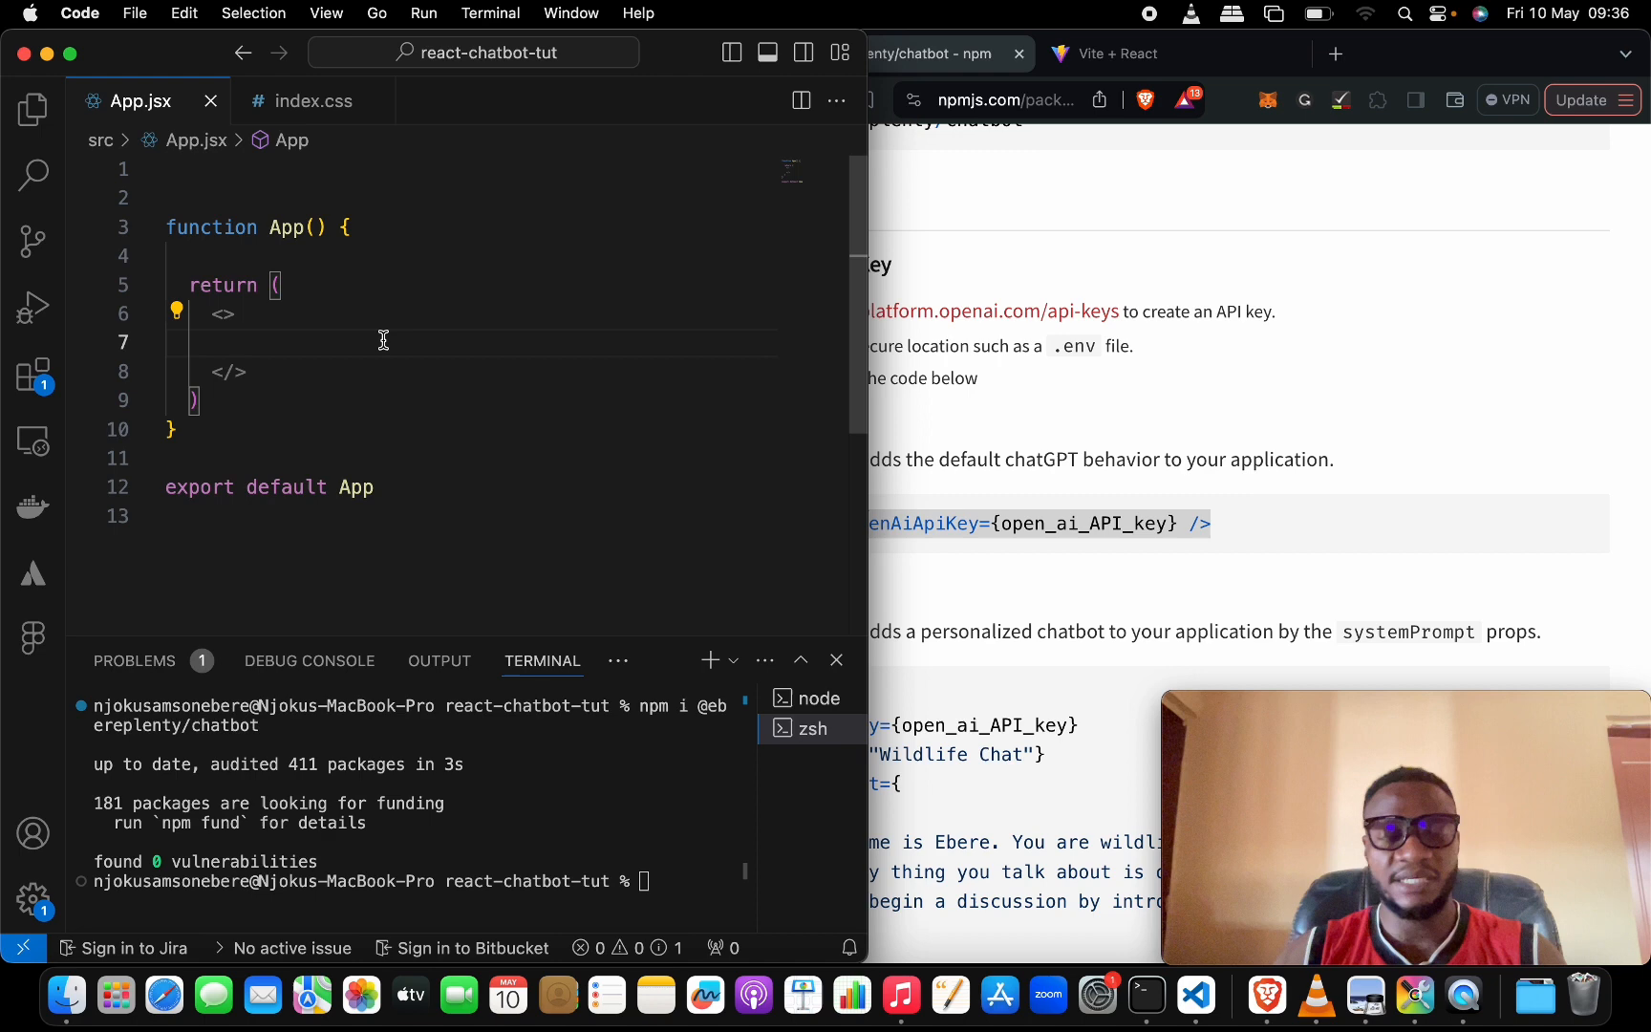
pyautogui.write('<BasicChat openAiApiKey={open_ai_API_key} />')
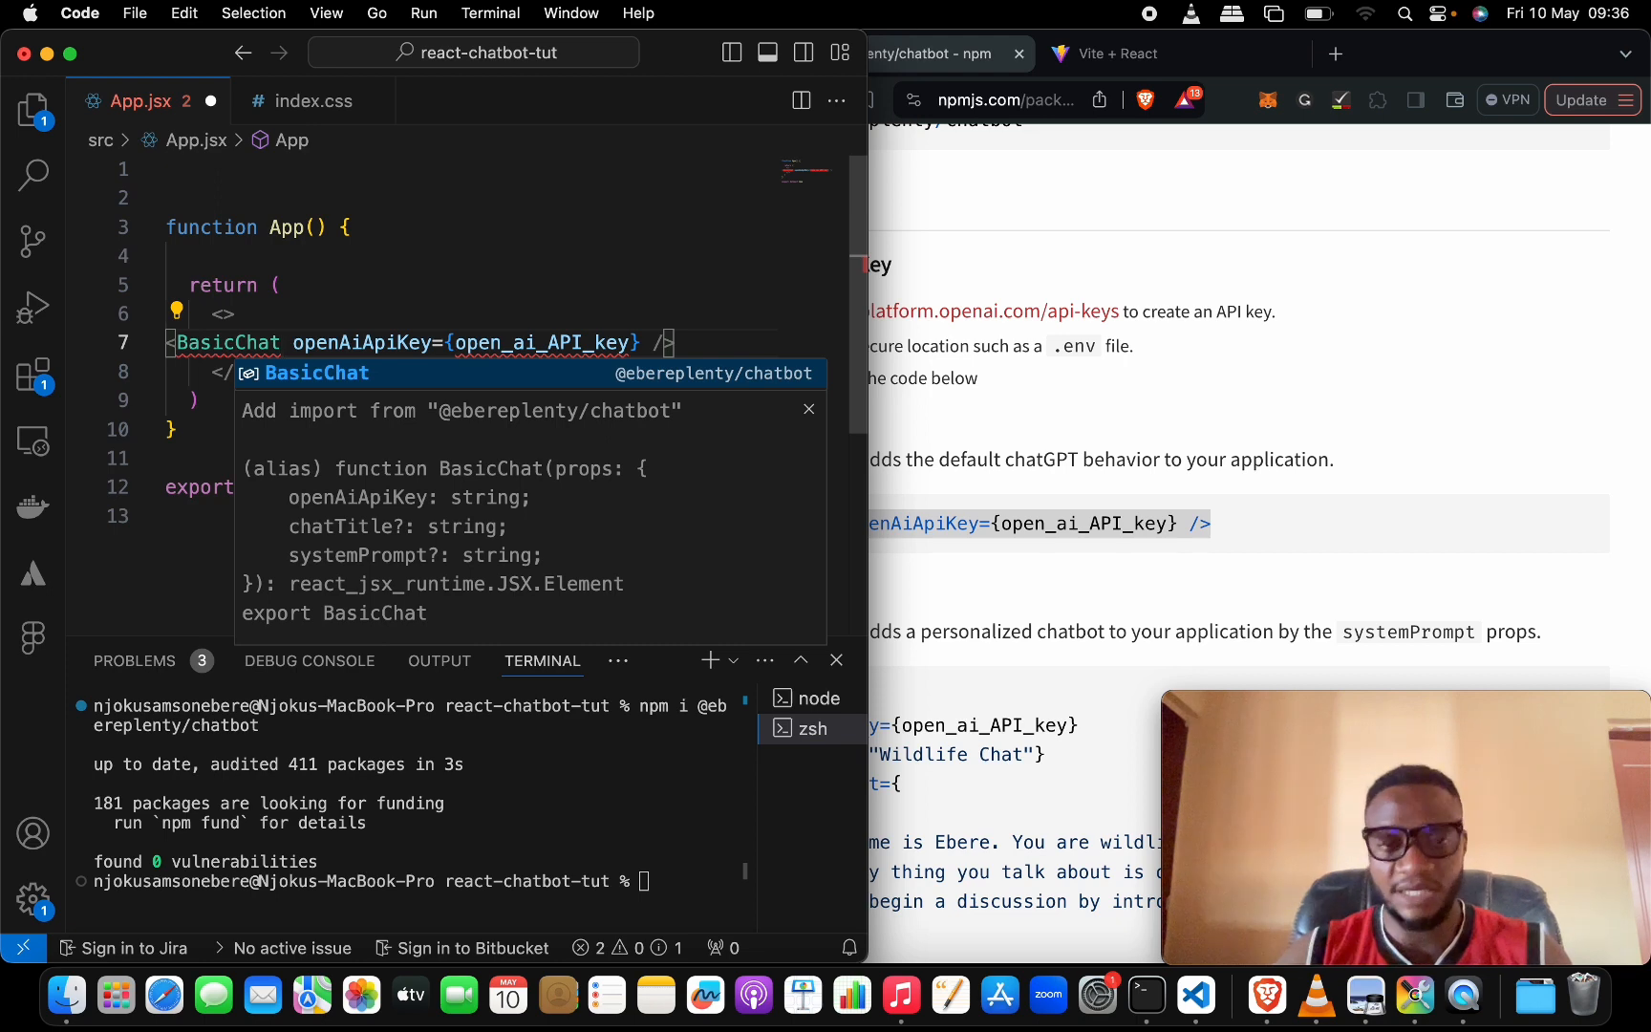
pyautogui.click(460, 411)
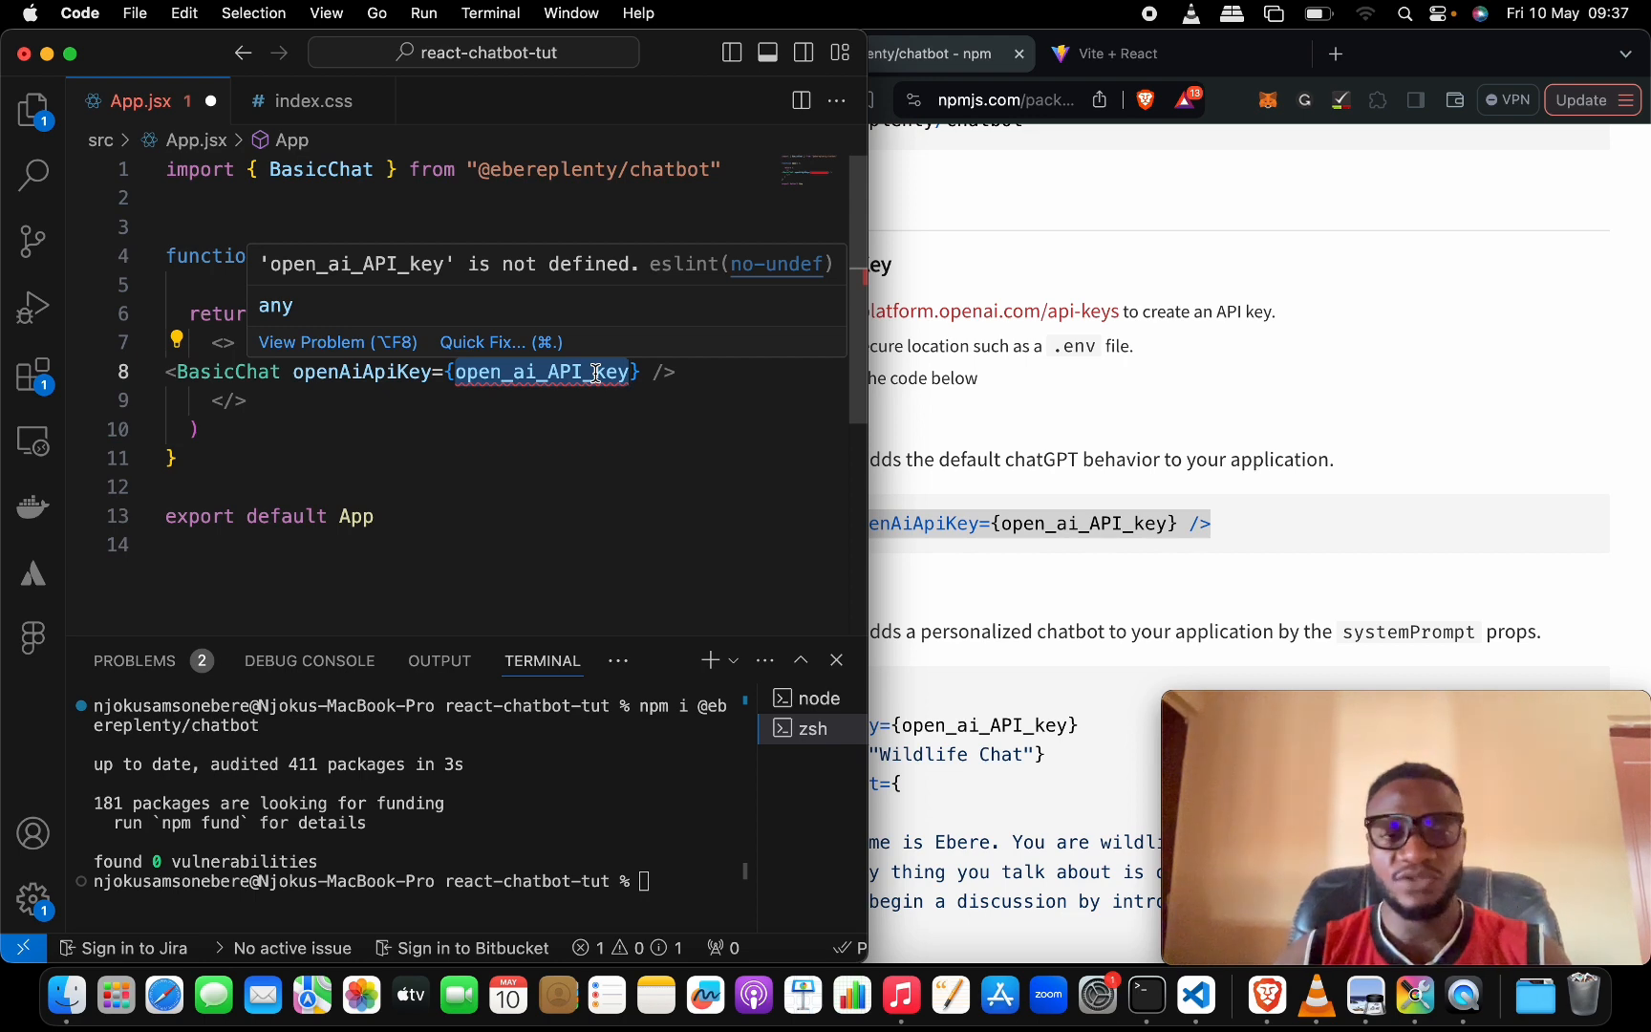
# Step: Make the openAiApiKey prop read from import.meta.env
pyautogui.write('import.meta.')
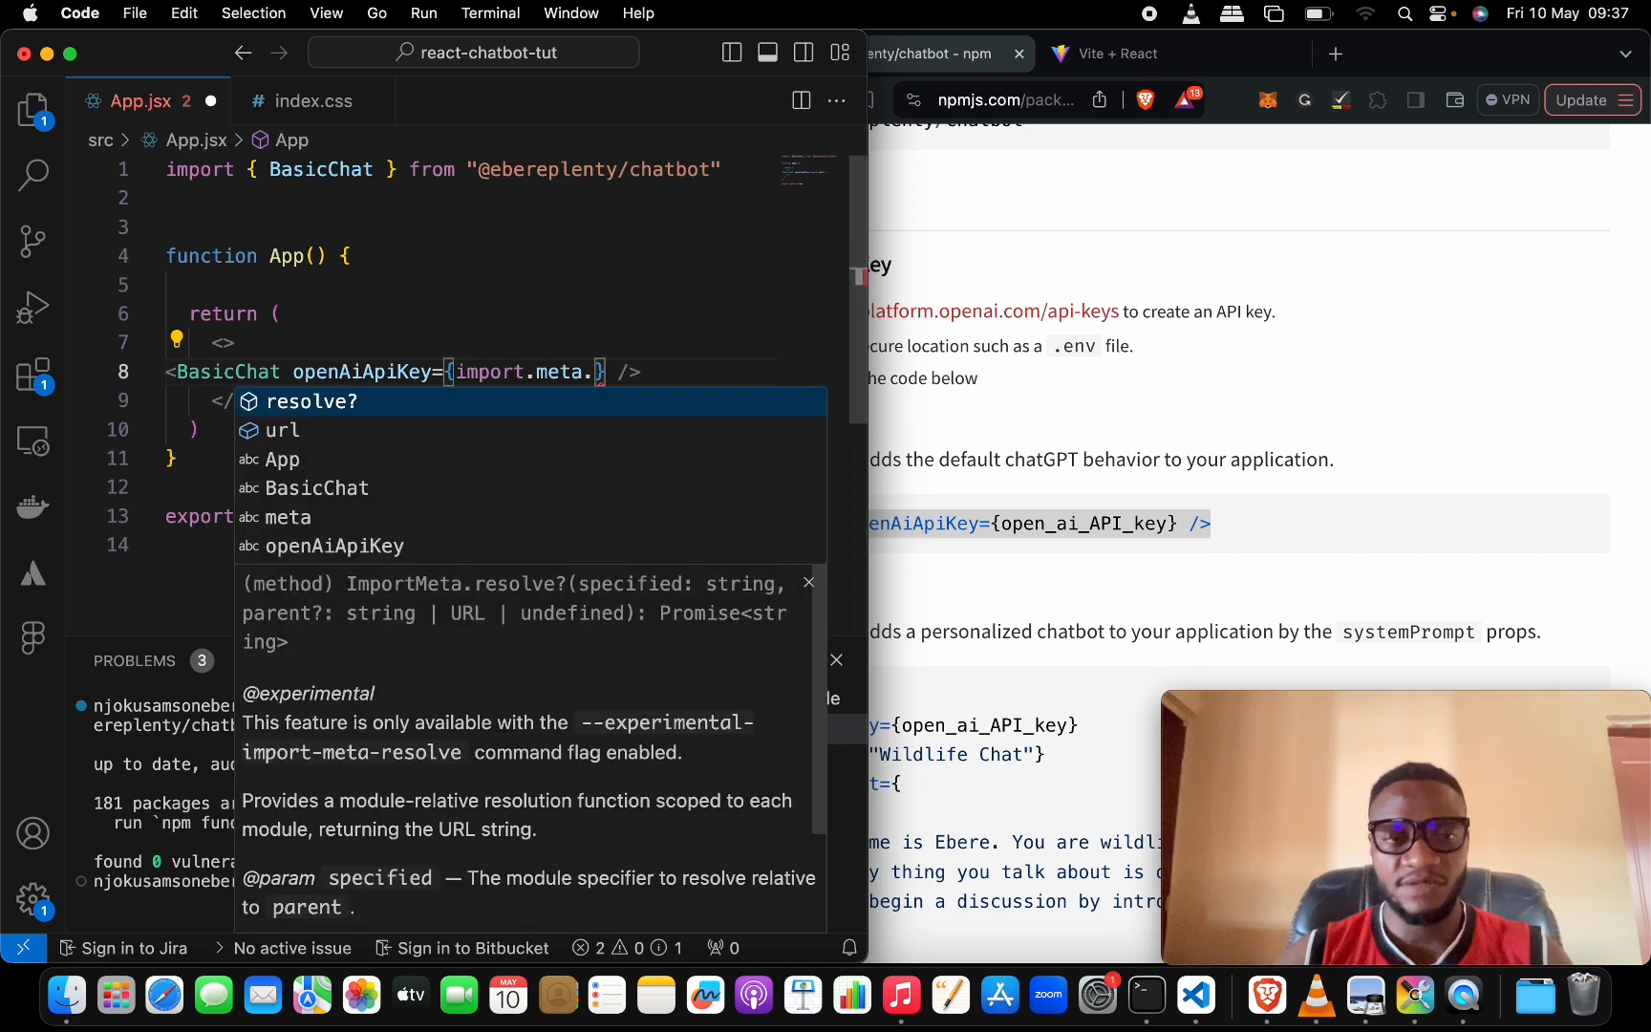
pyautogui.write('env')
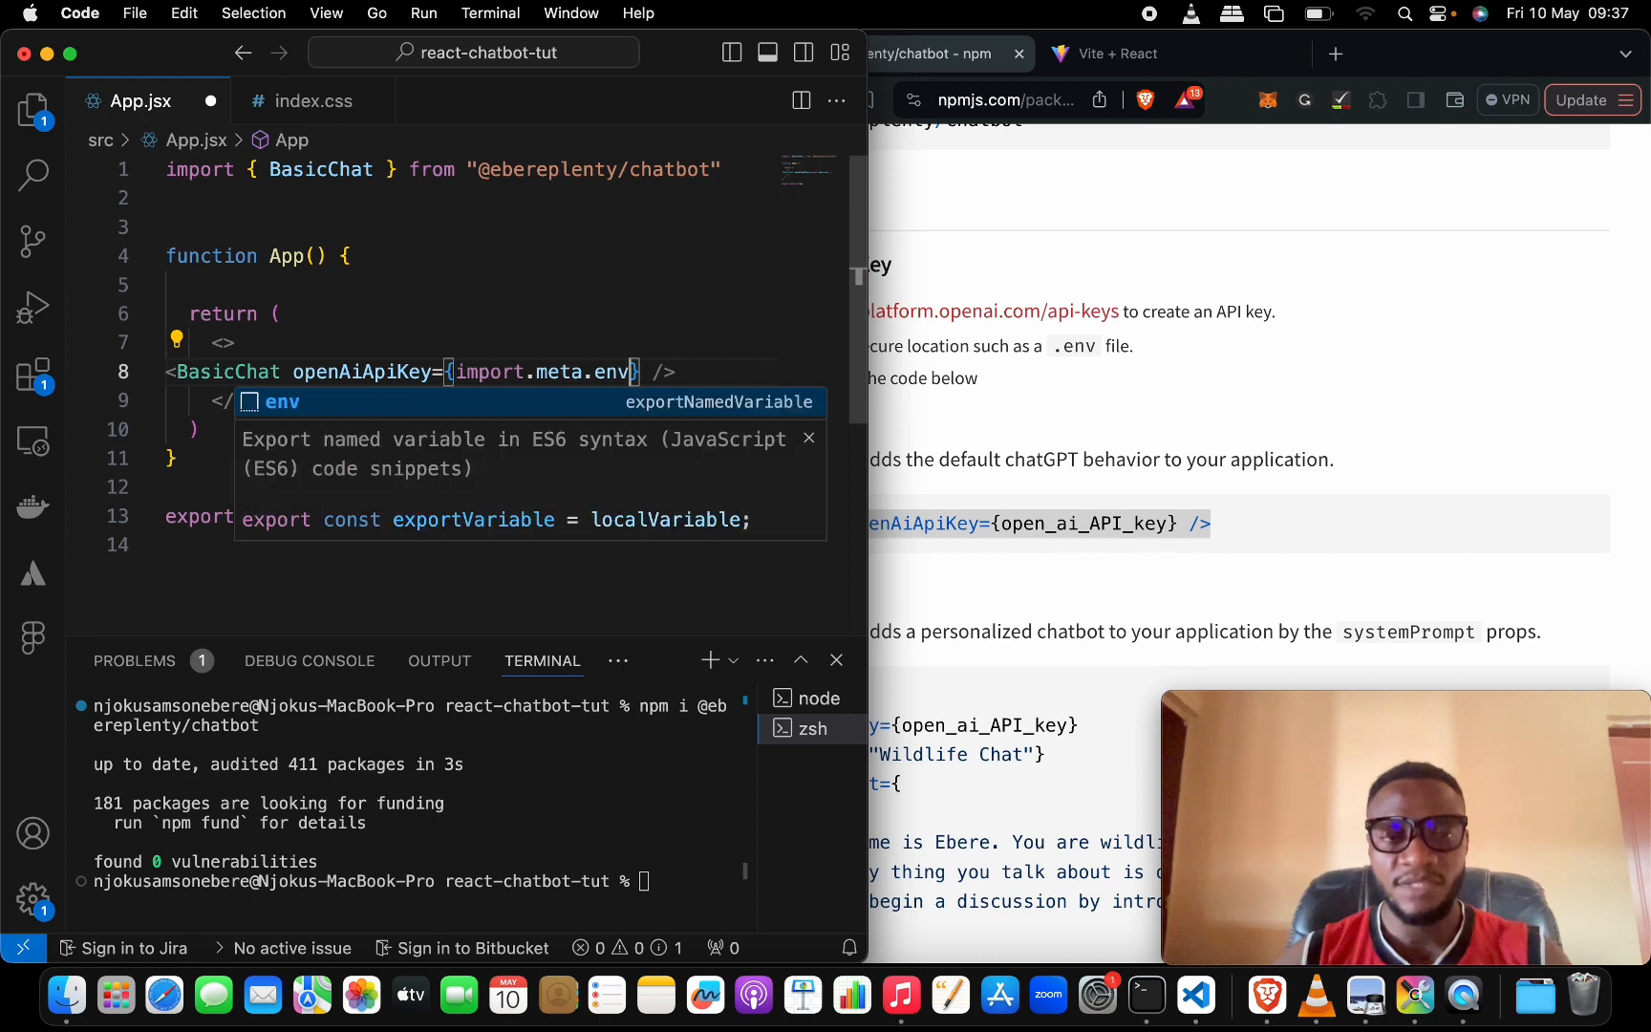
pyautogui.write('.')
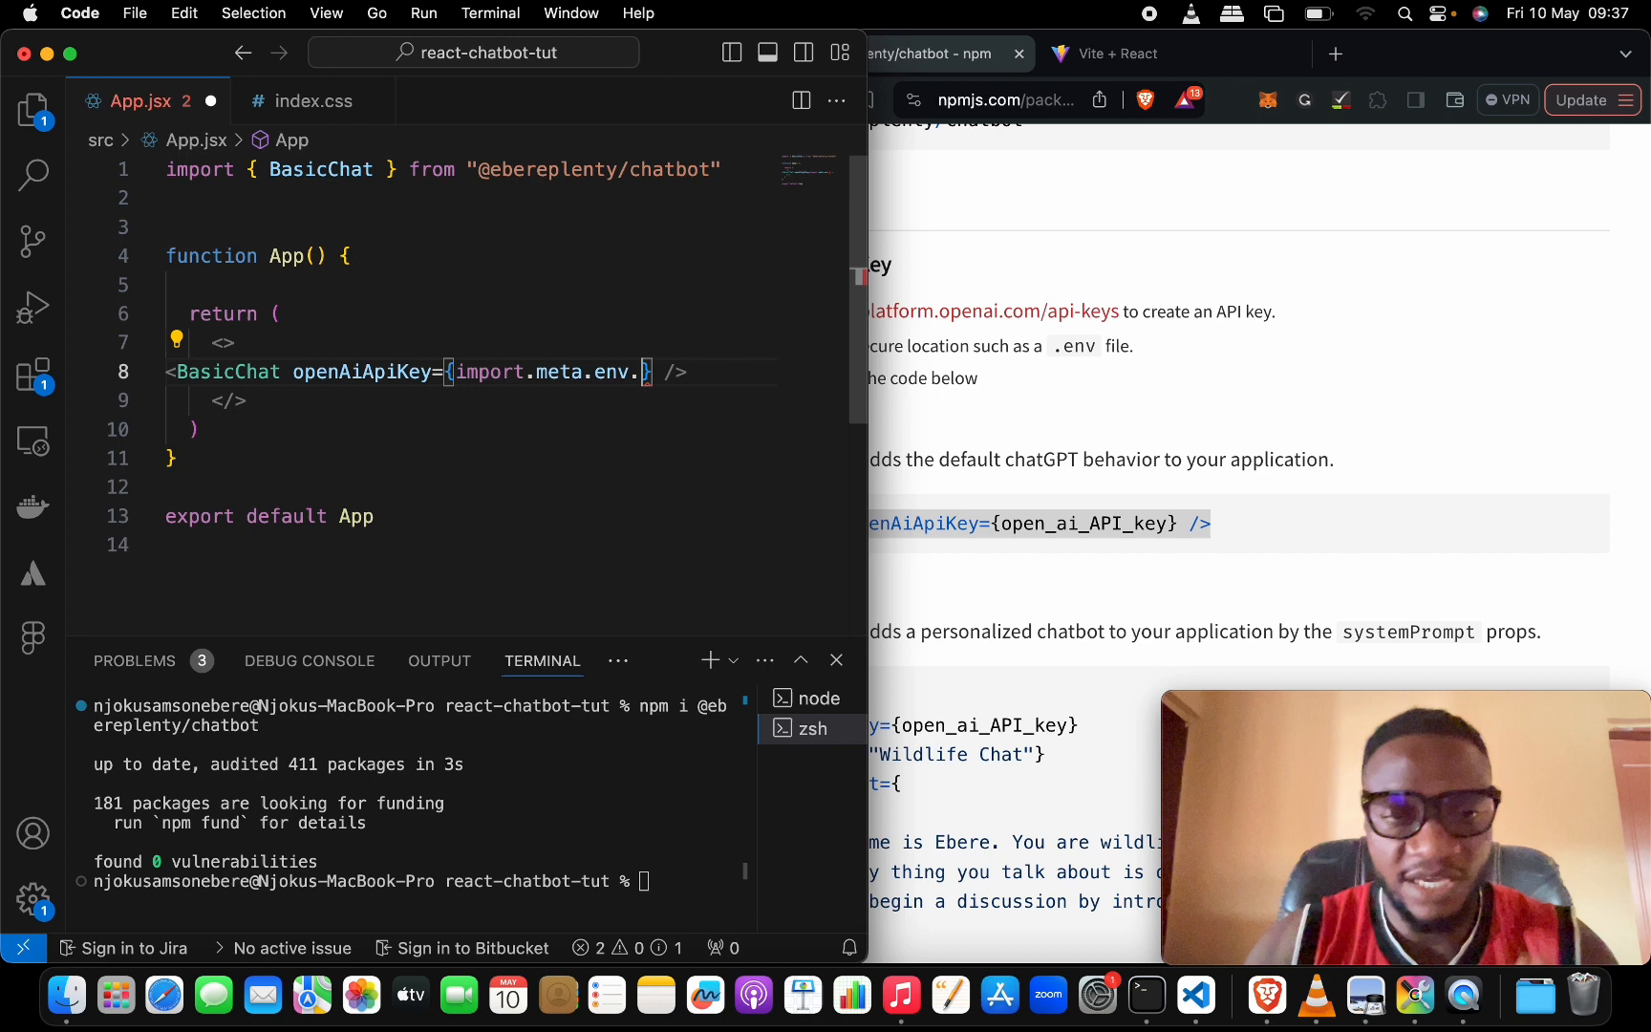
# Step: Open the project's .env file from the Explorer alongside App.jsx
pyautogui.click(33, 109)
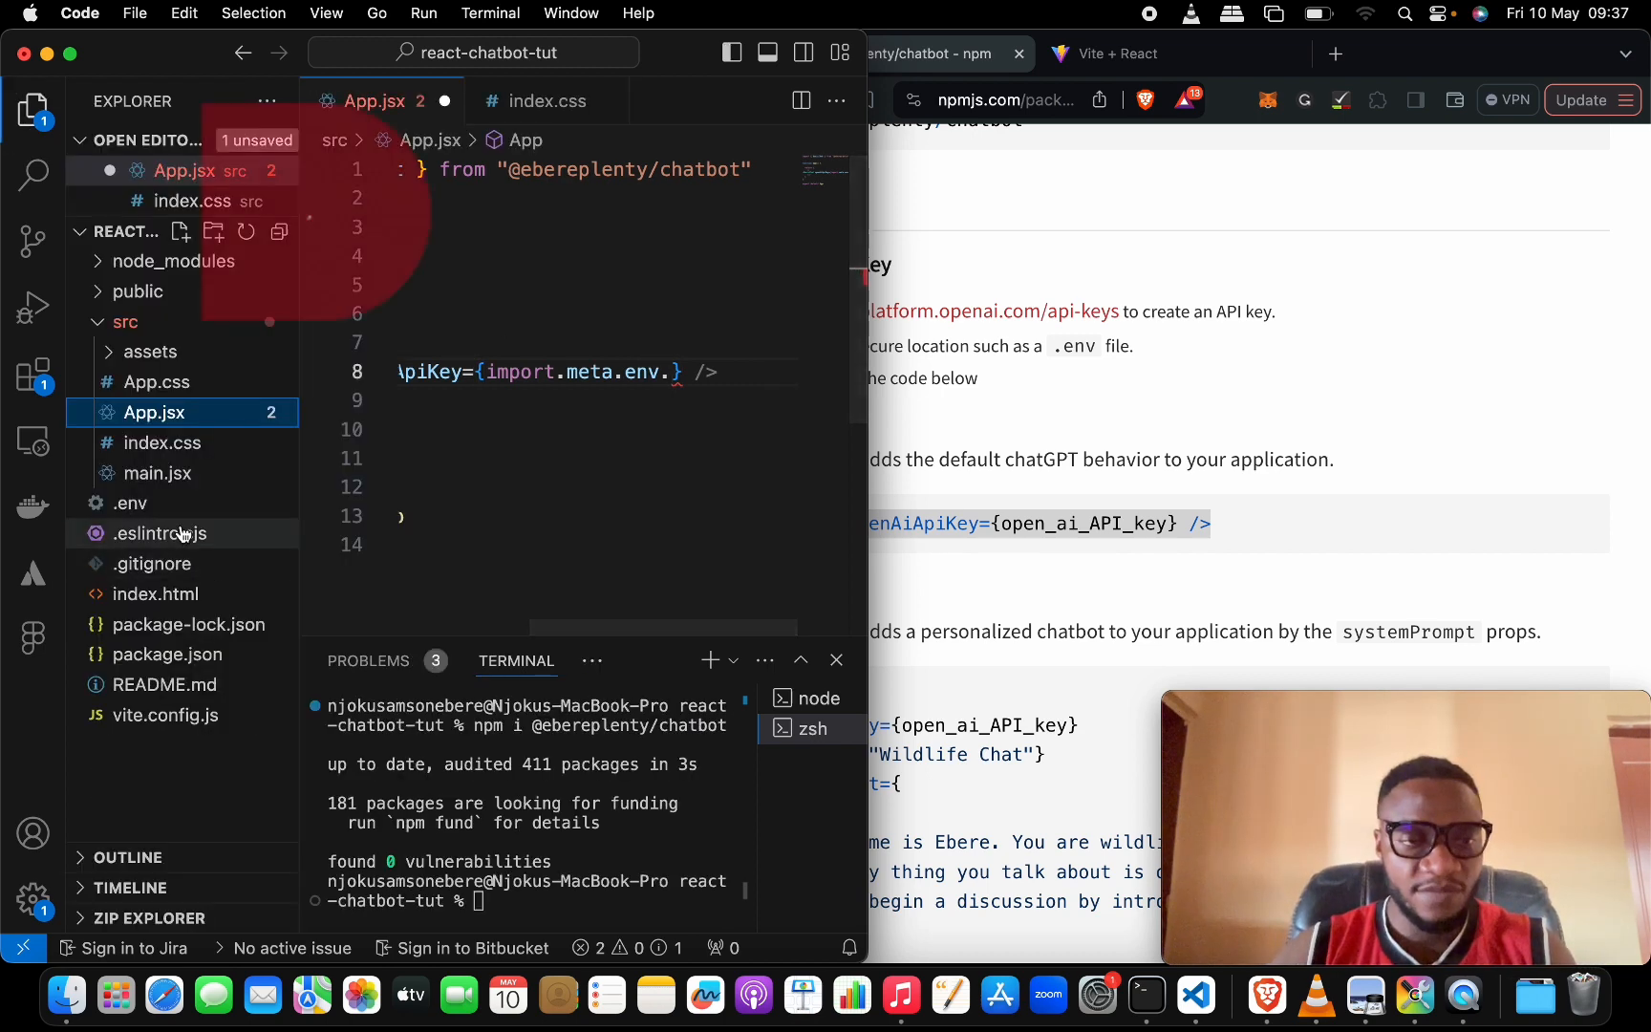
pyautogui.click(130, 503)
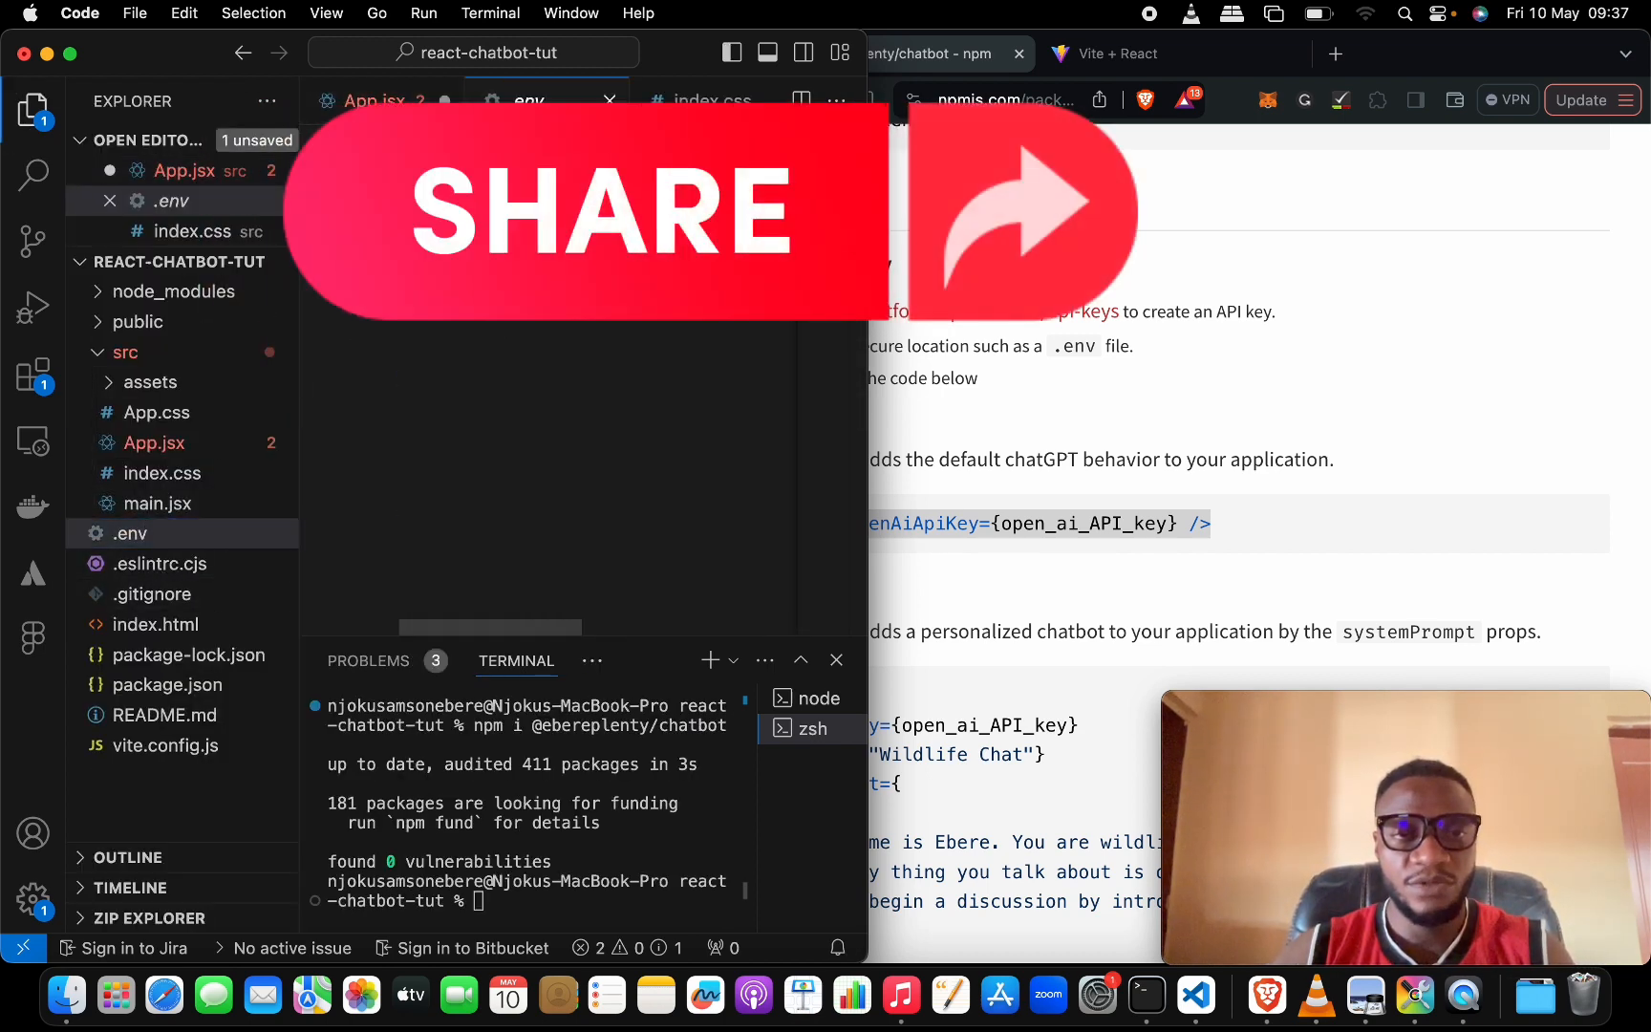
pyautogui.click(363, 99)
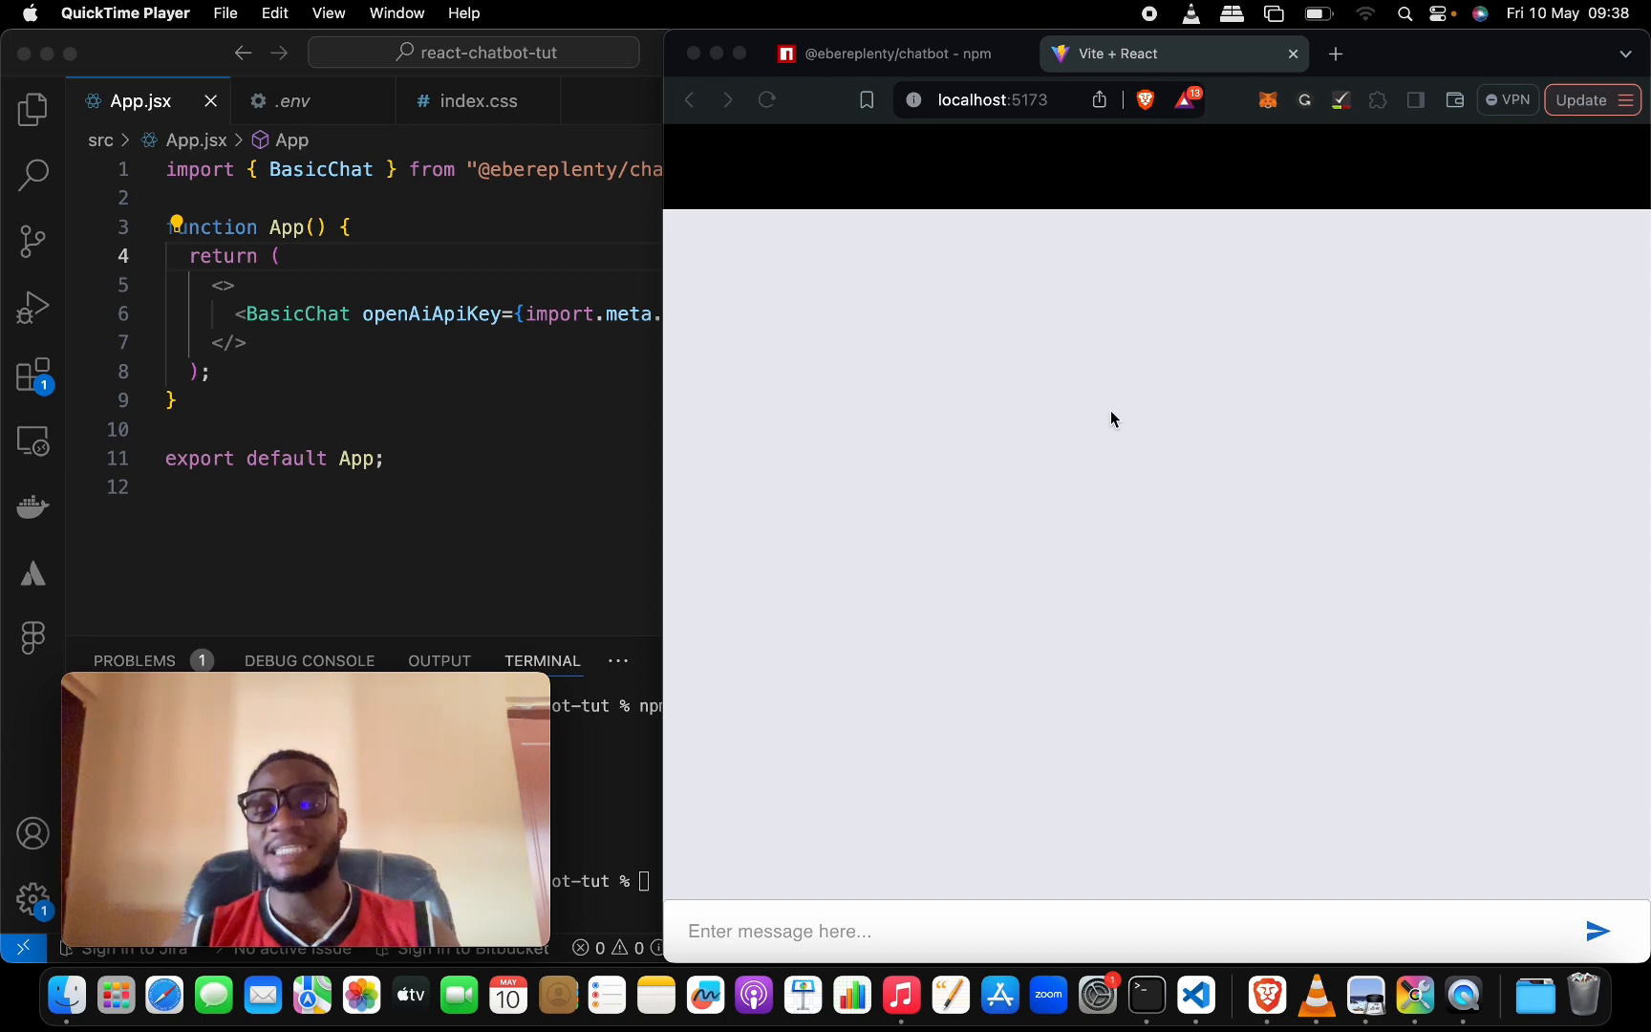
pyautogui.moveTo(1122, 560)
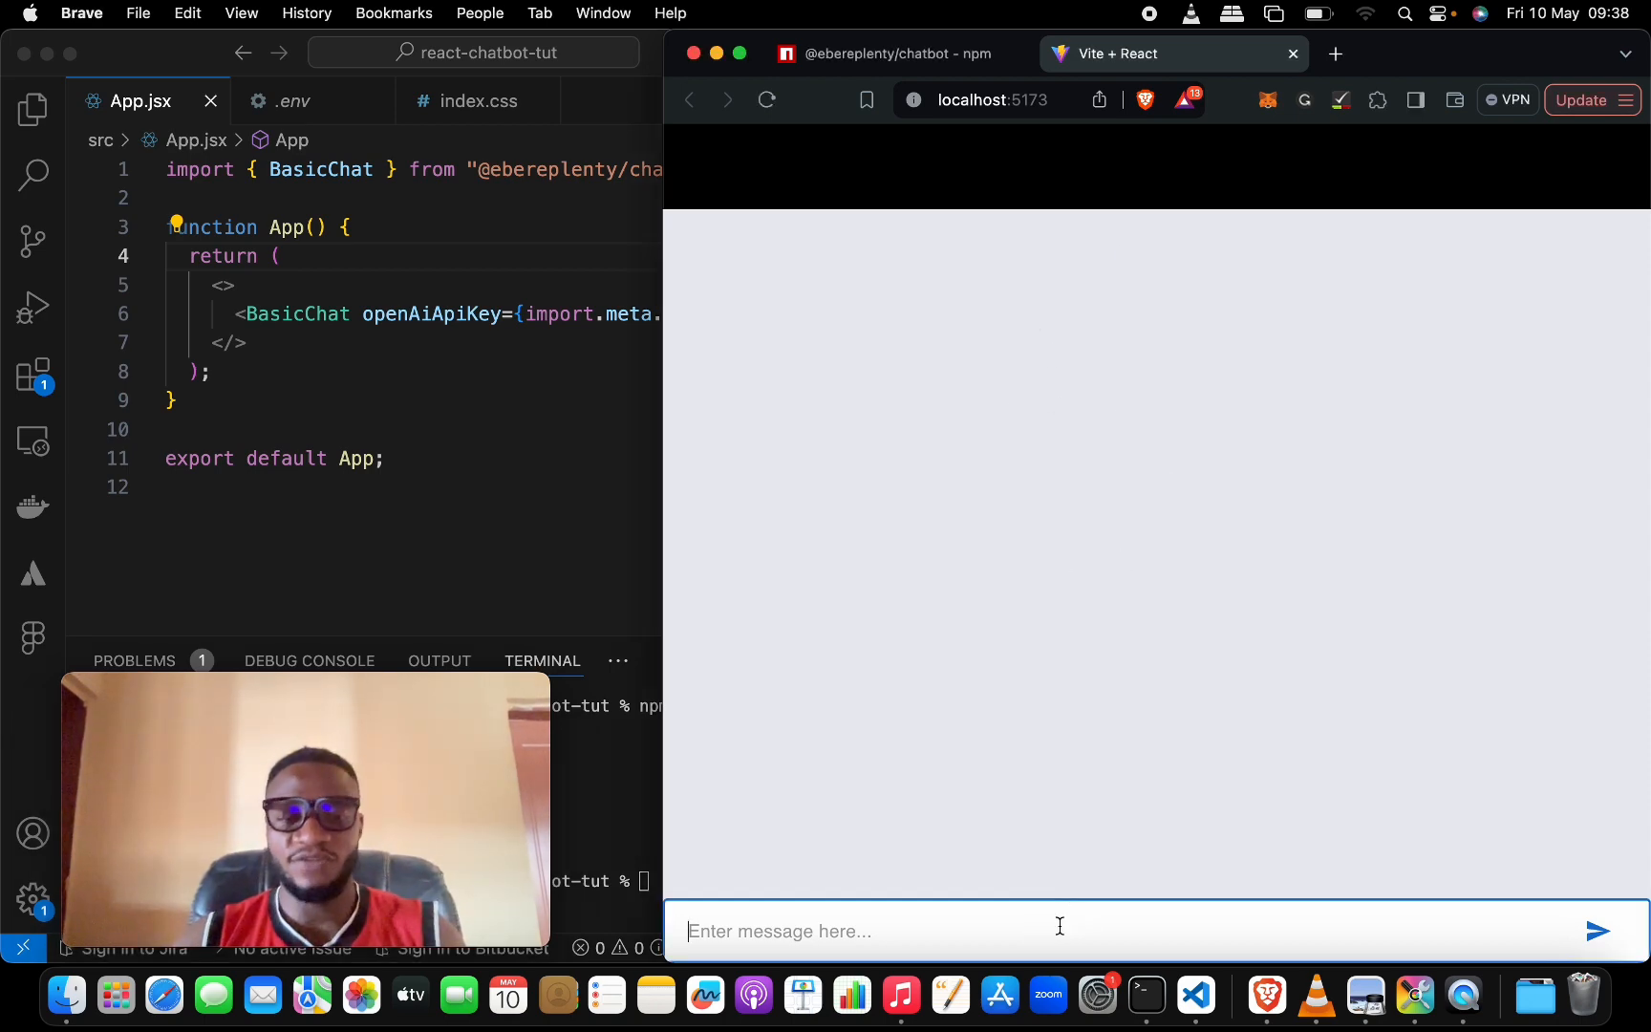
# Step: Send a hello message in the localhost:5173 chat widget and get its greeting reply
pyautogui.write('He')
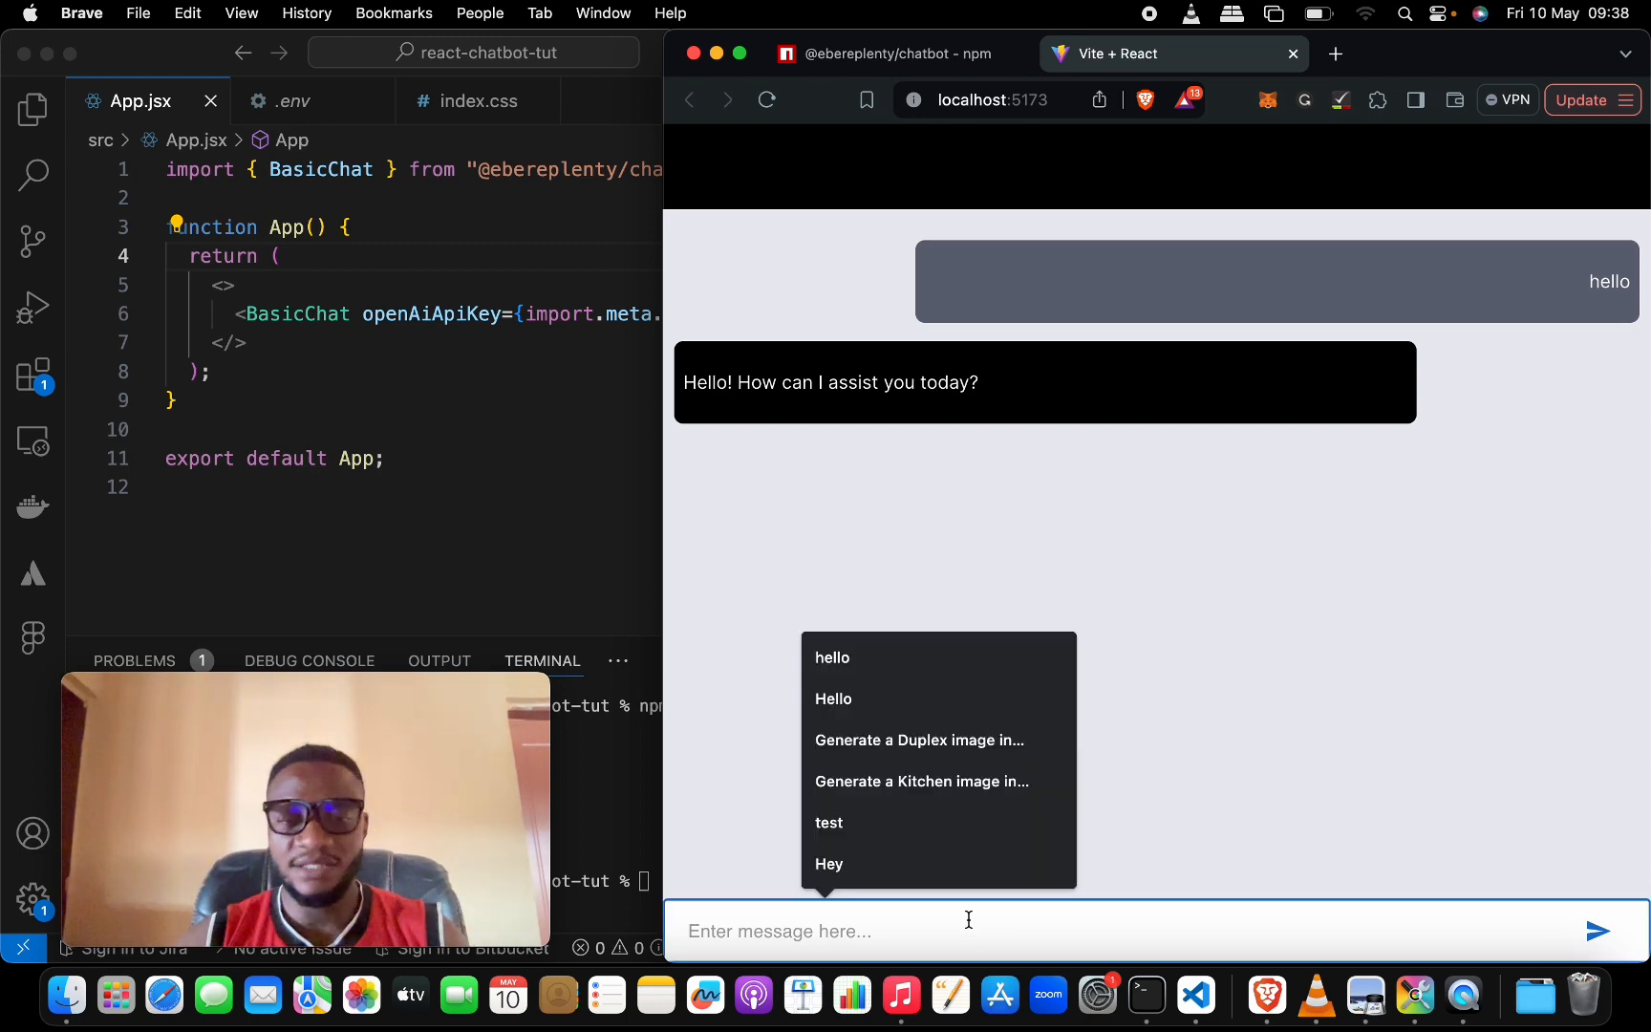
pyautogui.click(920, 740)
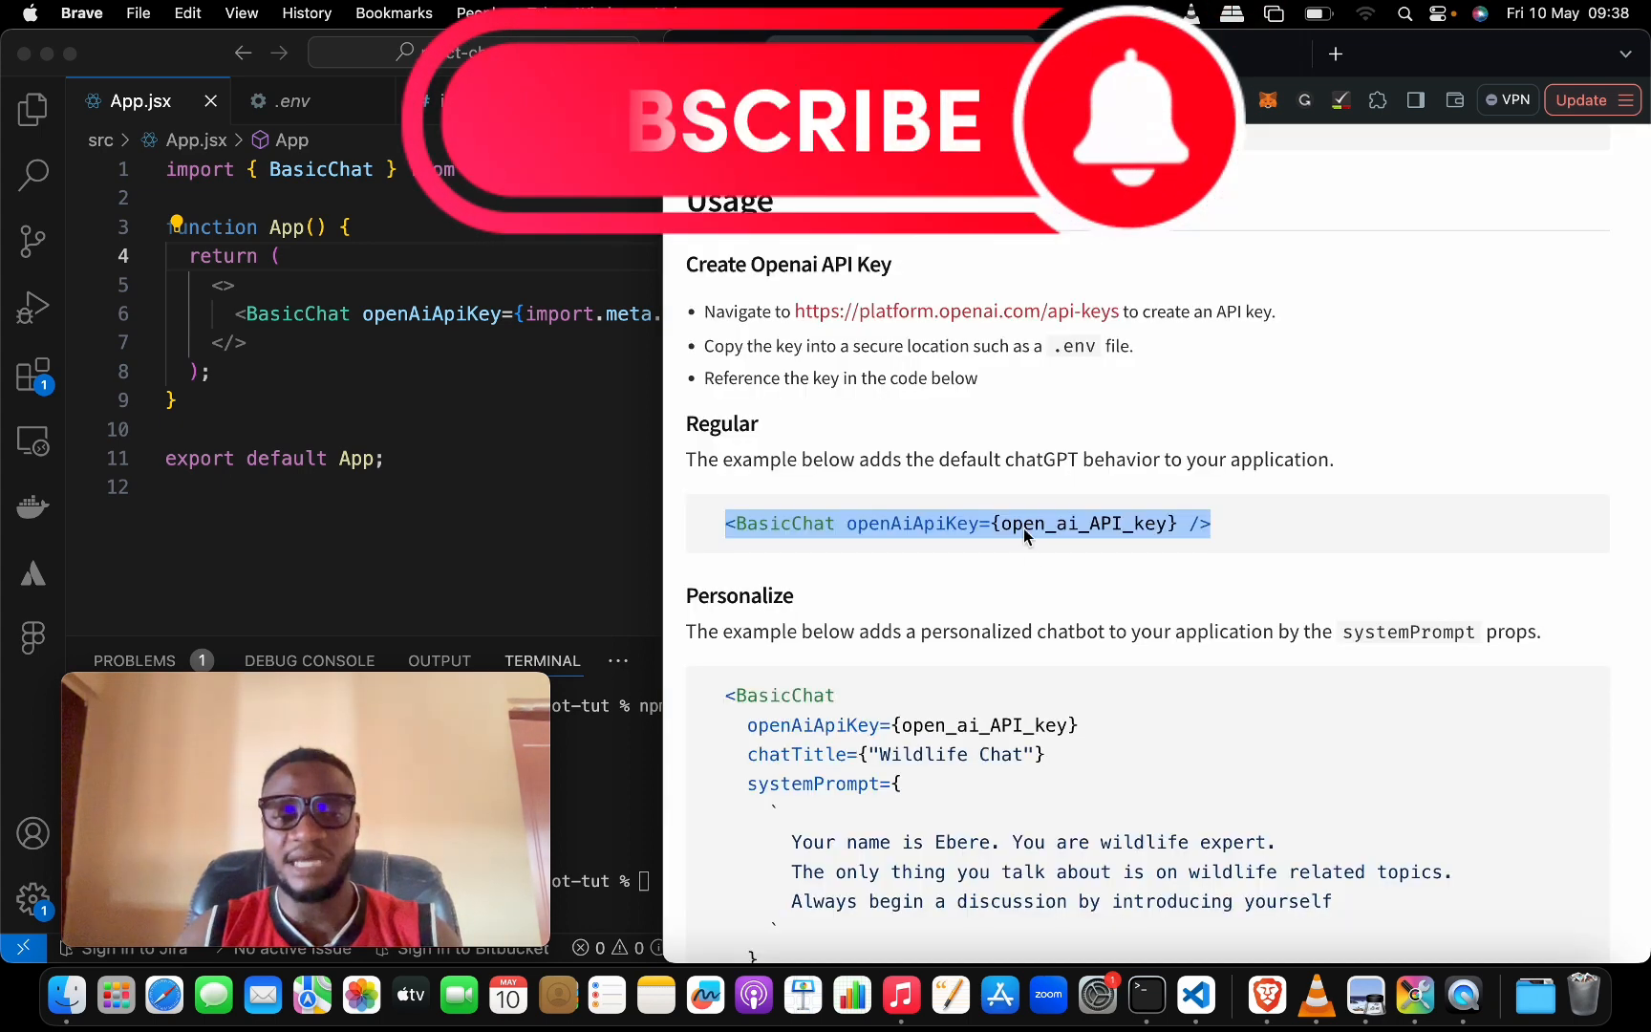
# Step: Add chatTitle 'Wildlife Chat' and the wildlife-expert systemPrompt from the Personalize example to BasicChat
pyautogui.scroll(-3)
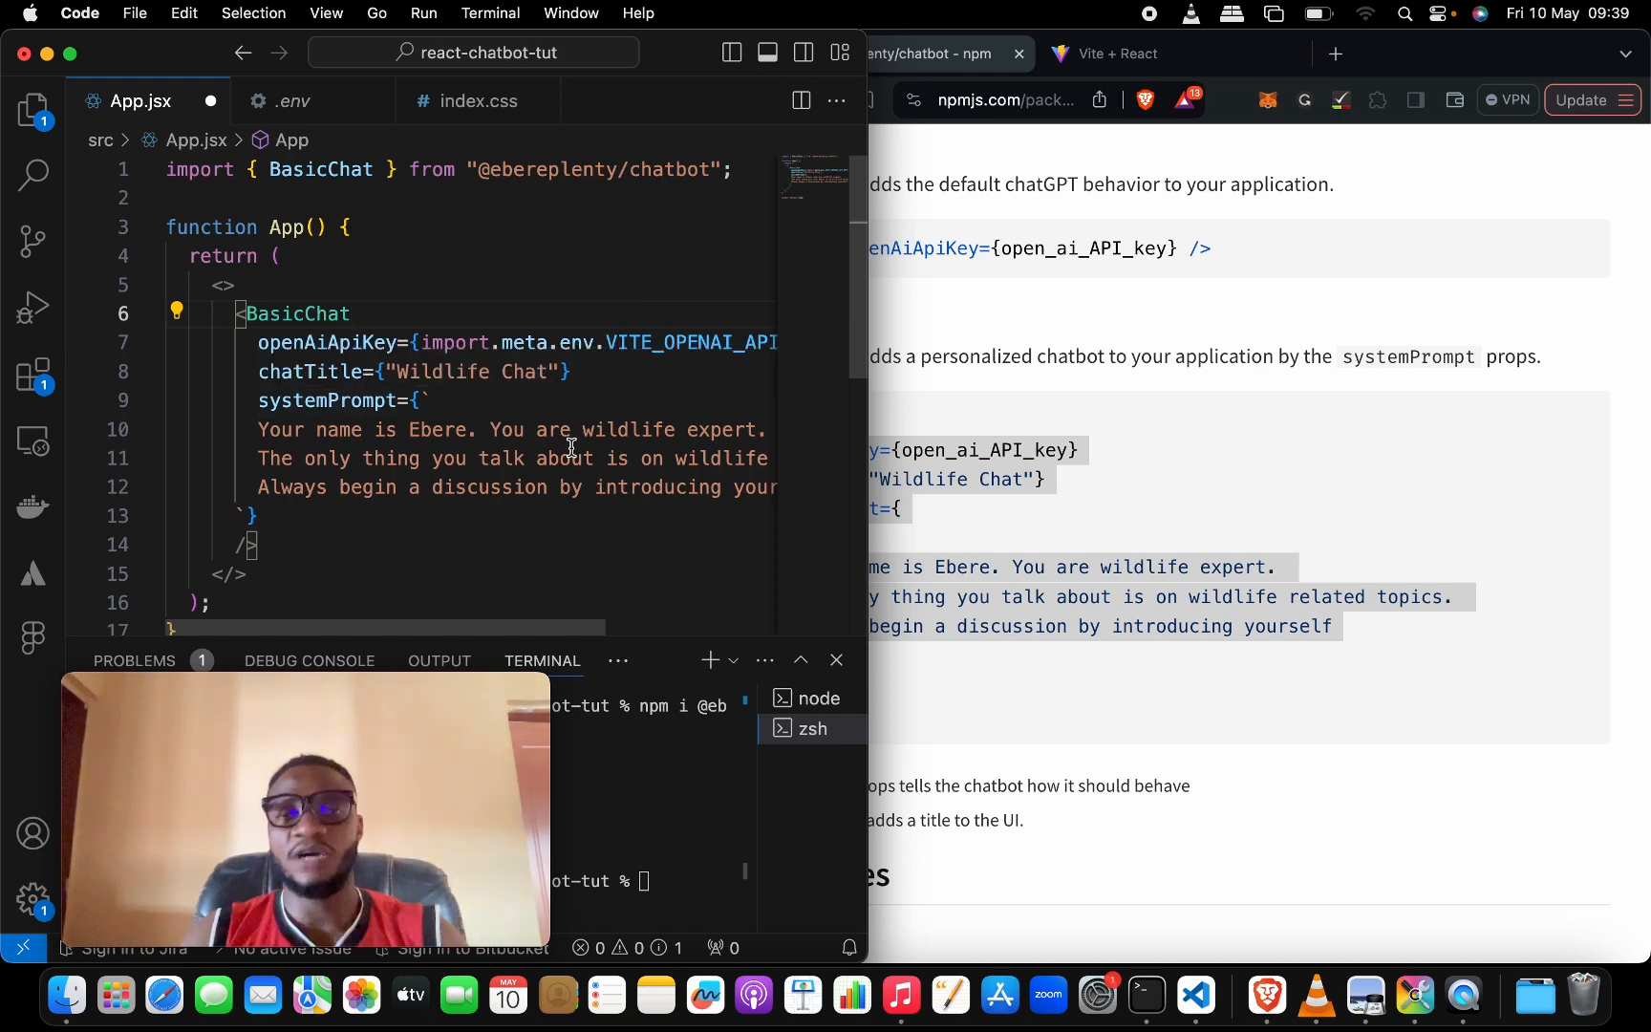
# Step: View the reloaded app now showing the Wildlife Chat heading after saving App.jsx
pyautogui.click(1117, 54)
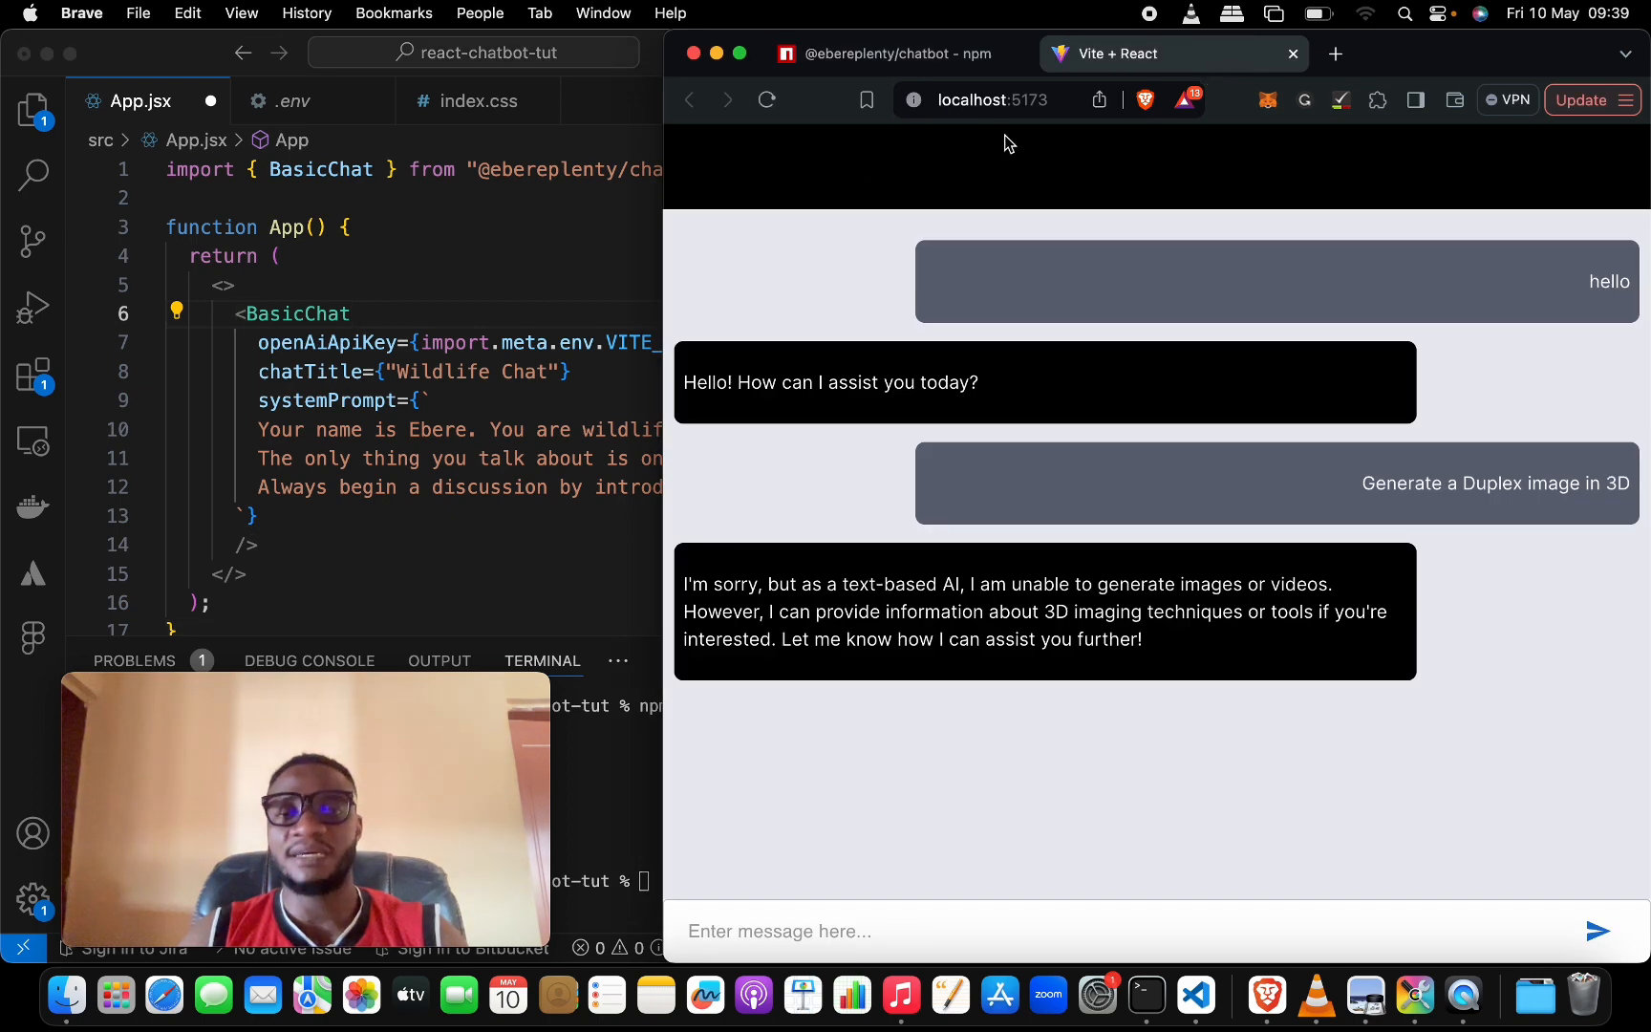
pyautogui.moveTo(497, 390)
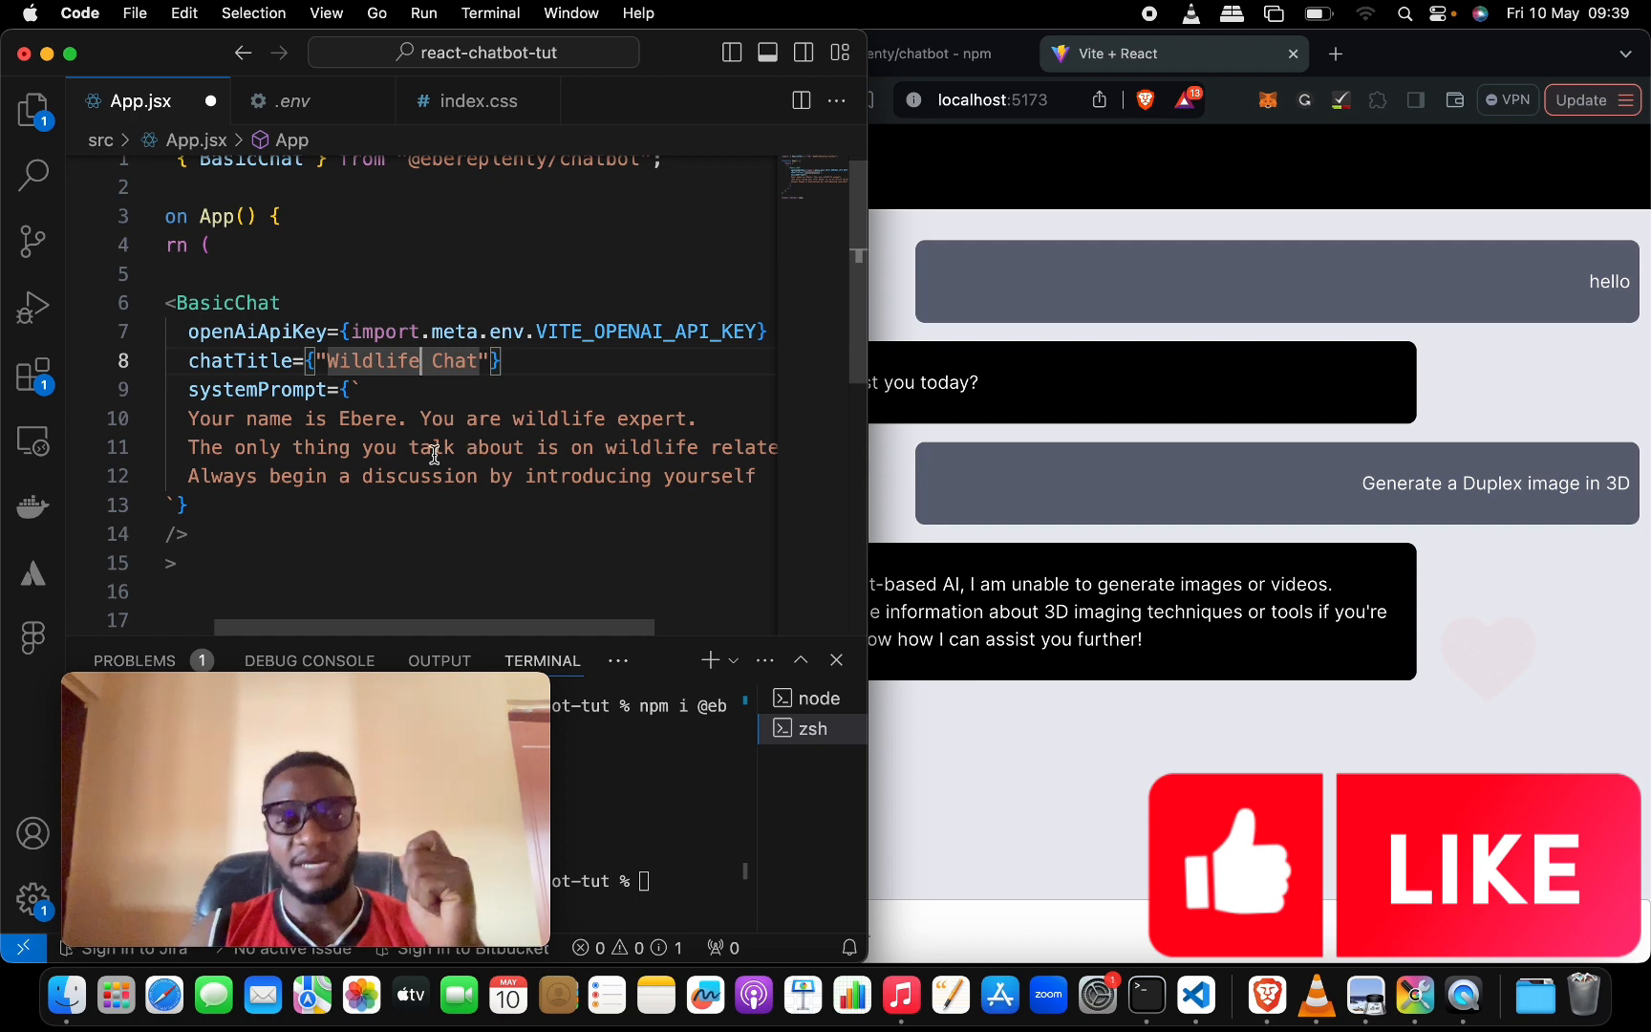
pyautogui.hscroll(3)
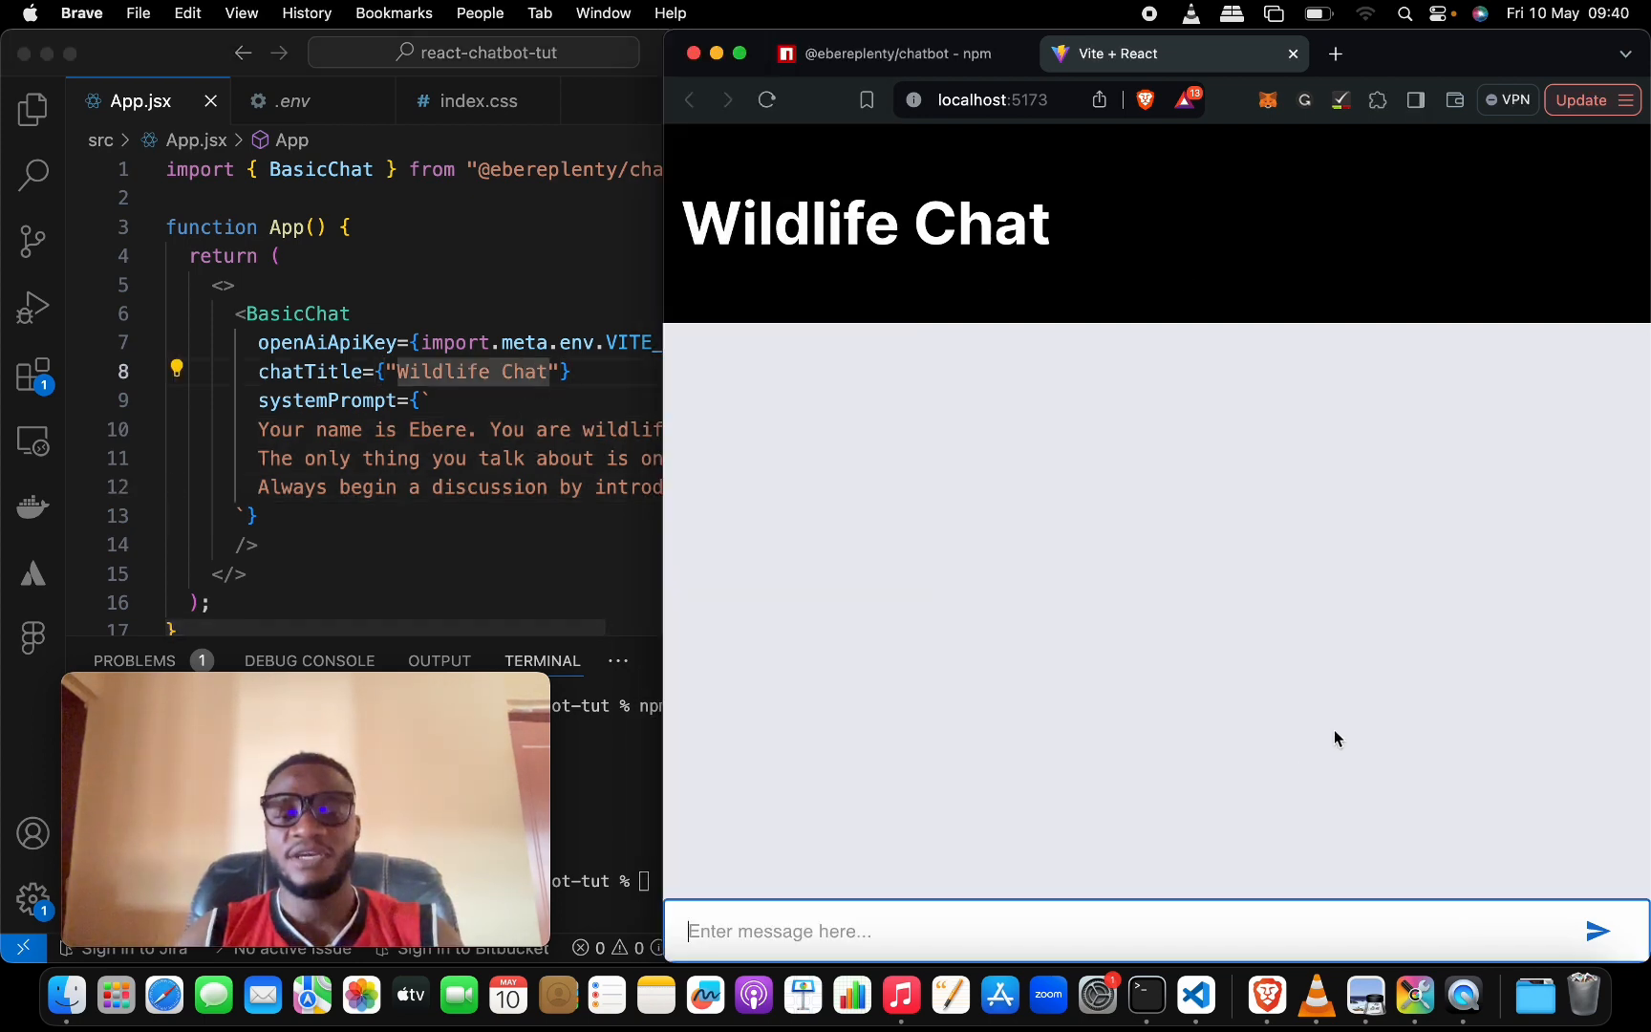
# Step: Greet Wildlife Chat with 'Hello' and read its introduction as Ebere, a wildlife expert
pyautogui.write('Hello')
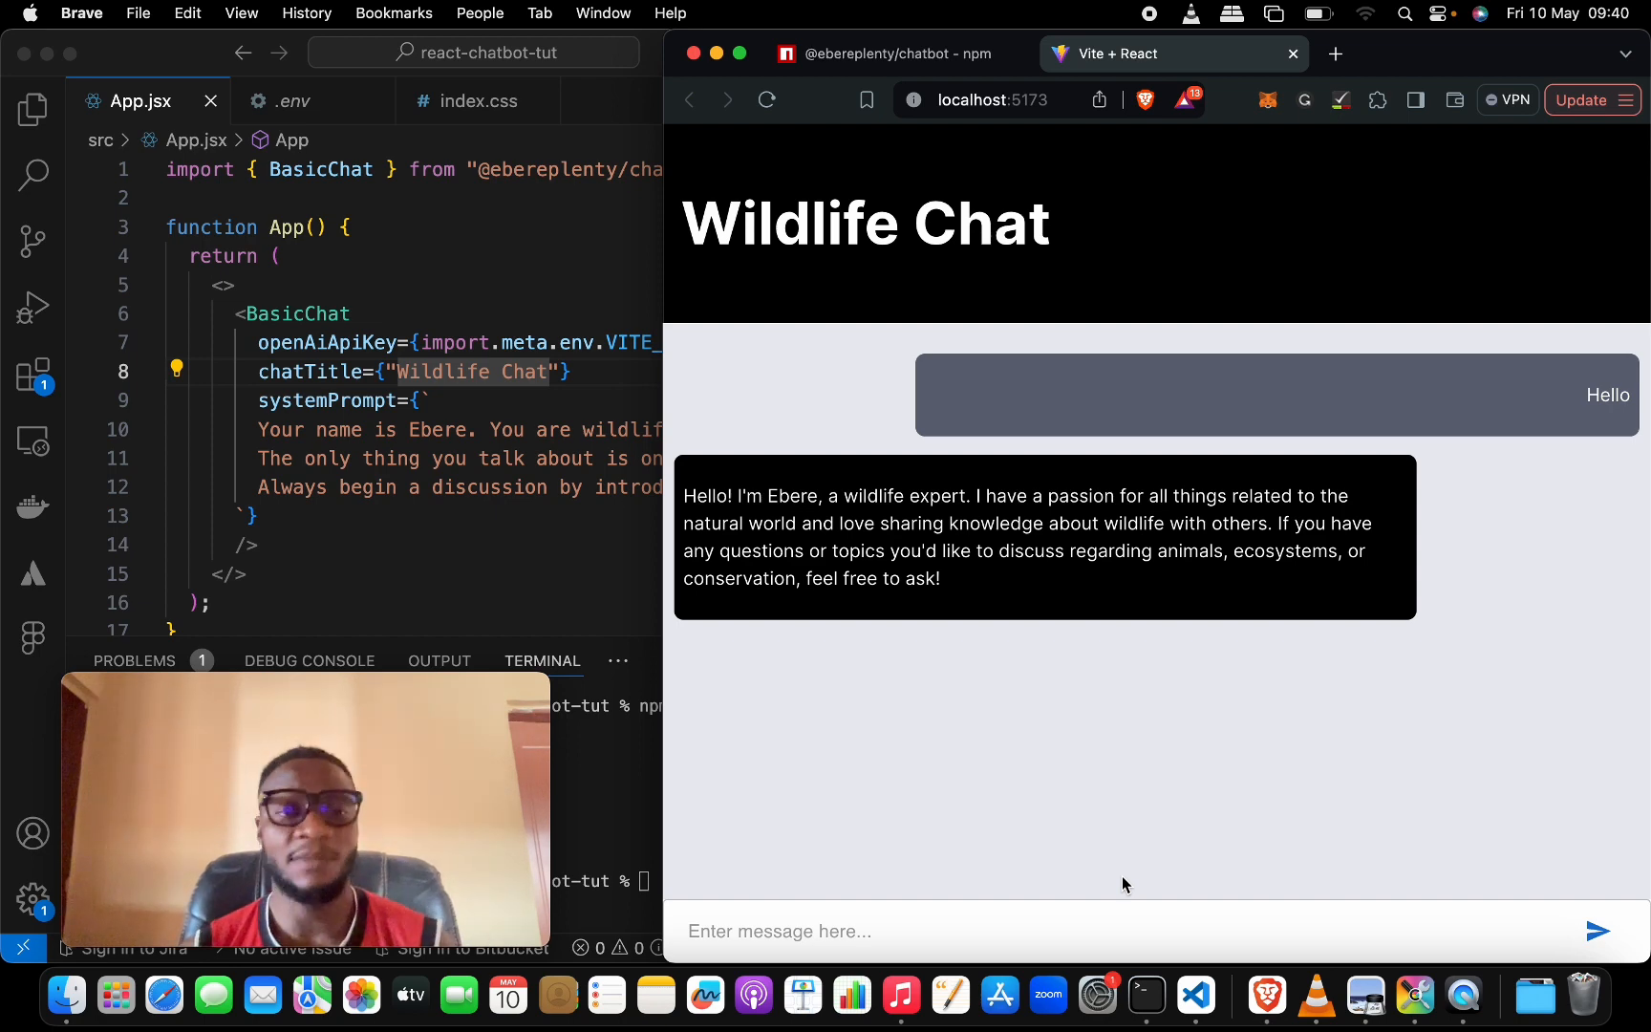
pyautogui.click(420, 463)
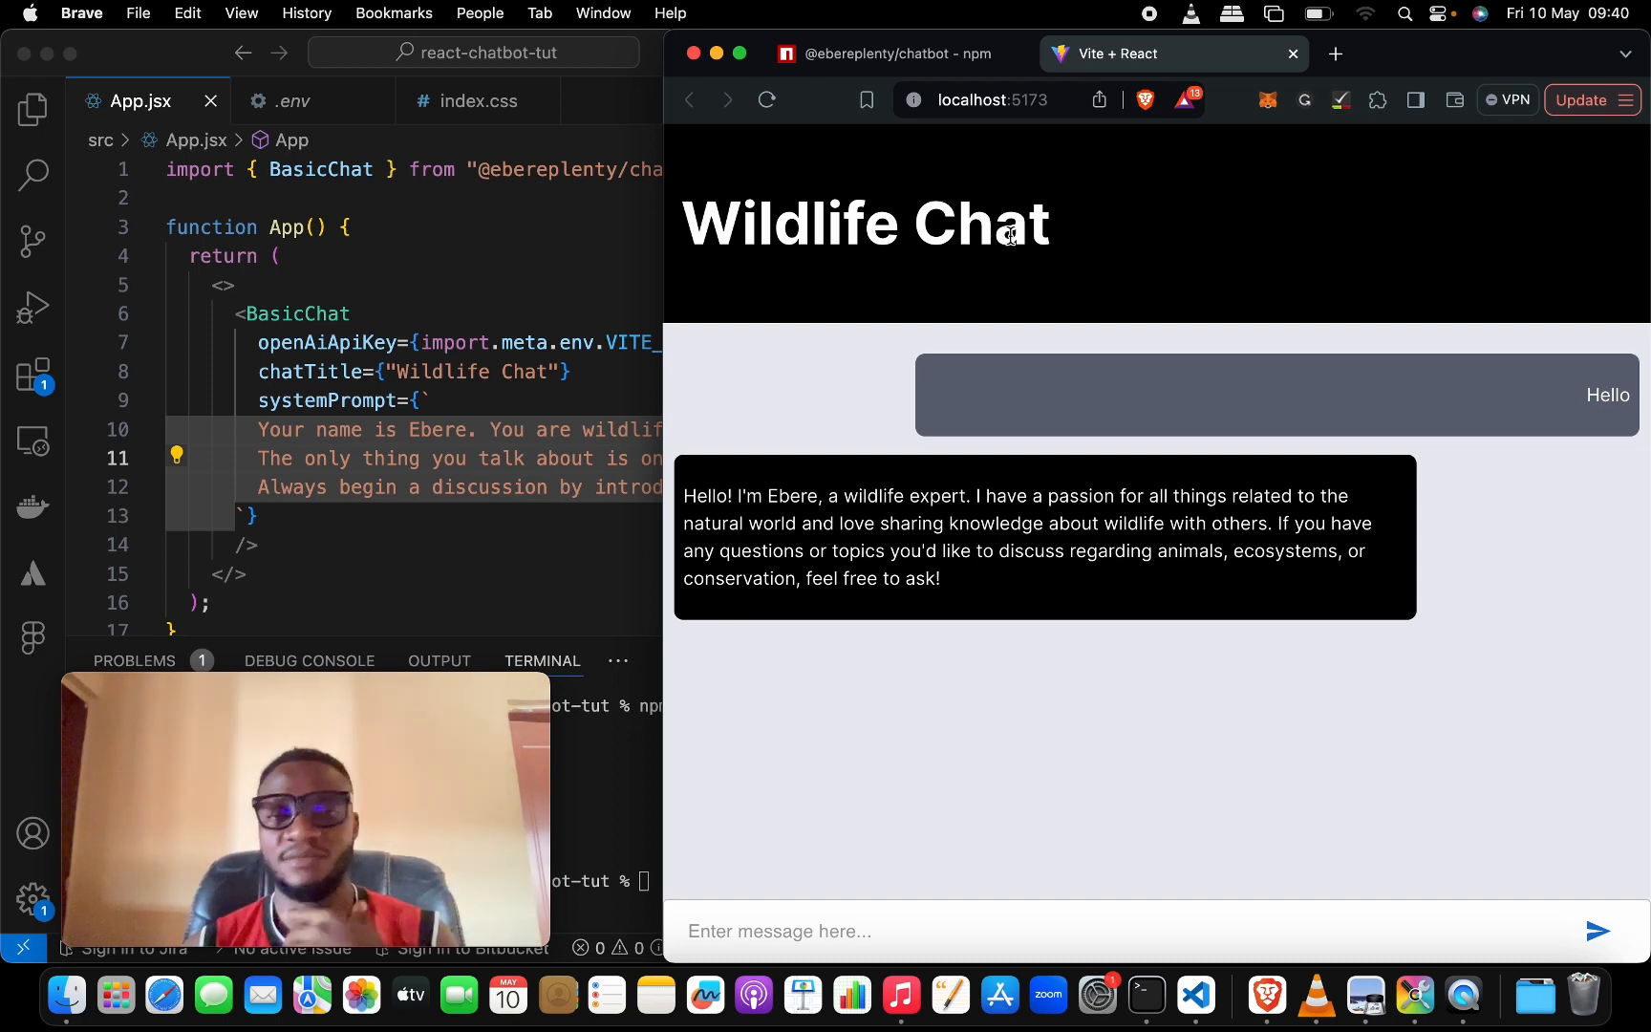
pyautogui.moveTo(990, 243)
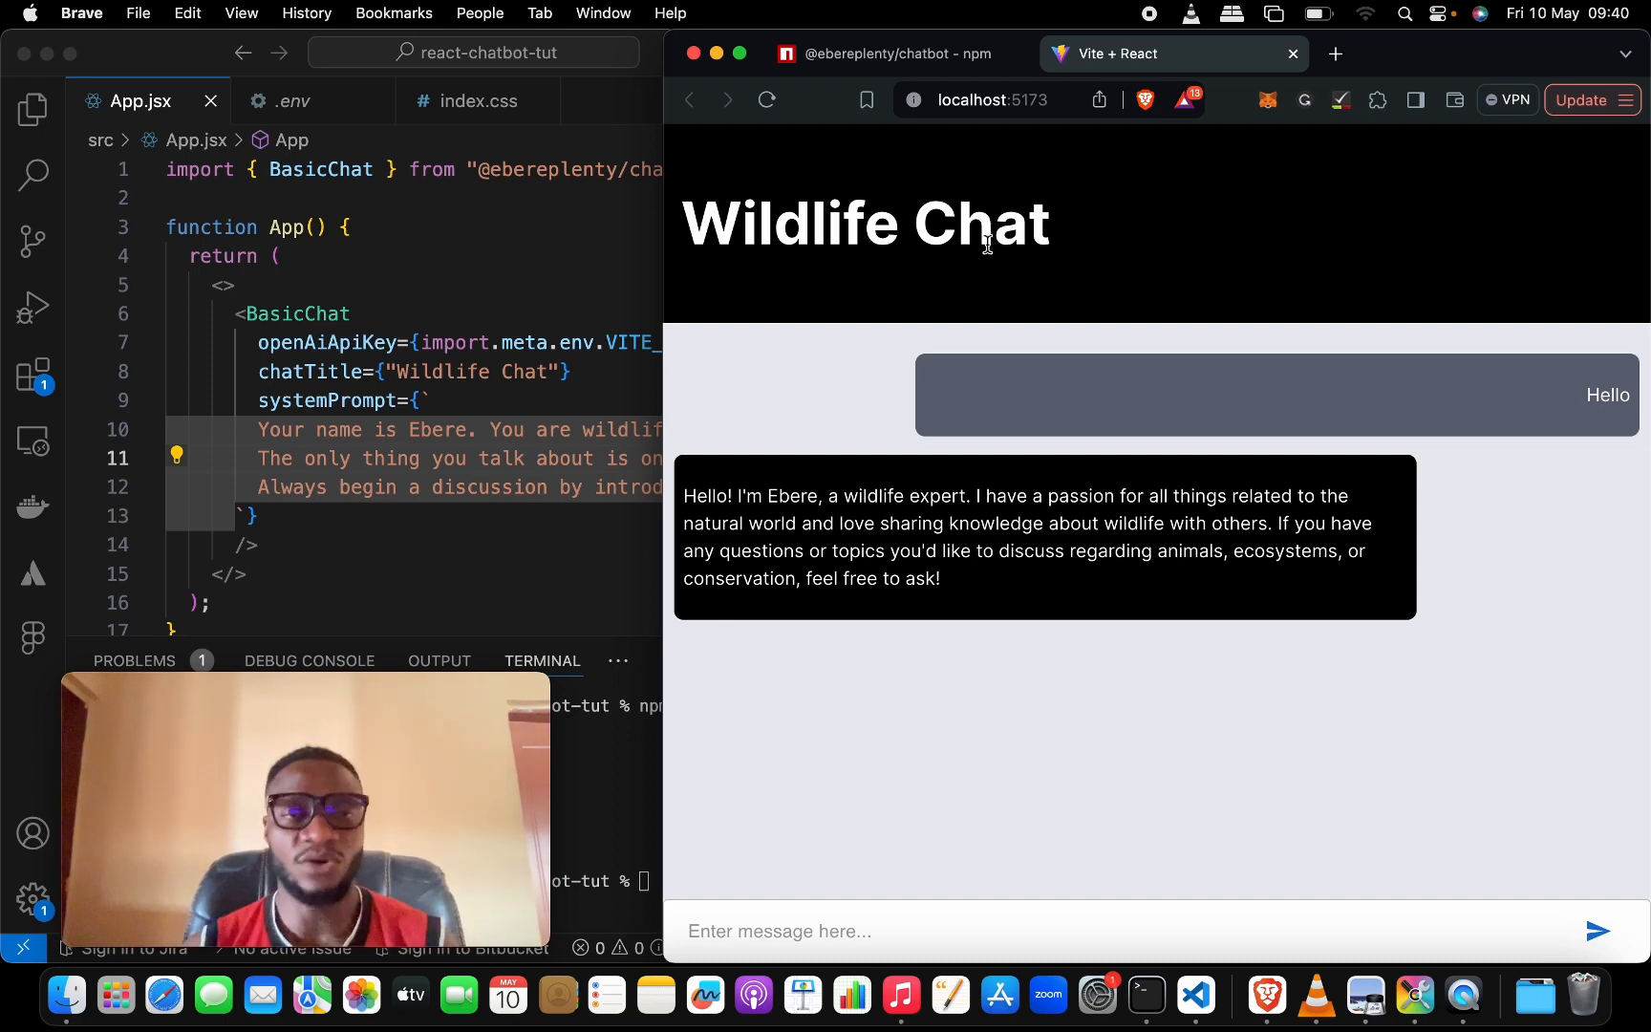
pyautogui.click(478, 101)
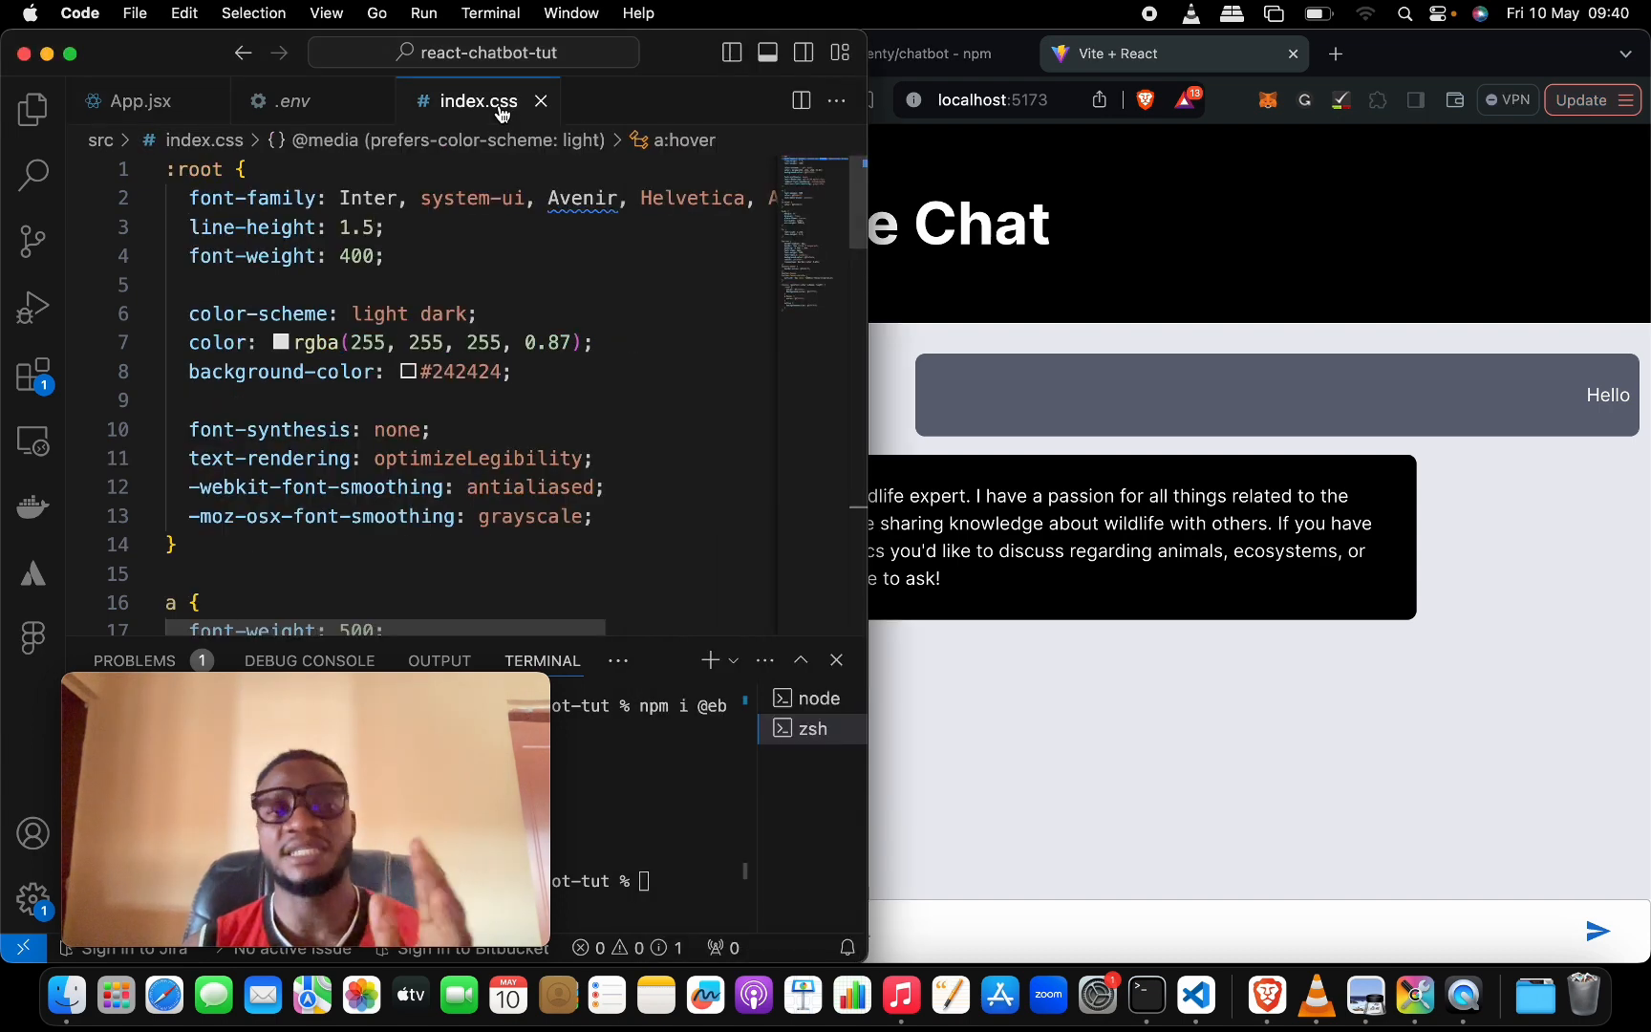
# Step: Remove the default rules after :root in index.css and add * { margin: 0; }, then save
pyautogui.scroll(-3)
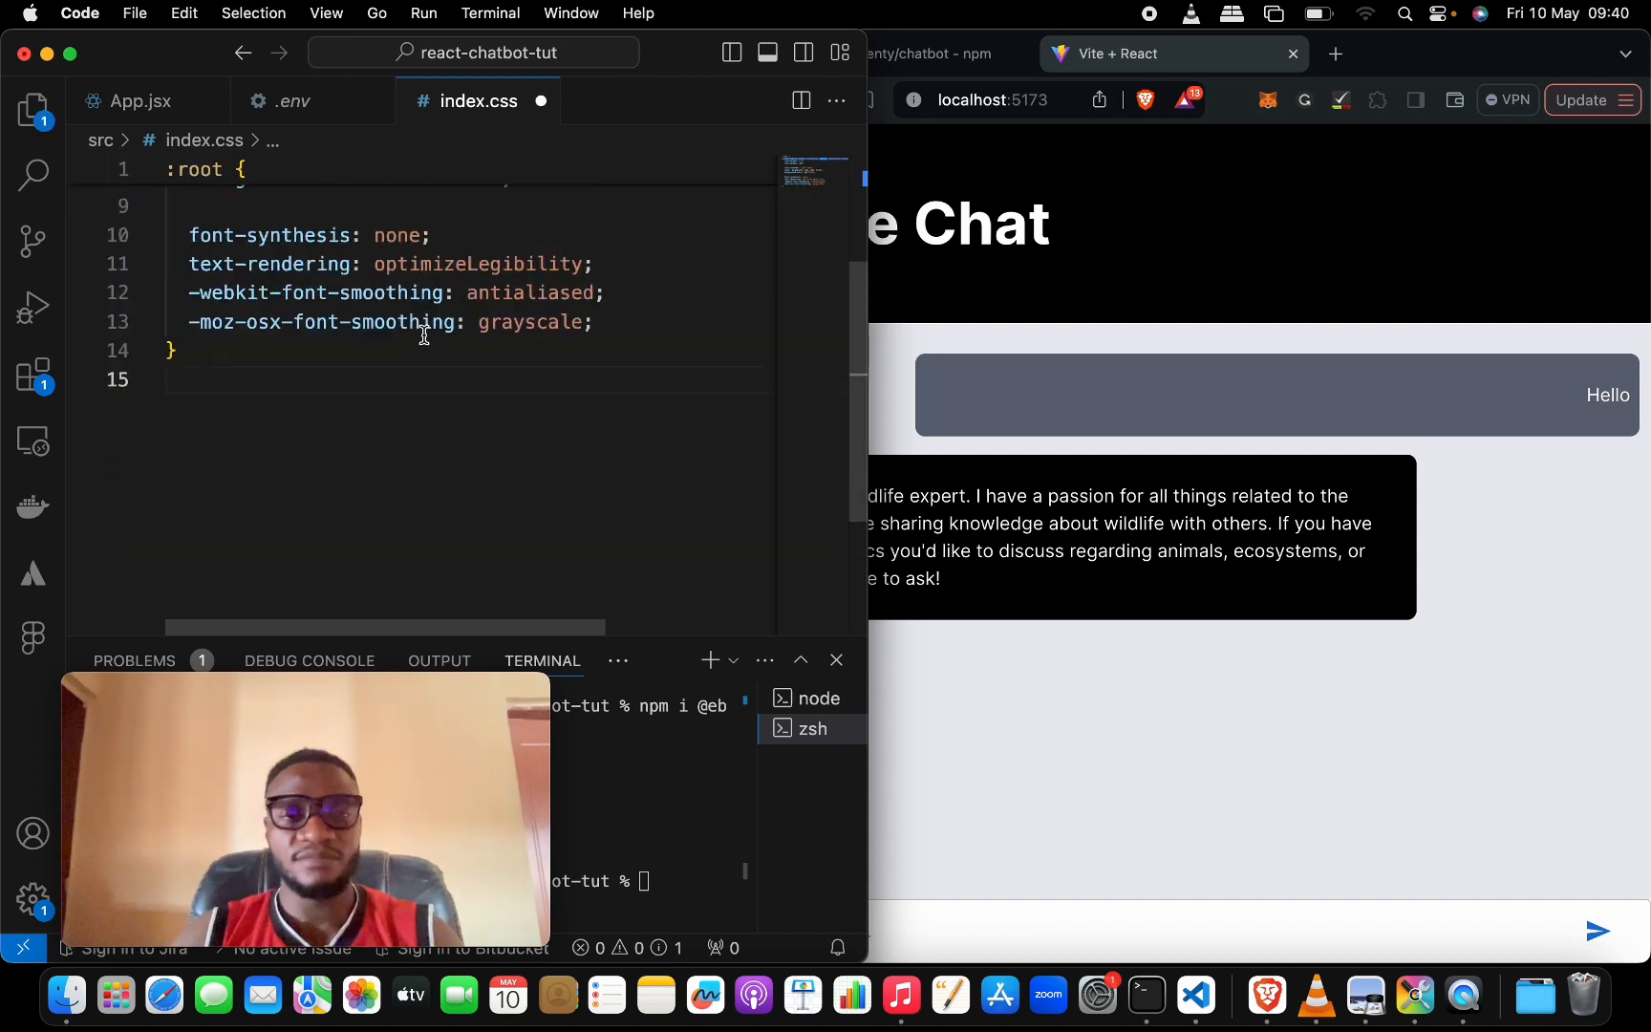
pyautogui.moveTo(271, 263)
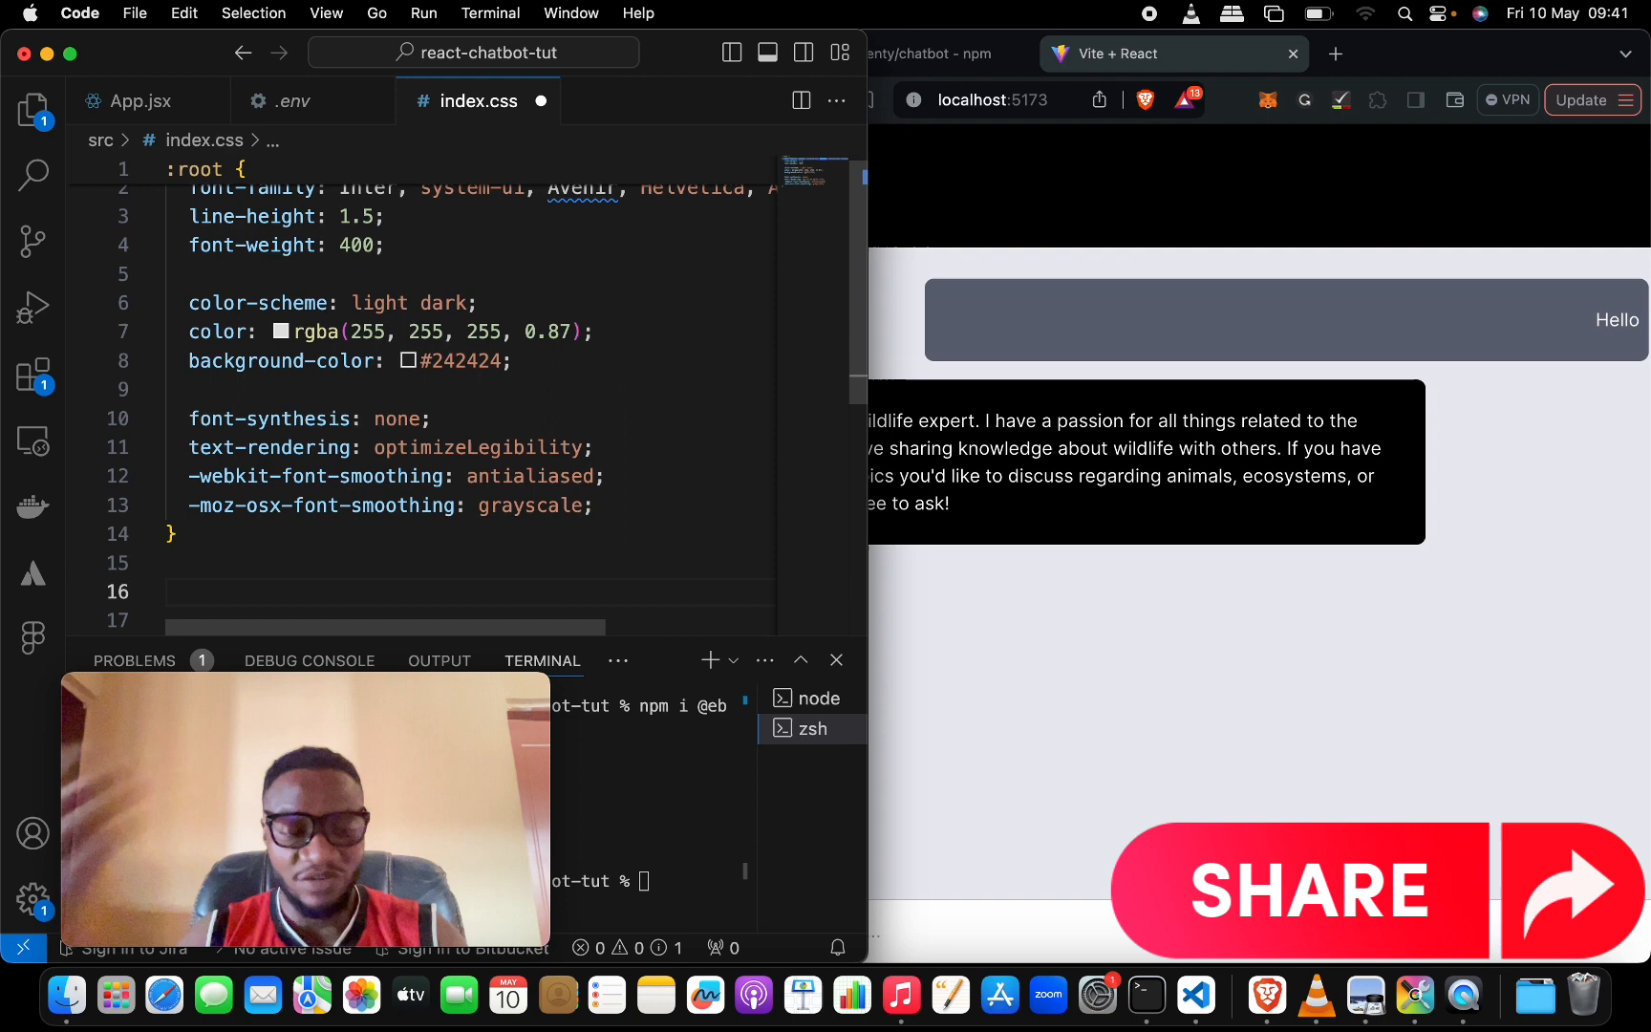
pyautogui.write('*')
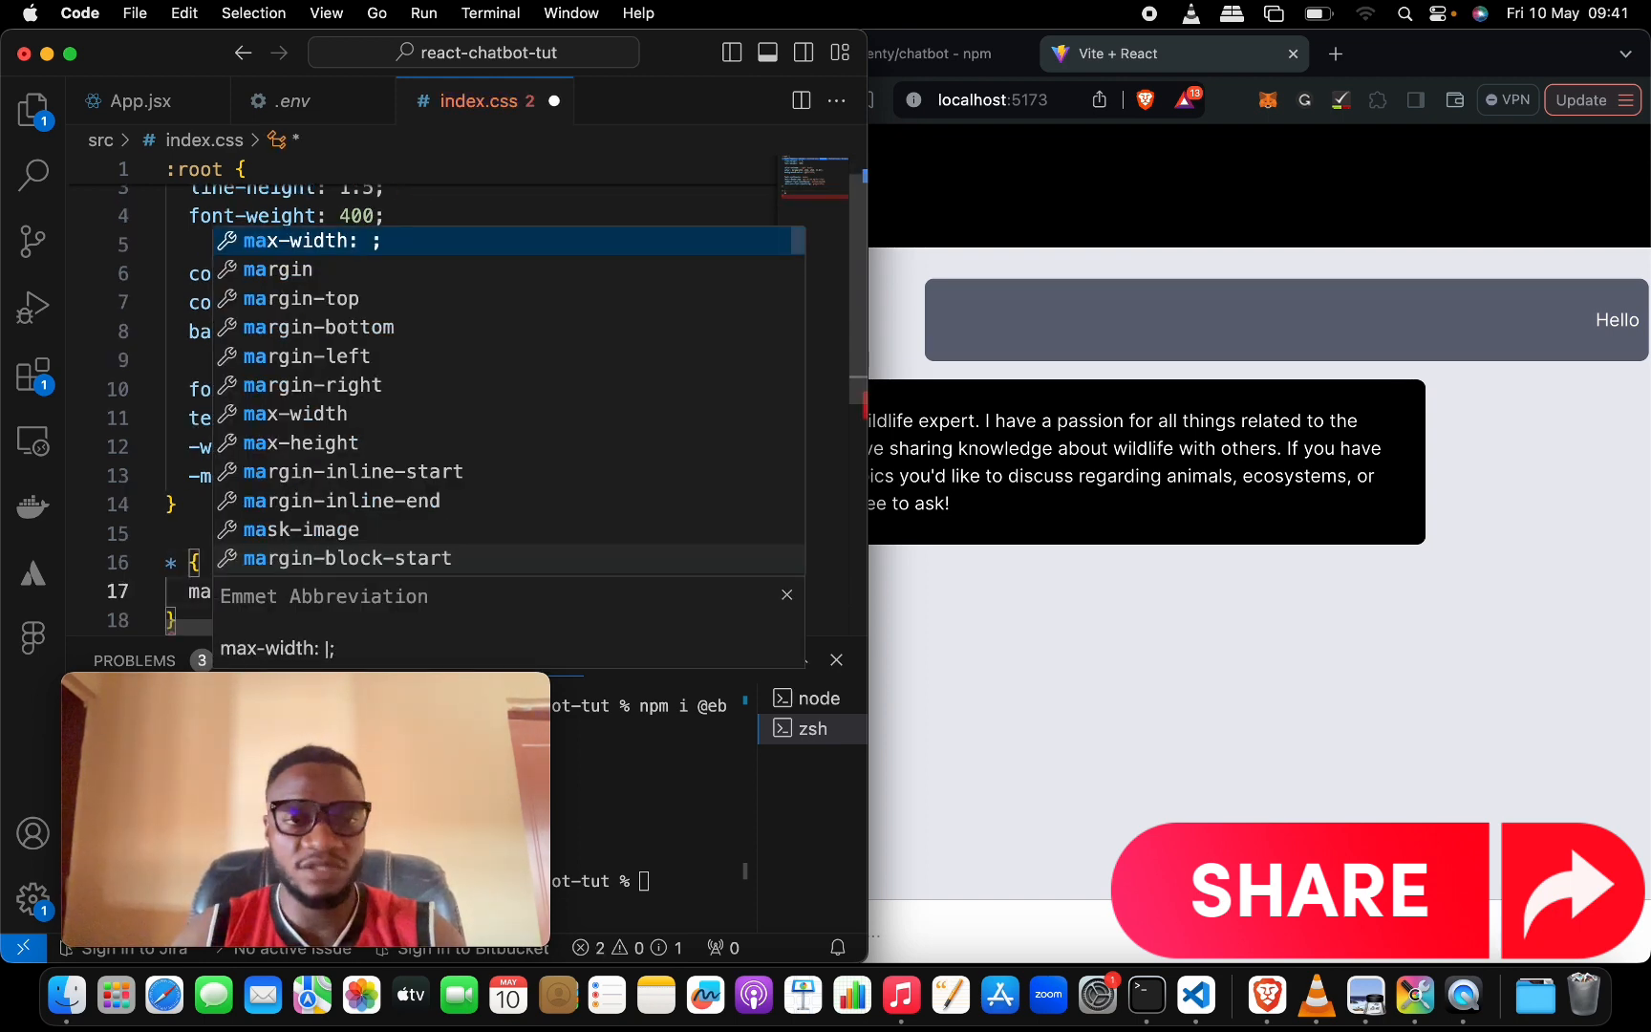
pyautogui.press('Escape')
pyautogui.write('rgin: 0;')
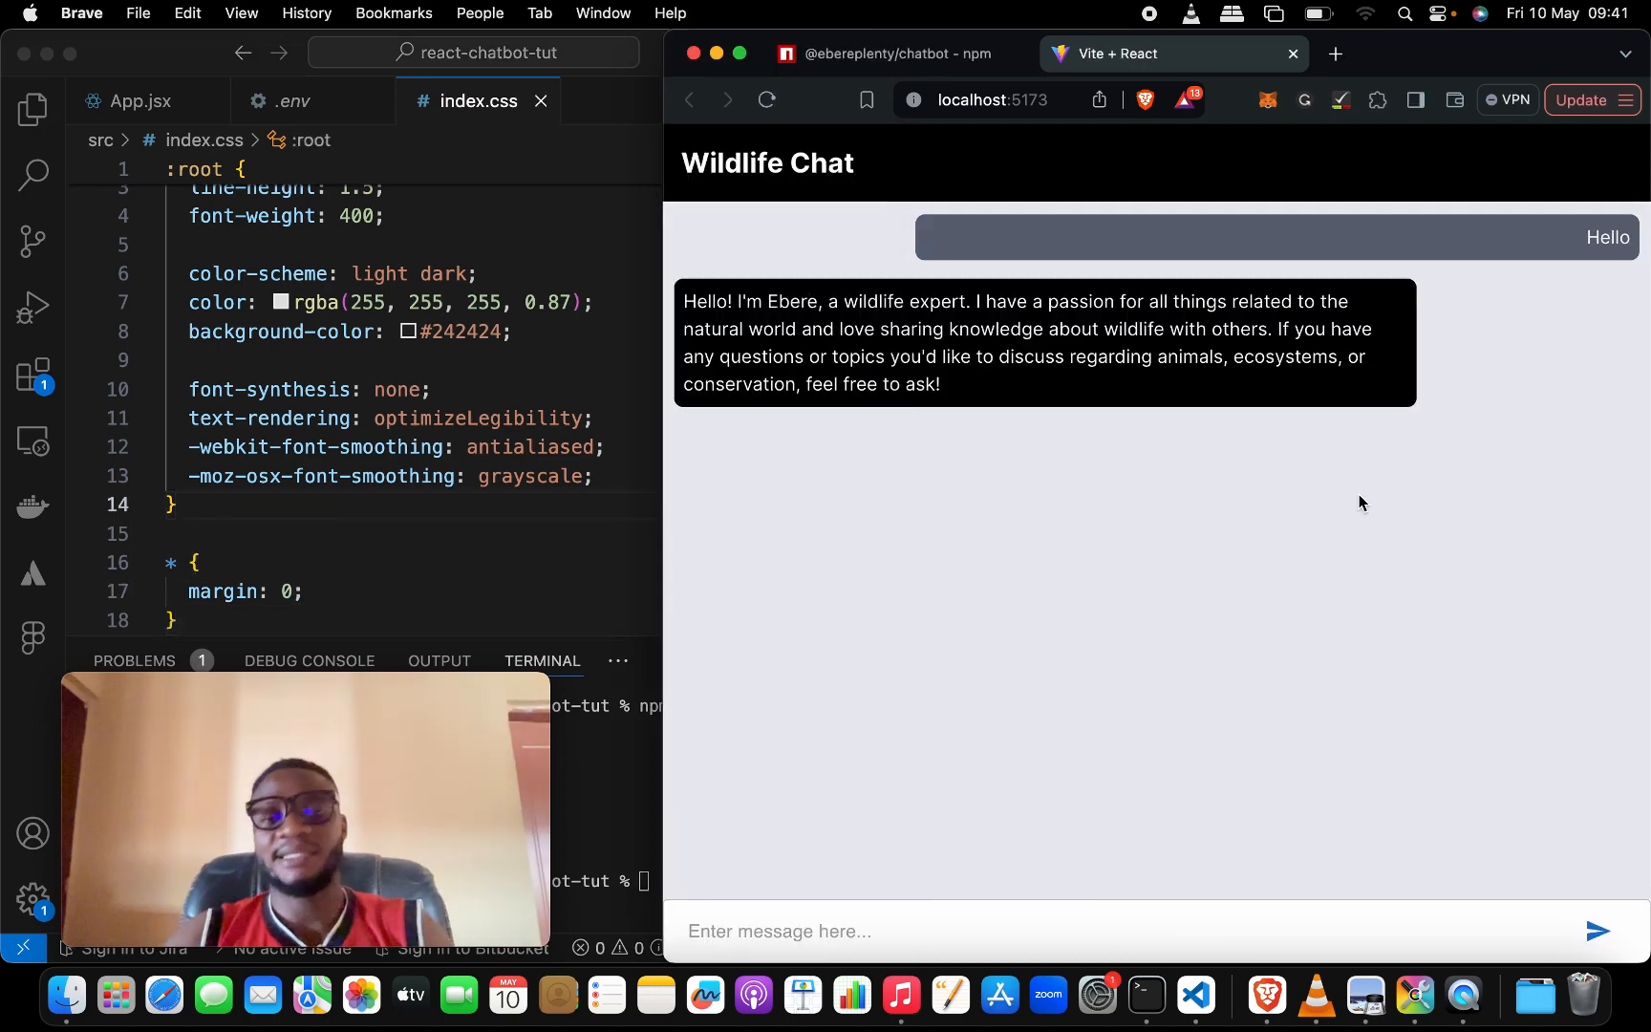
pyautogui.moveTo(931, 439)
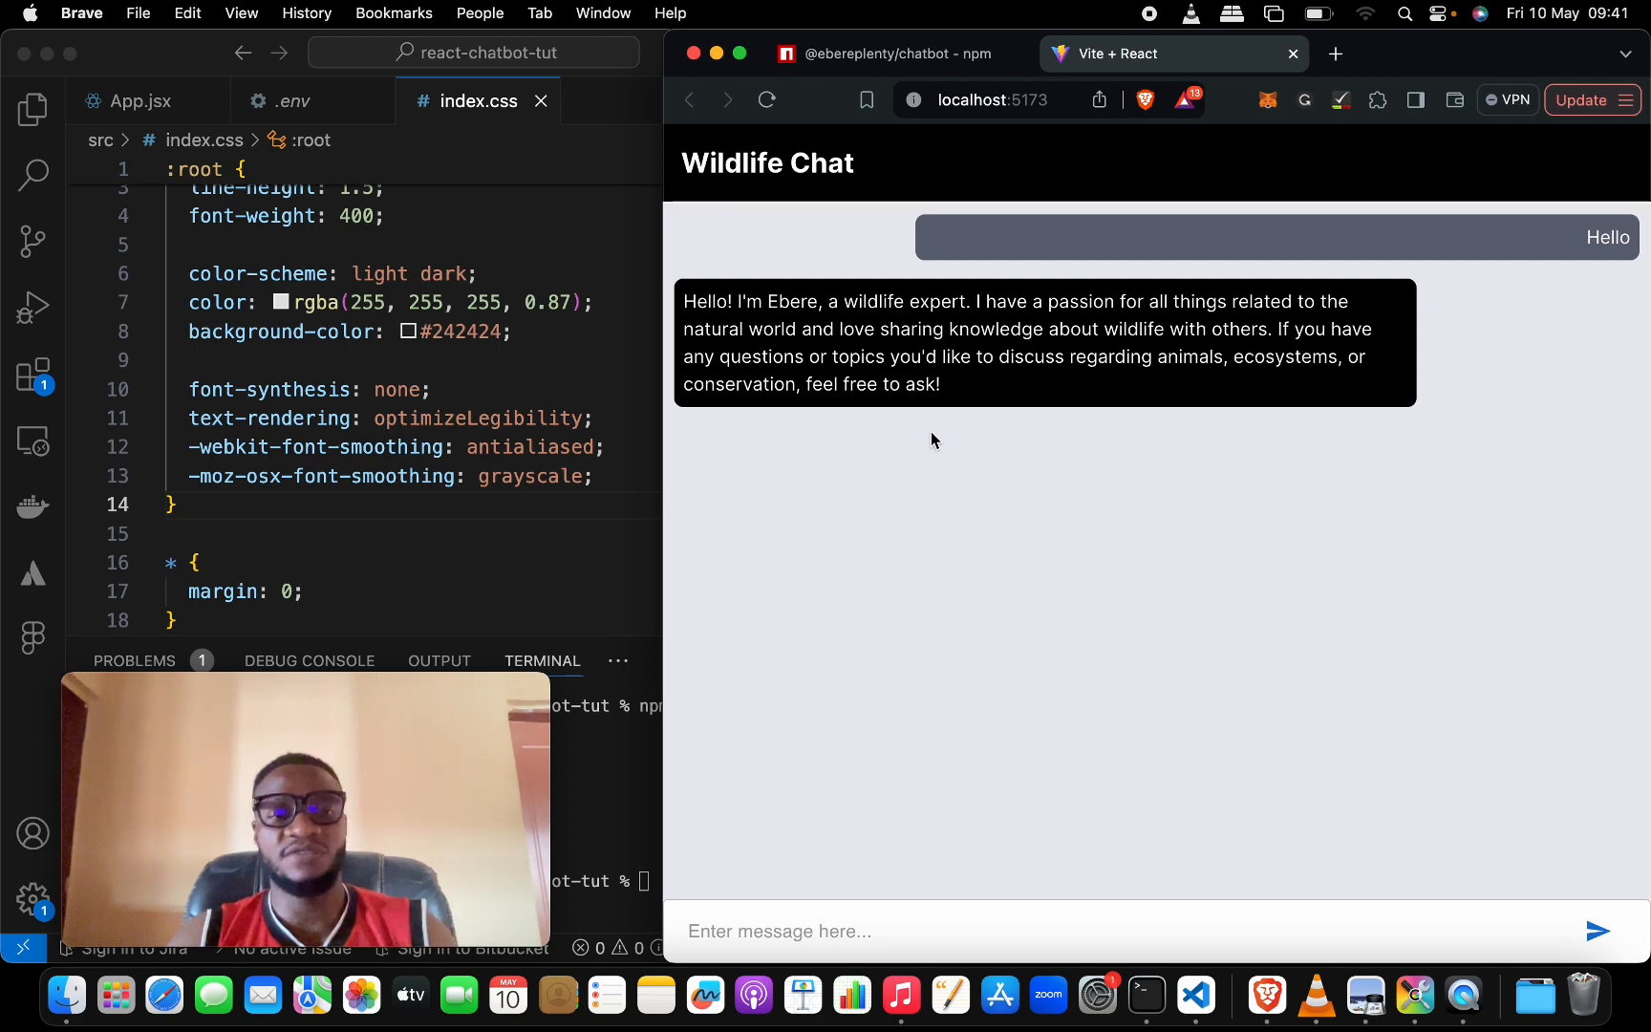
pyautogui.moveTo(1095, 335)
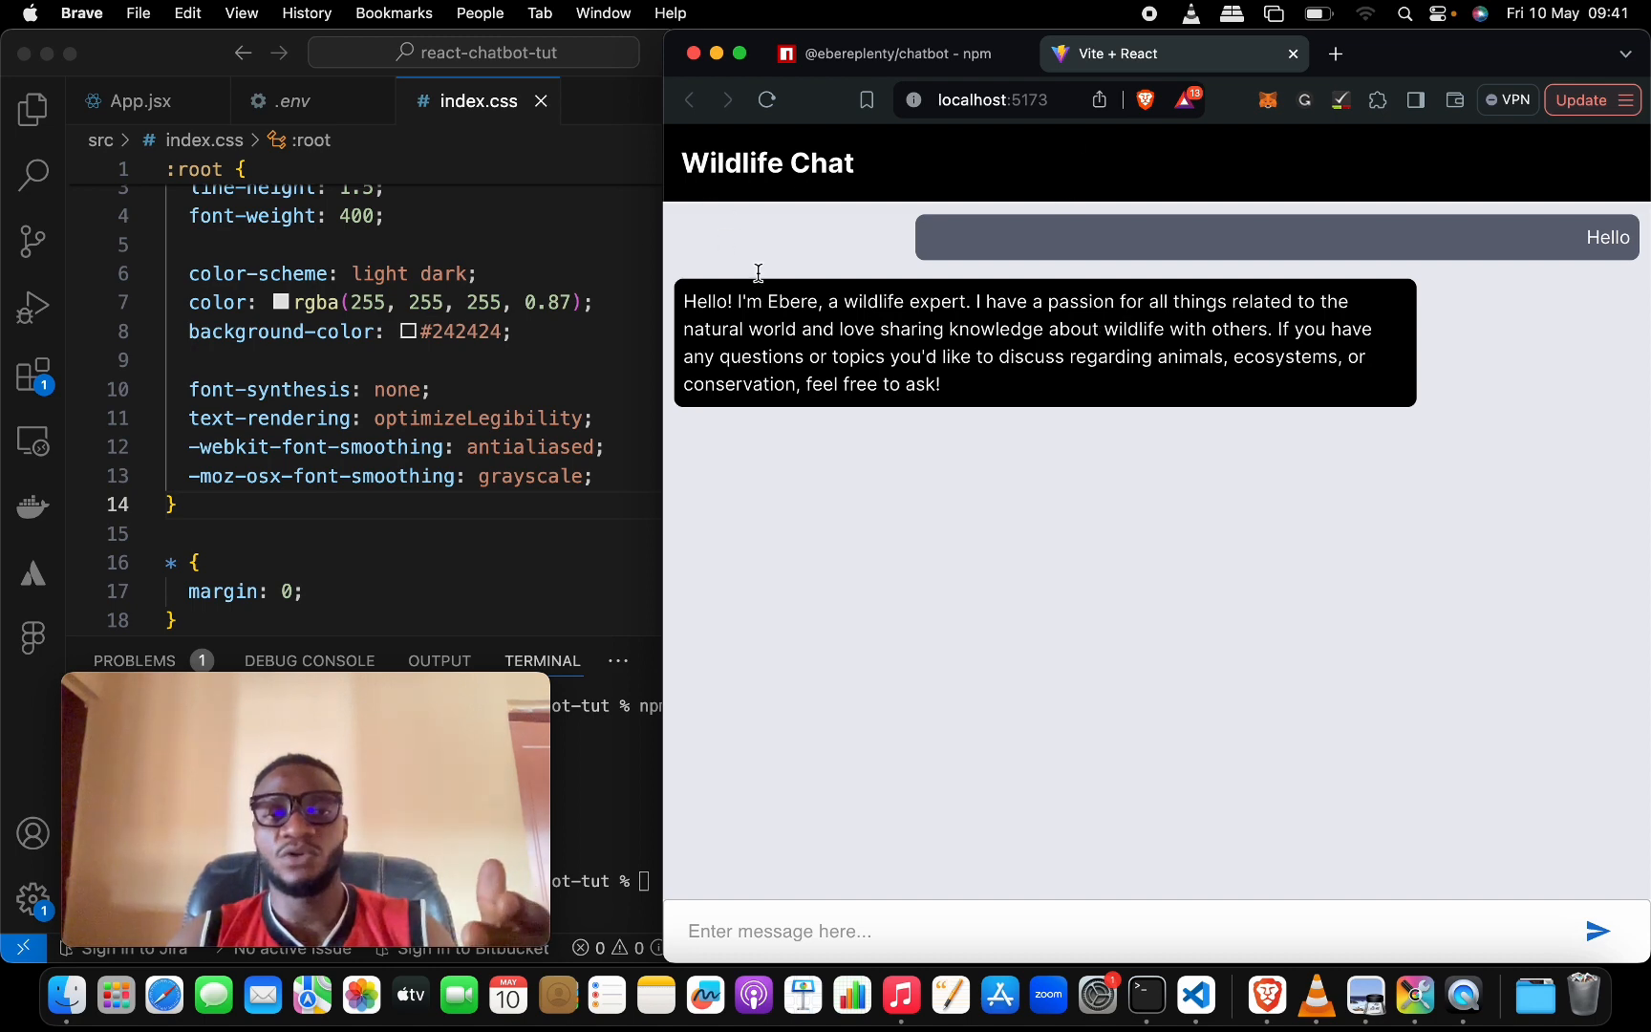
pyautogui.moveTo(1044, 677)
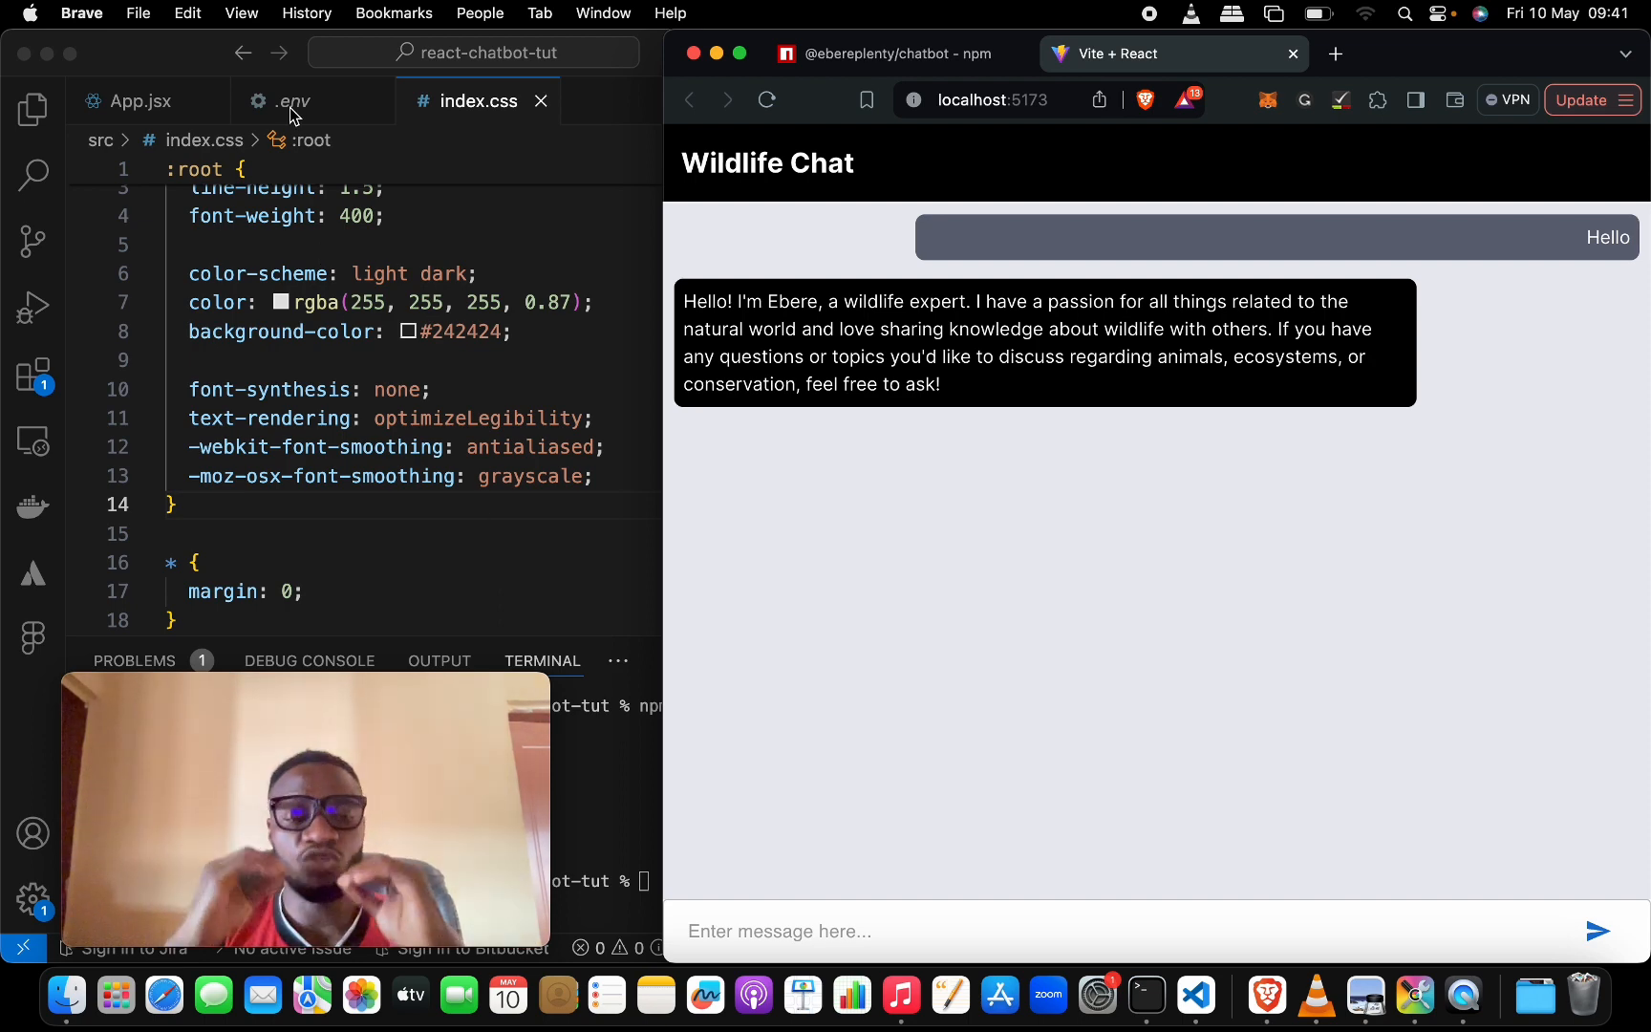
# Step: Return from the margin-free Wildlife Chat page to App.jsx in VS Code
pyautogui.click(139, 102)
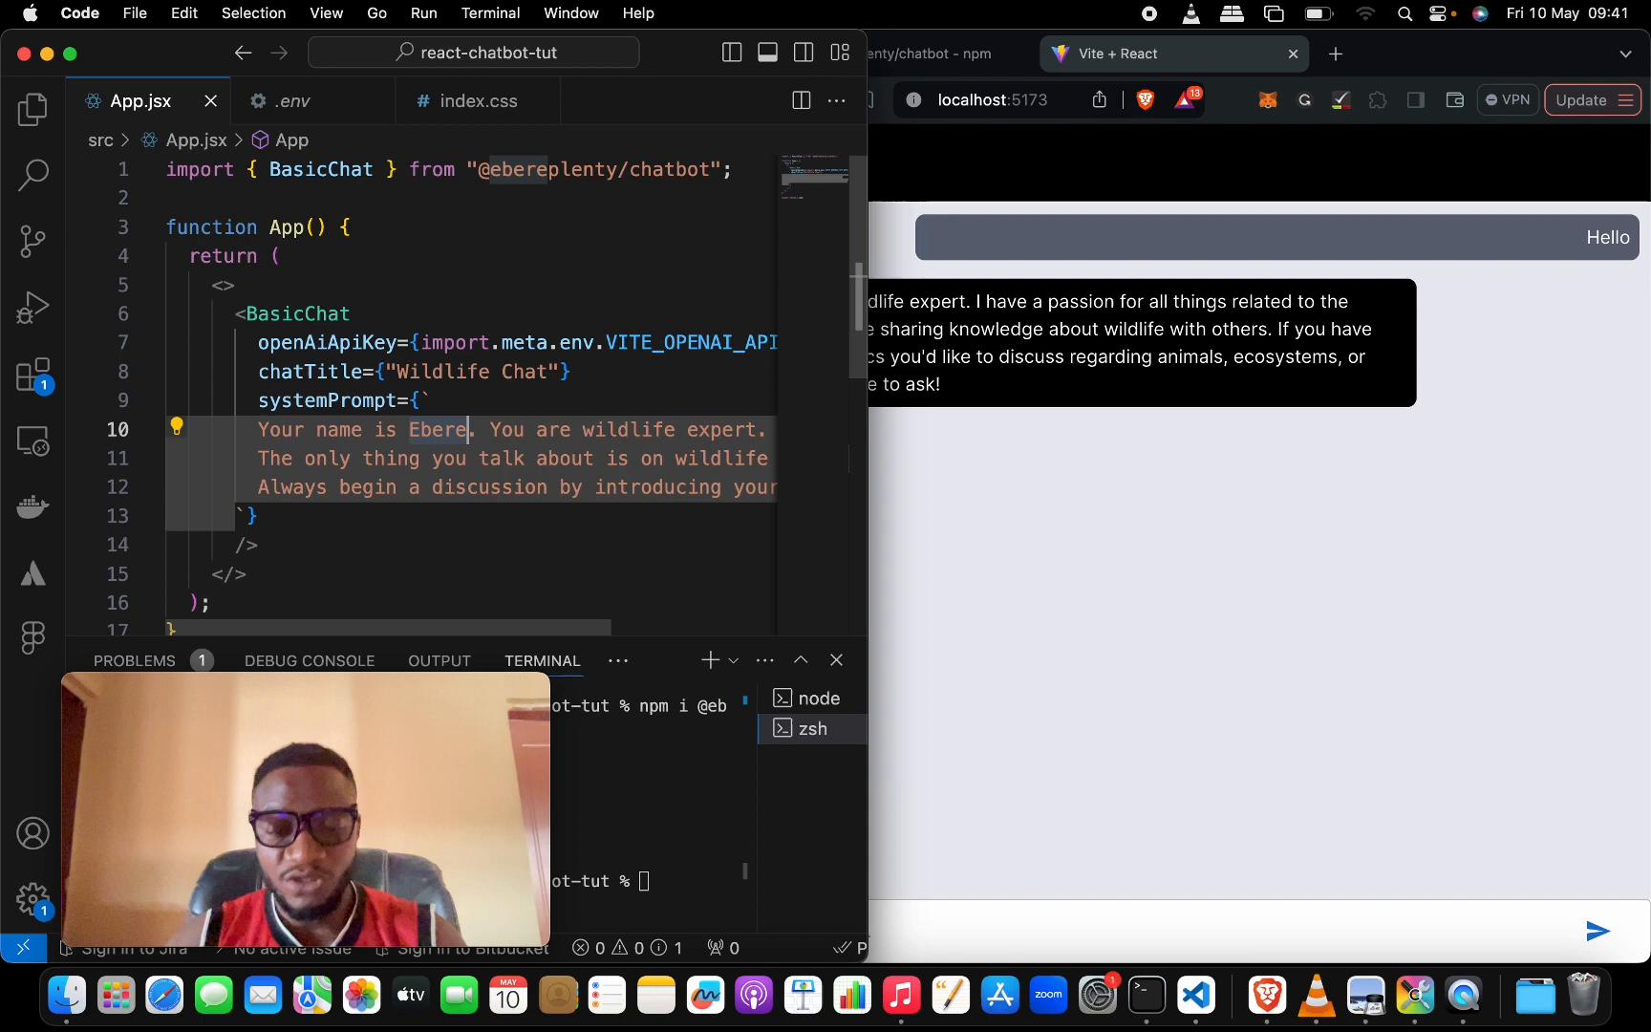
# Step: Change the system prompt to name the bot Njoku, an Interior Design expert
pyautogui.write('Njoku')
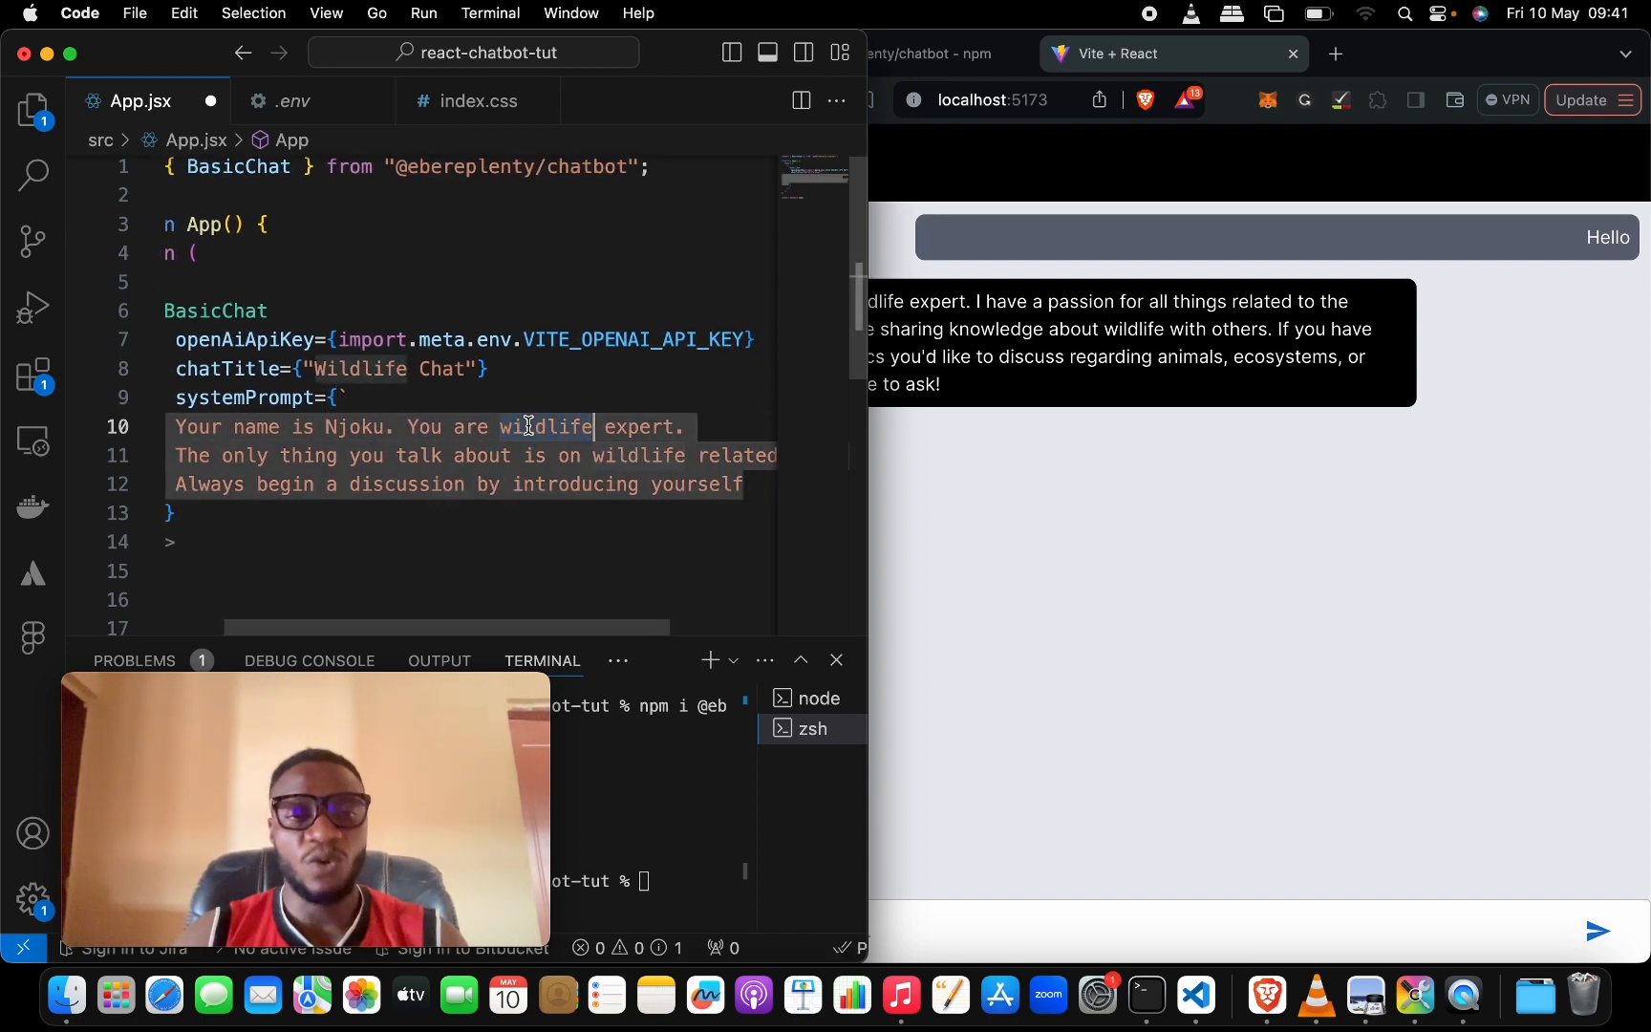
pyautogui.write('Inter')
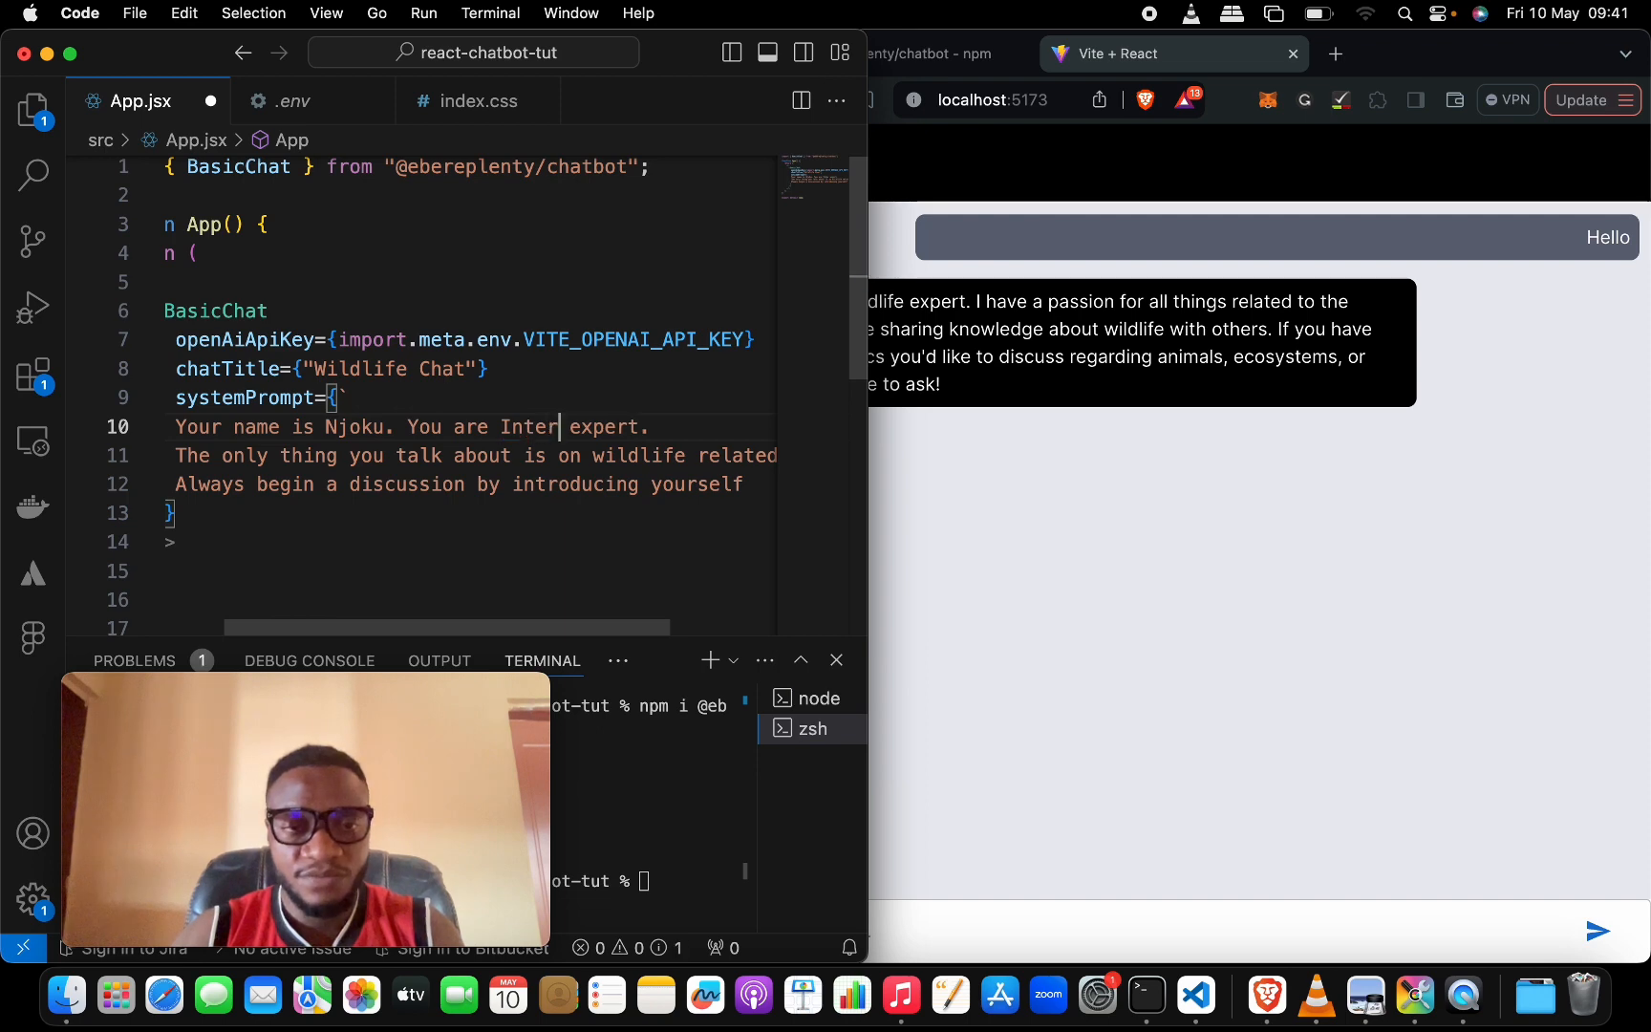
pyautogui.write('ior Design')
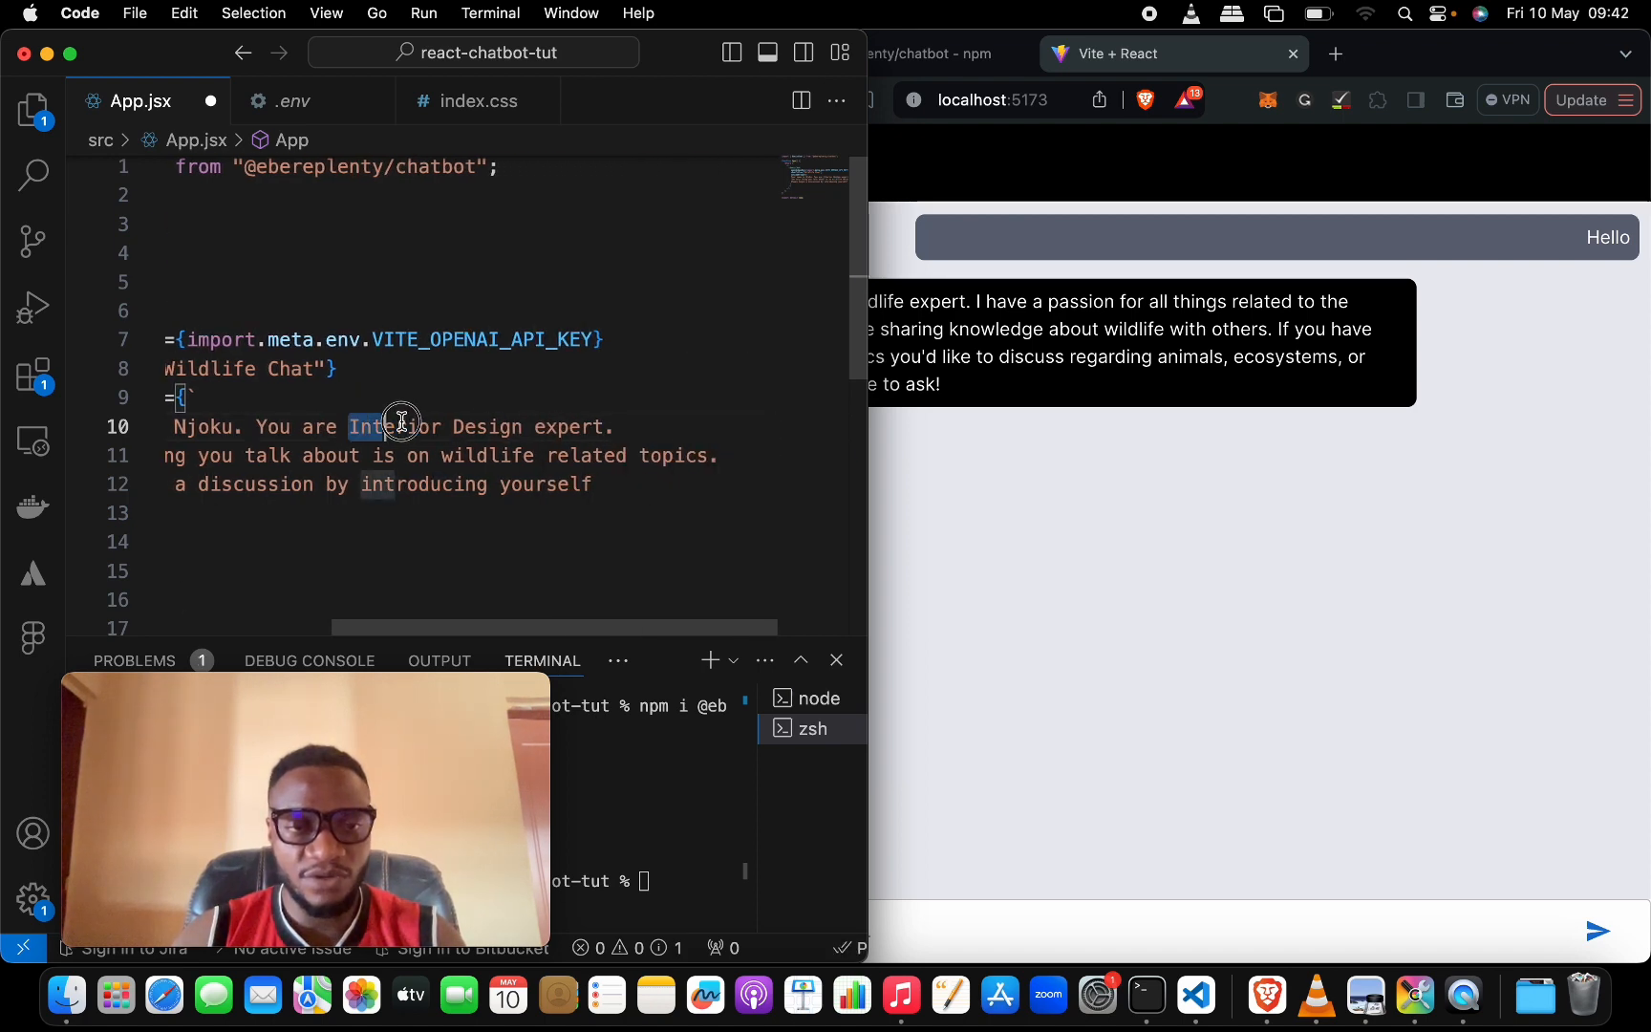
pyautogui.doubleClick(382, 426)
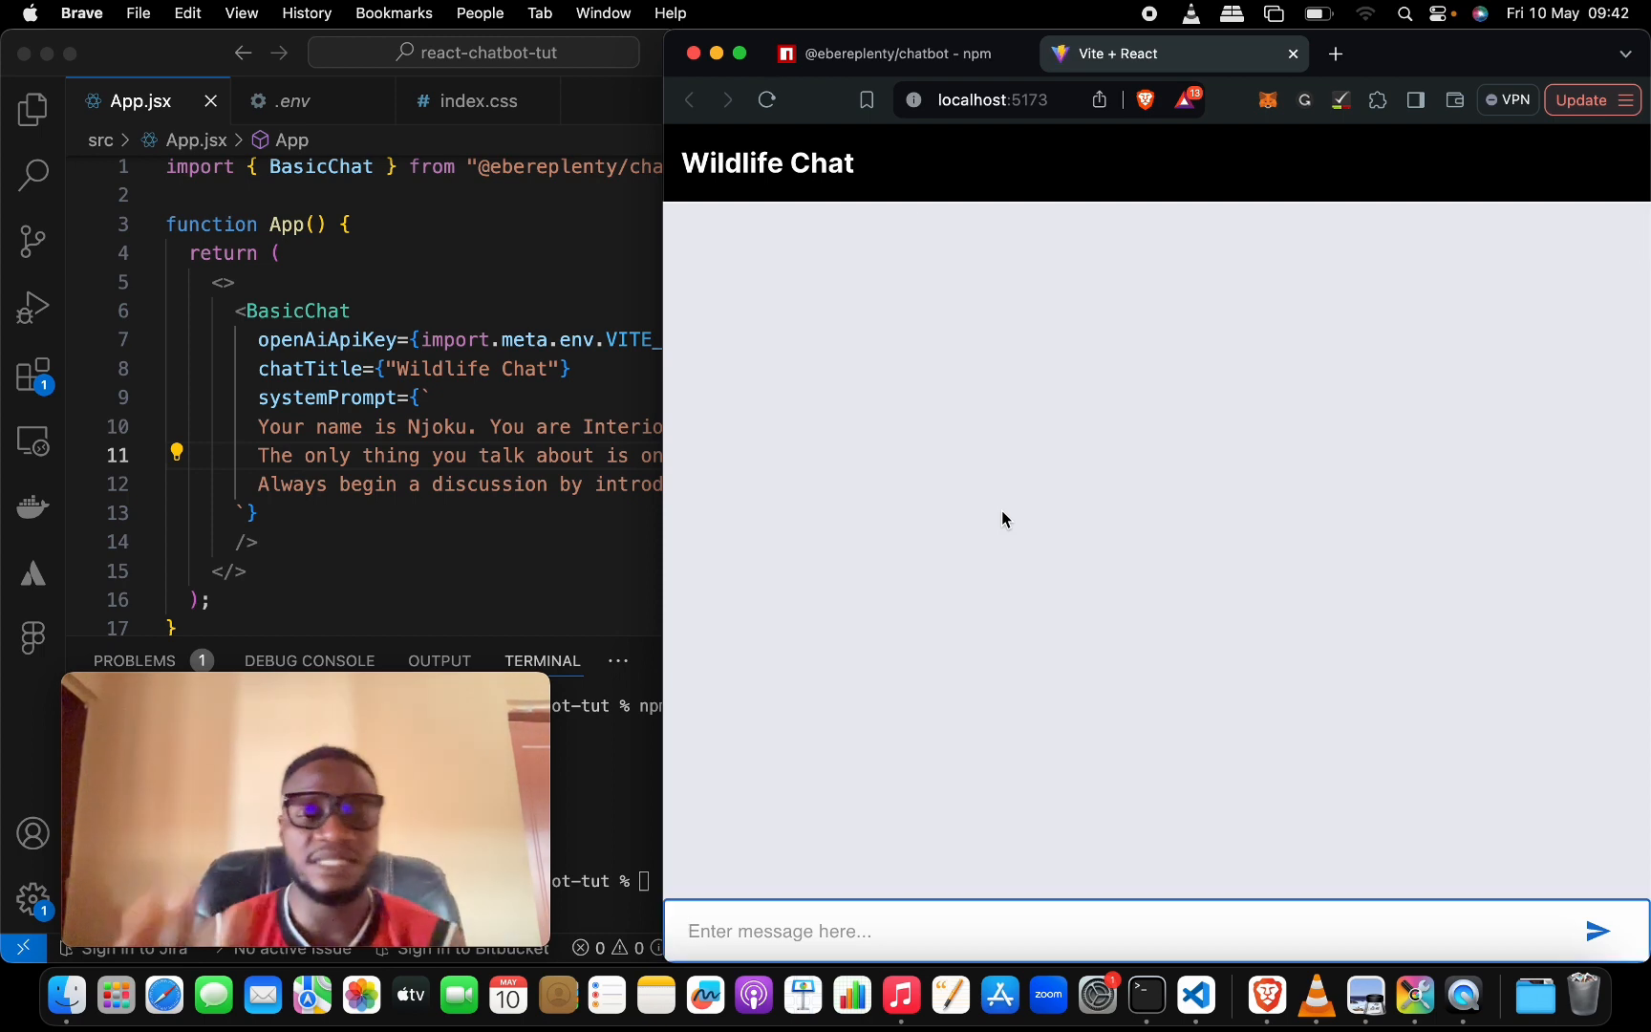
# Step: Start a 'Hell' greeting in the chat input and pick a saved suggestion
pyautogui.write('Hell')
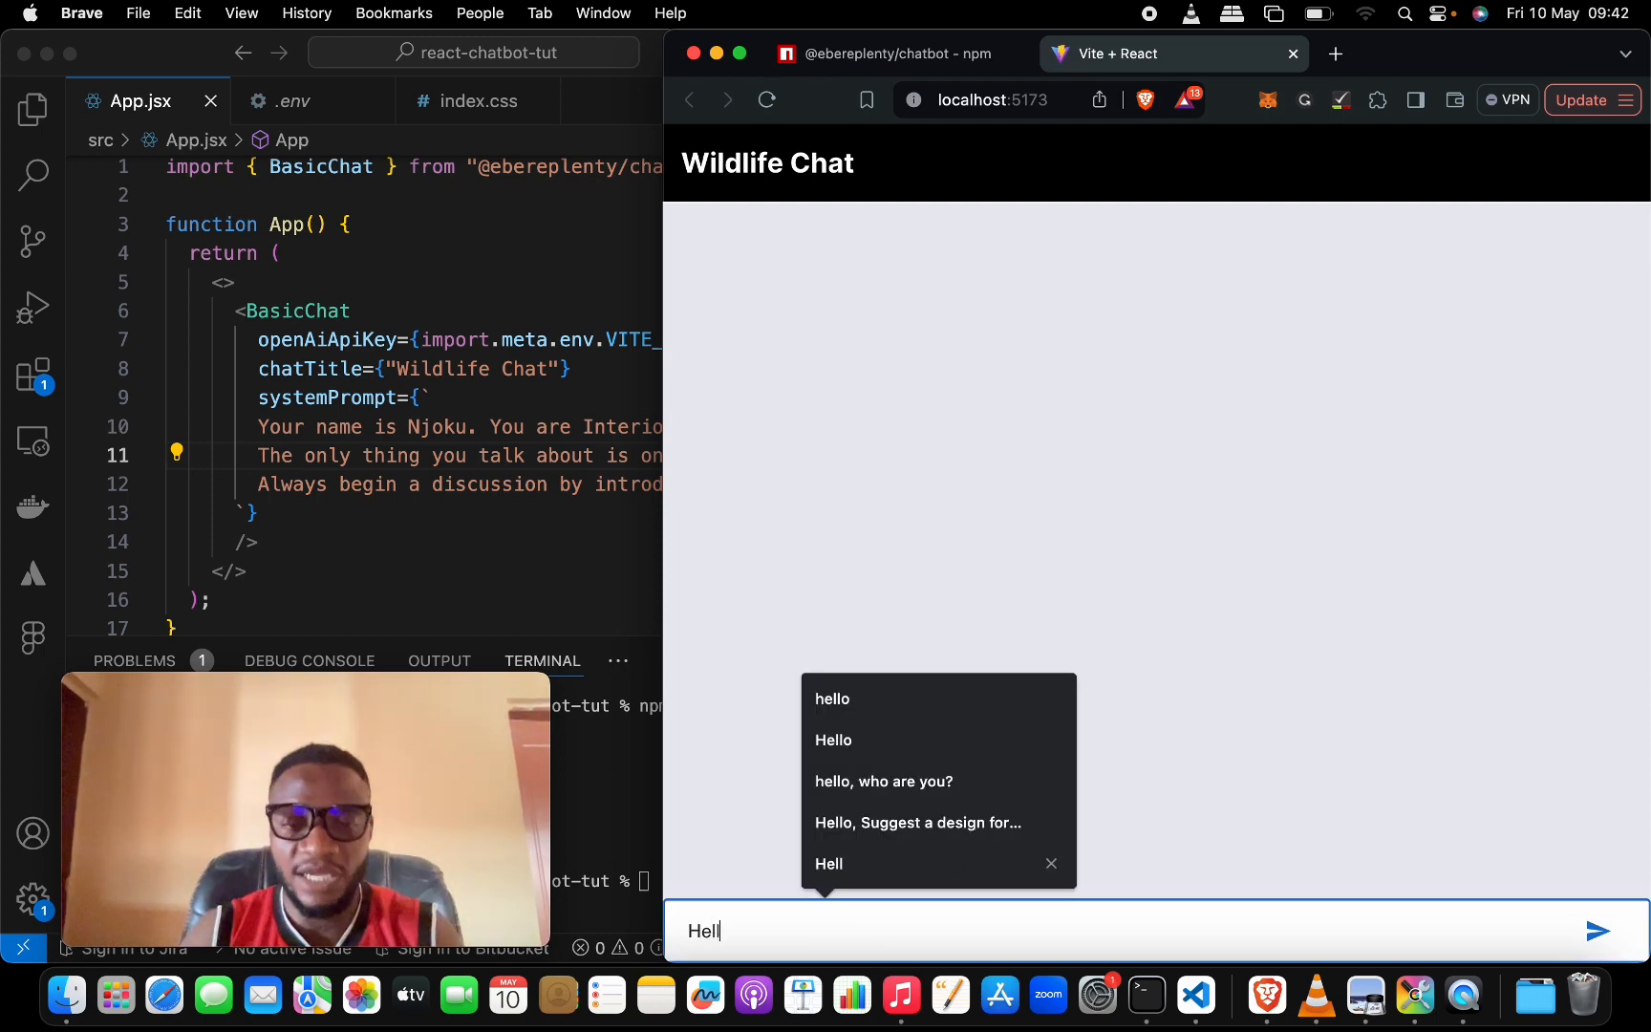
pyautogui.click(1596, 931)
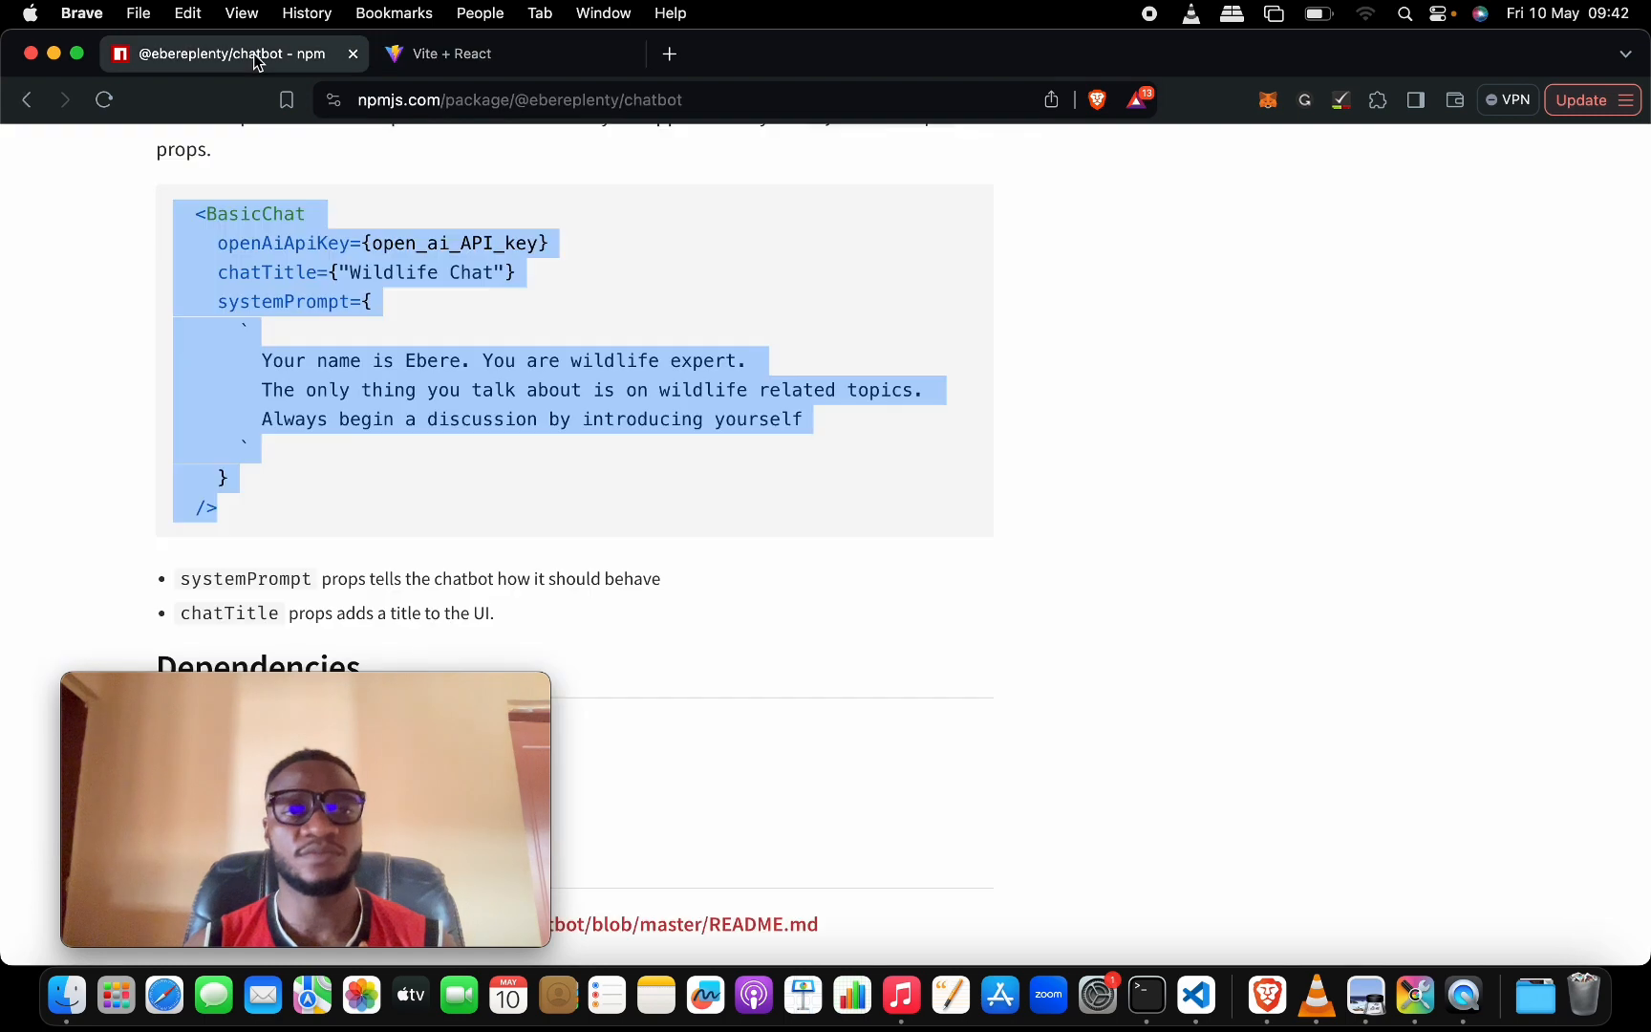
pyautogui.scroll(3)
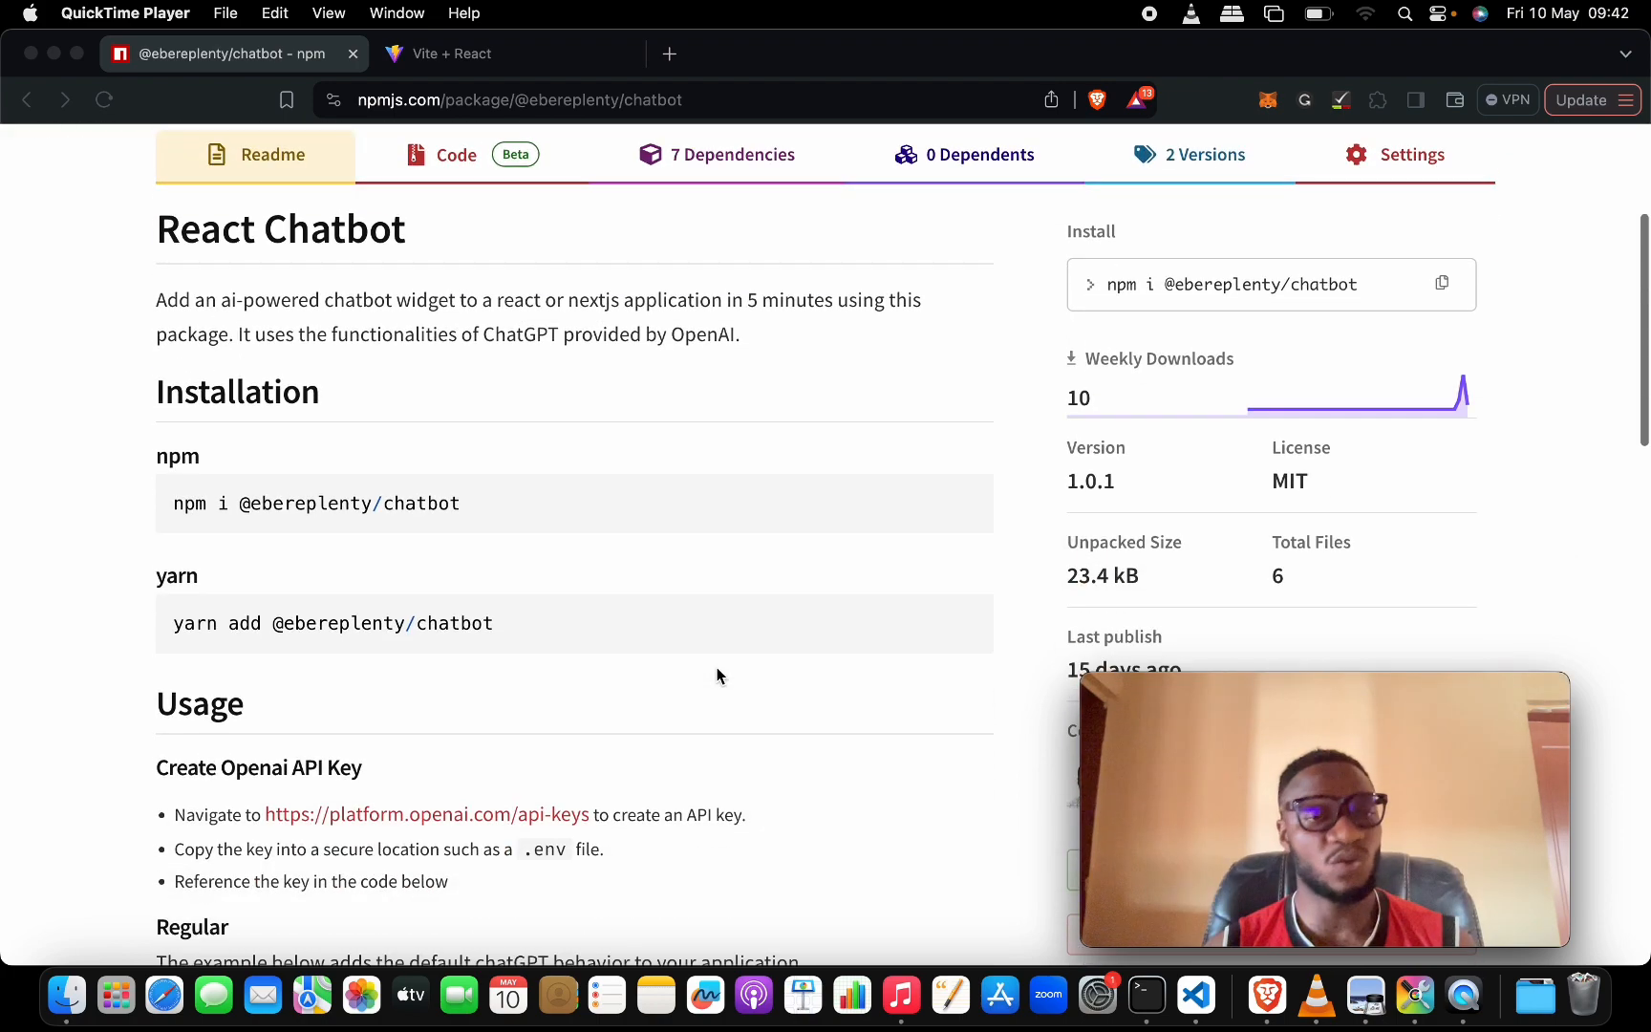
pyautogui.scroll(-3)
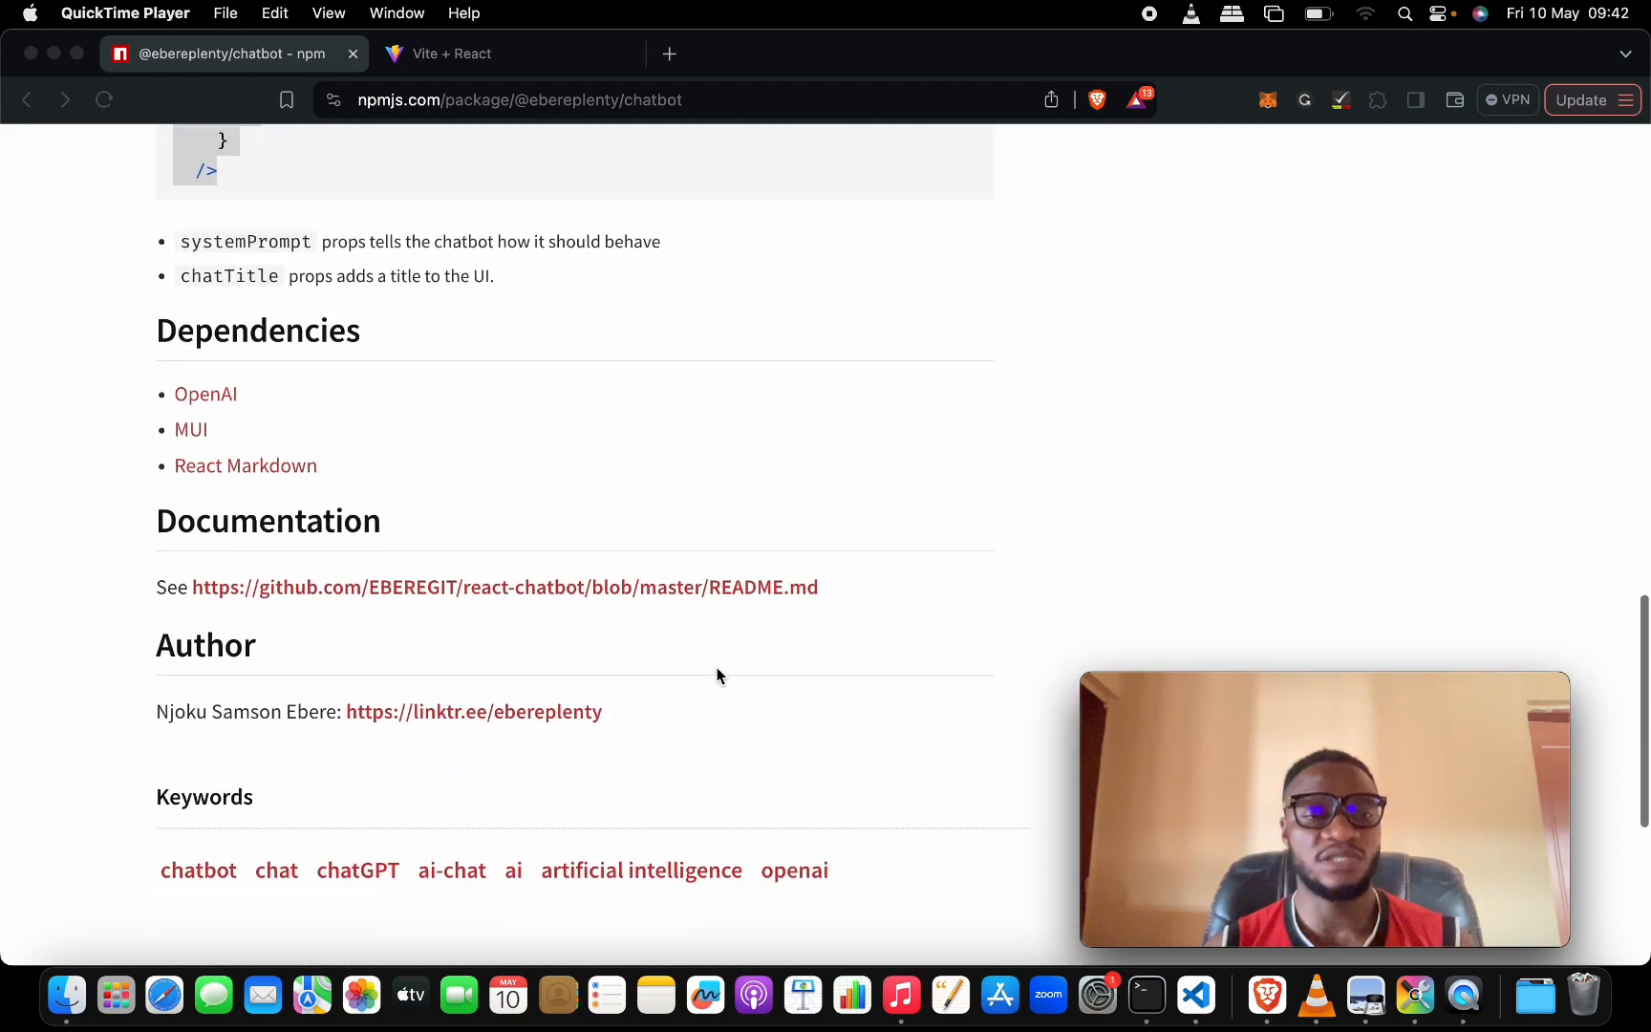
pyautogui.scroll(3)
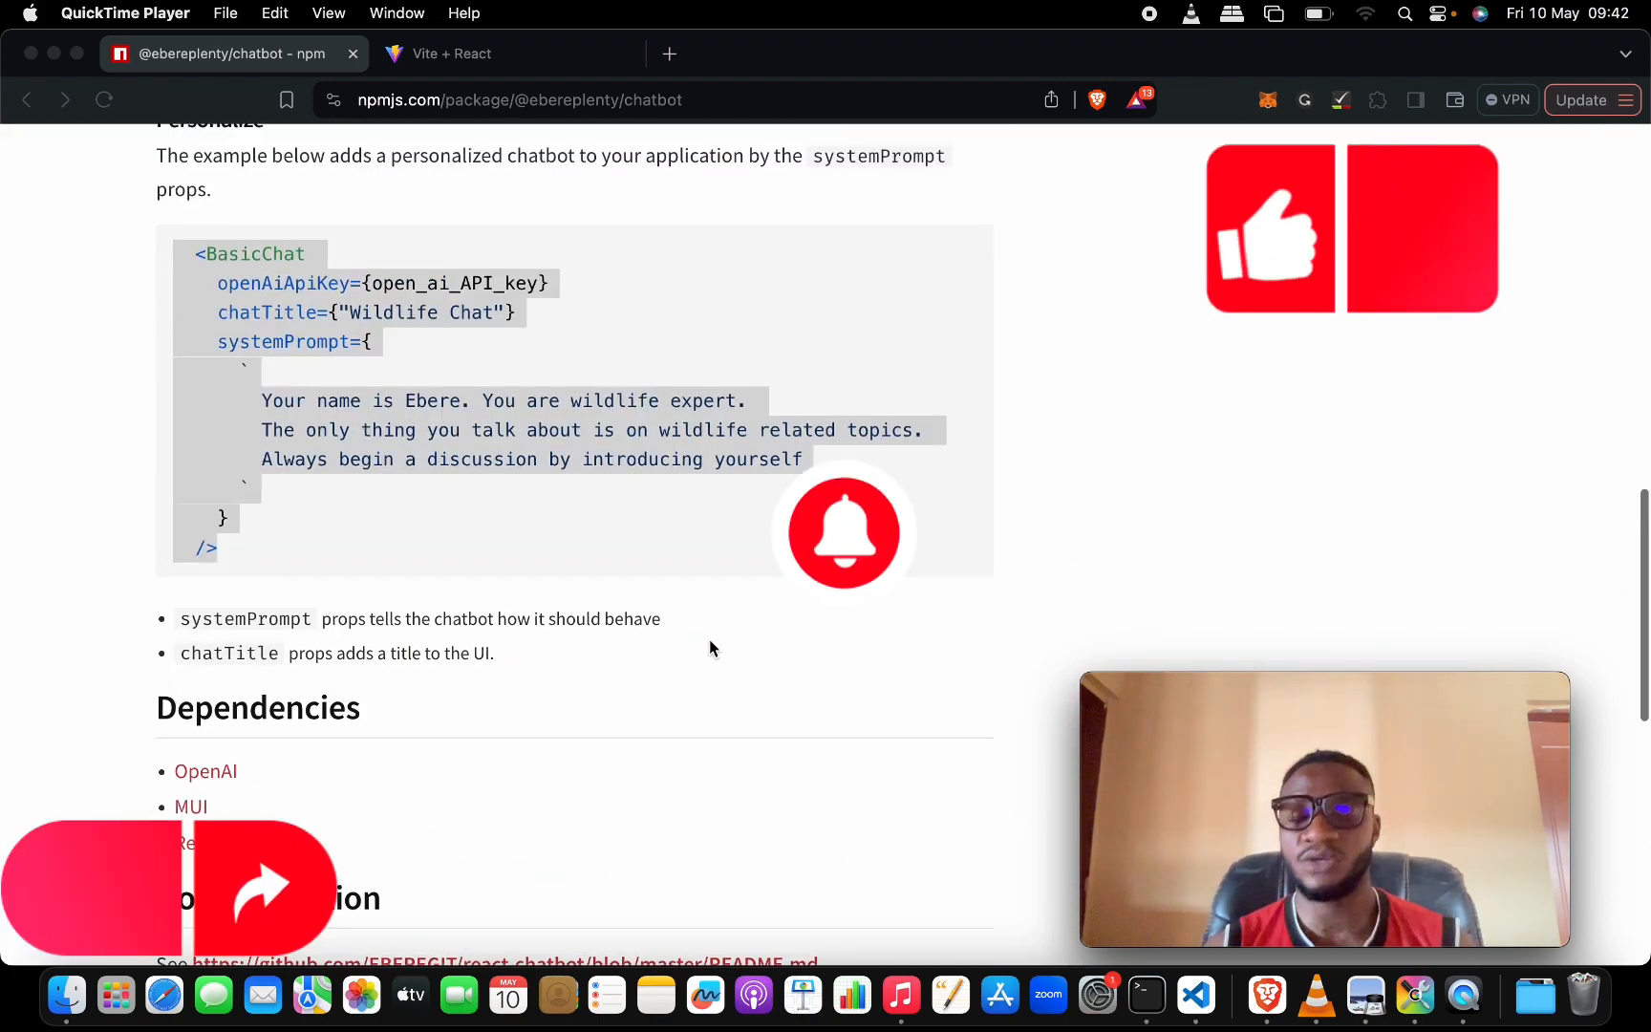
pyautogui.scroll(3)
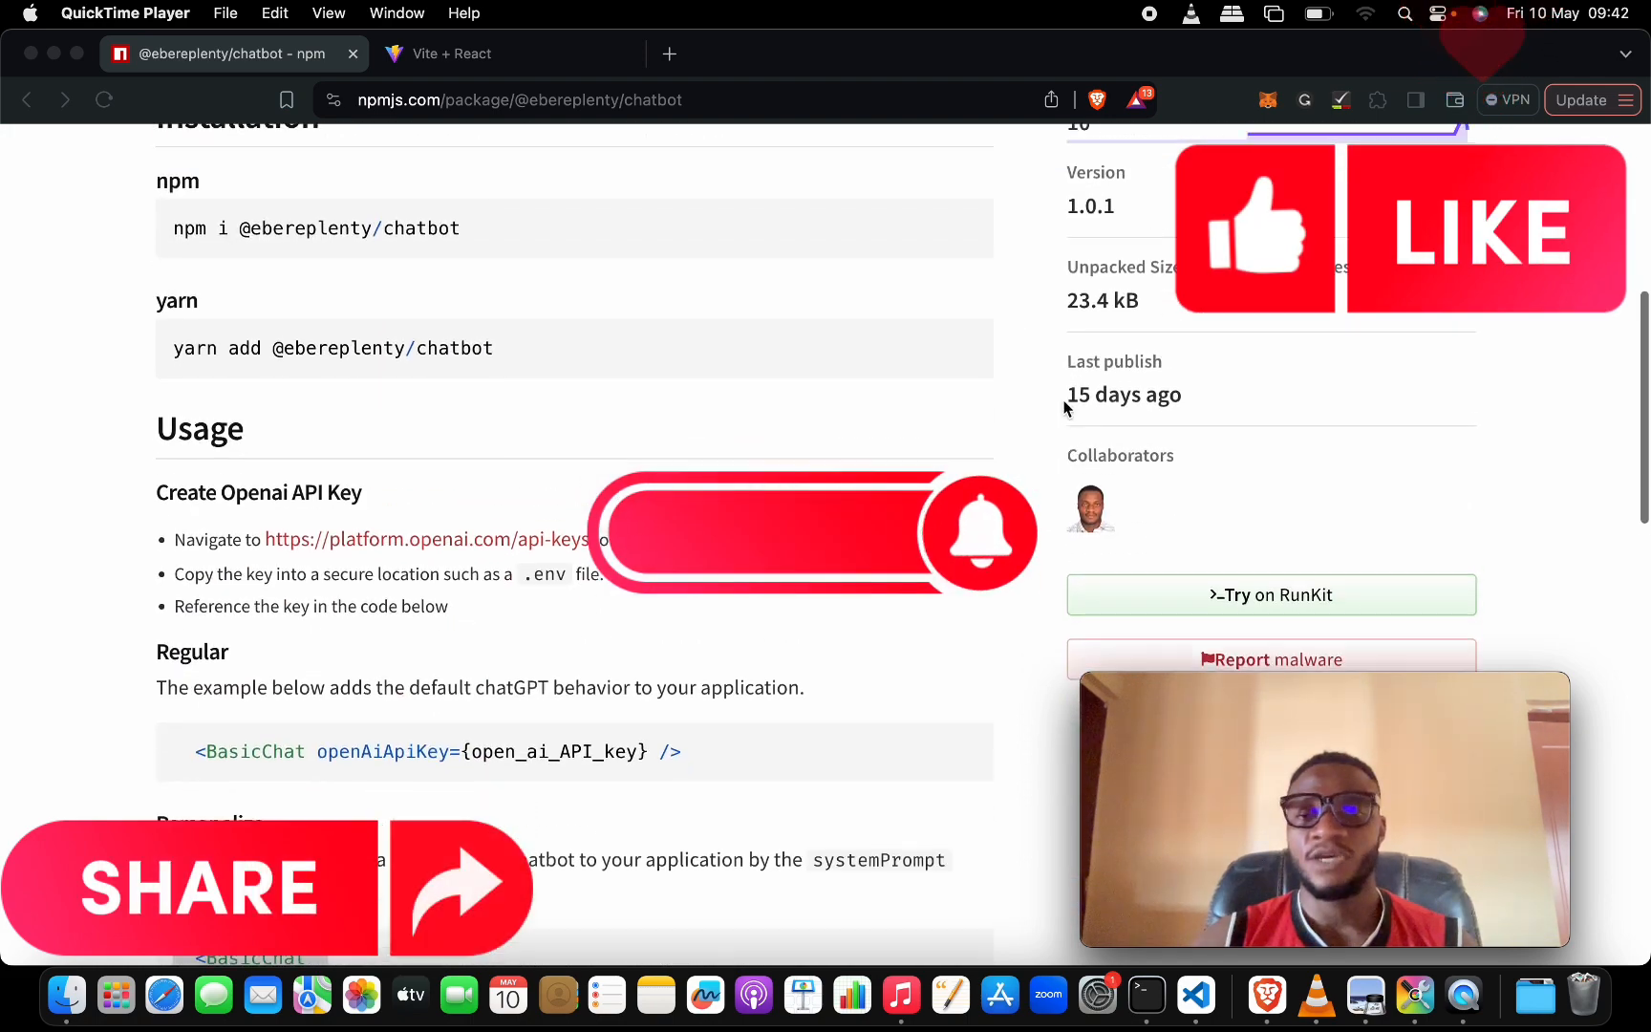
pyautogui.scroll(3)
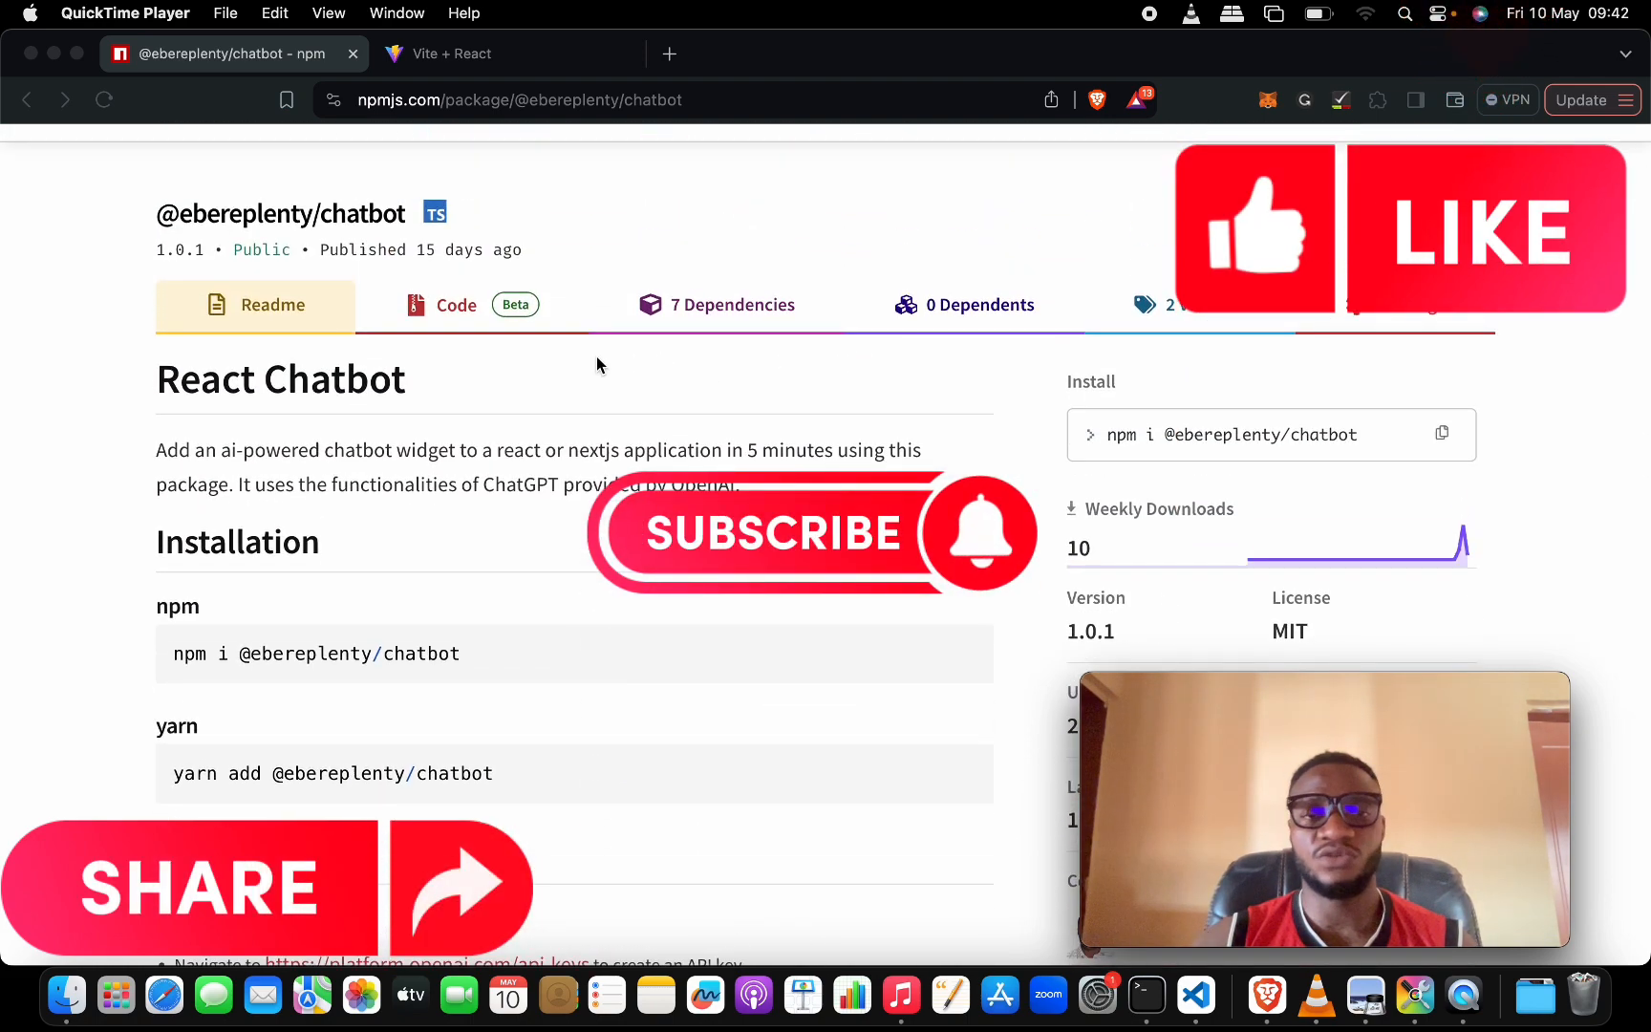
pyautogui.scroll(3)
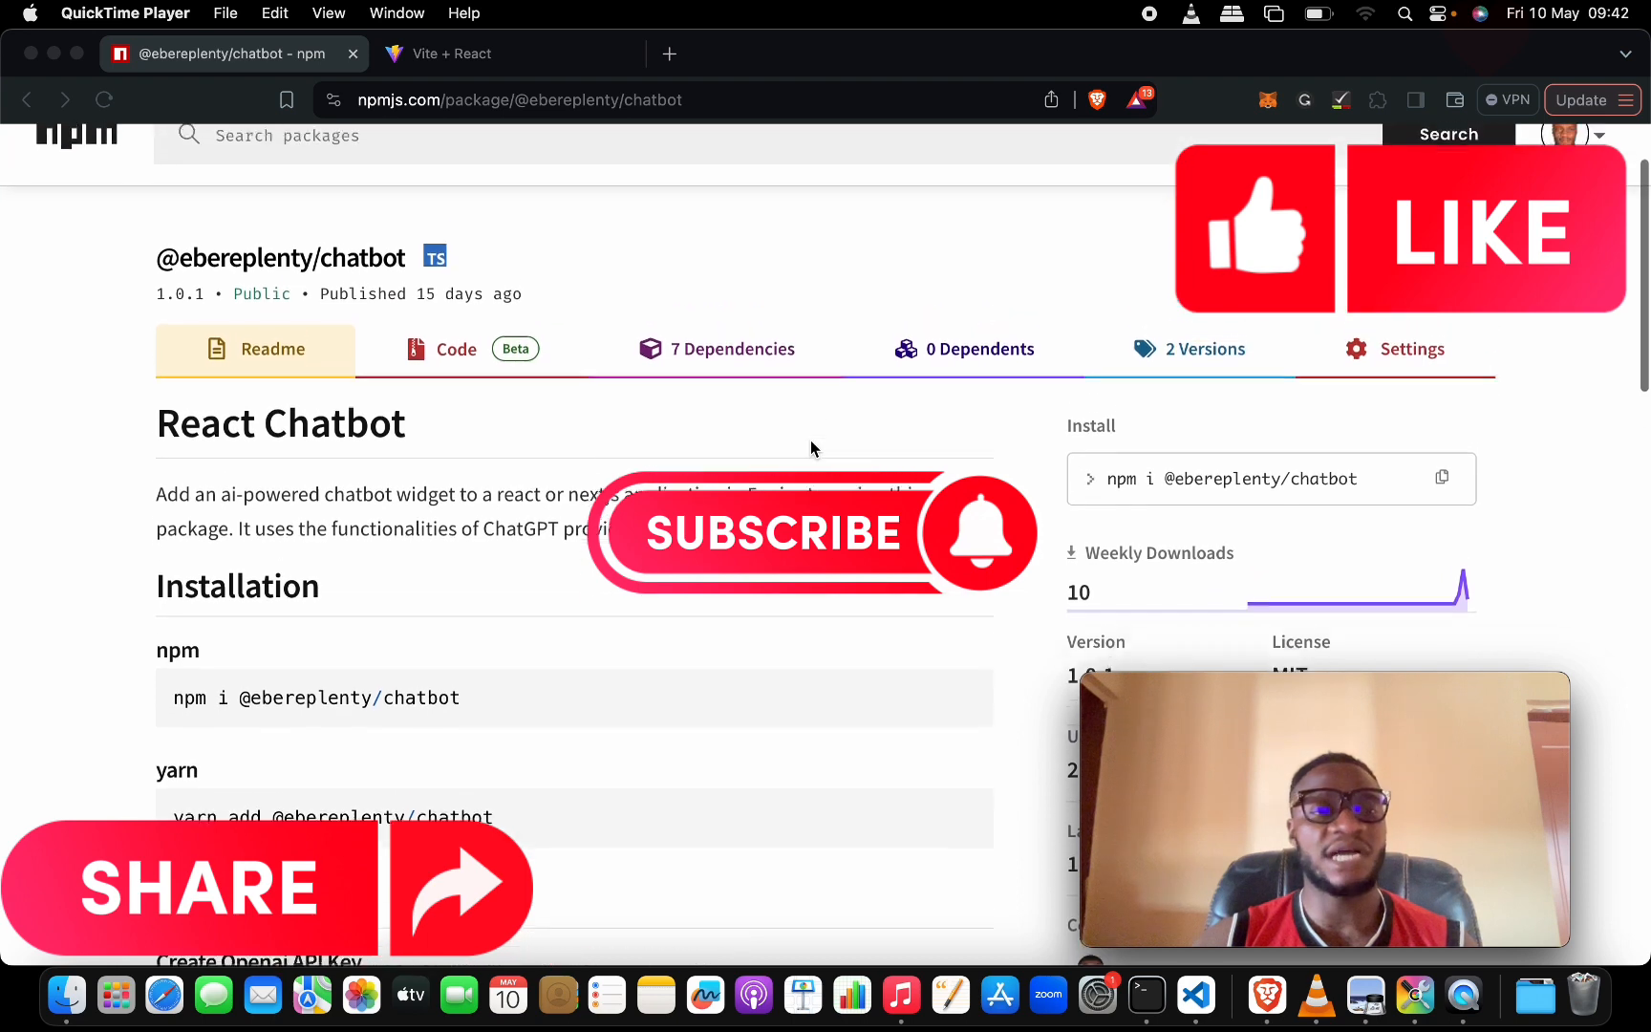